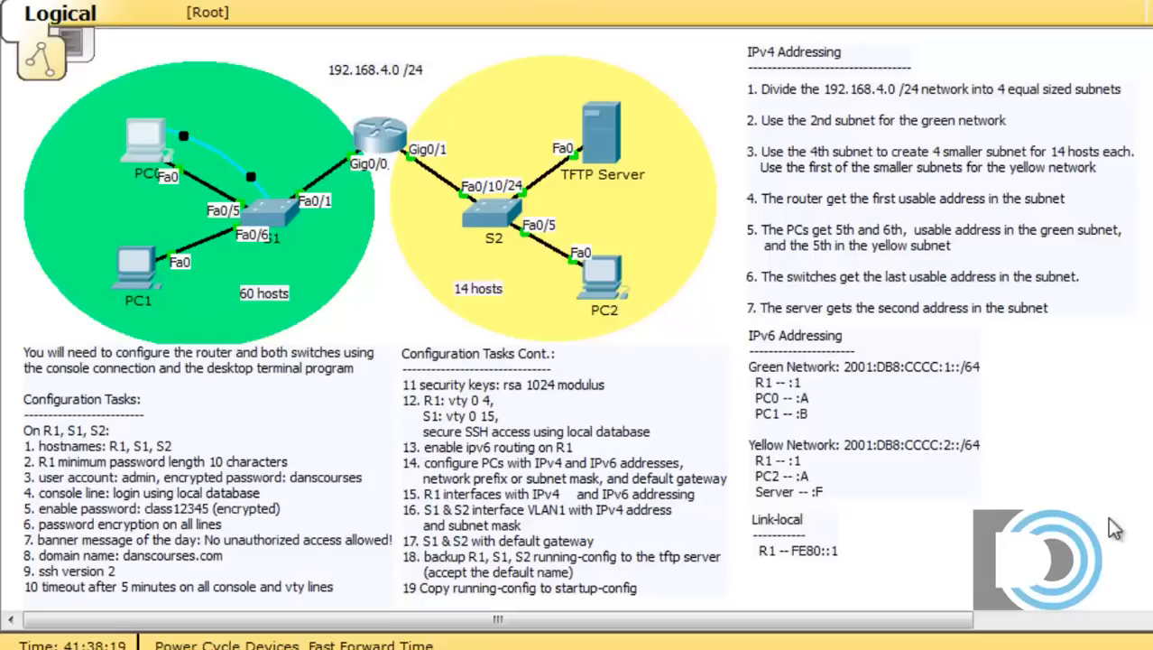
mouse_move(342, 256)
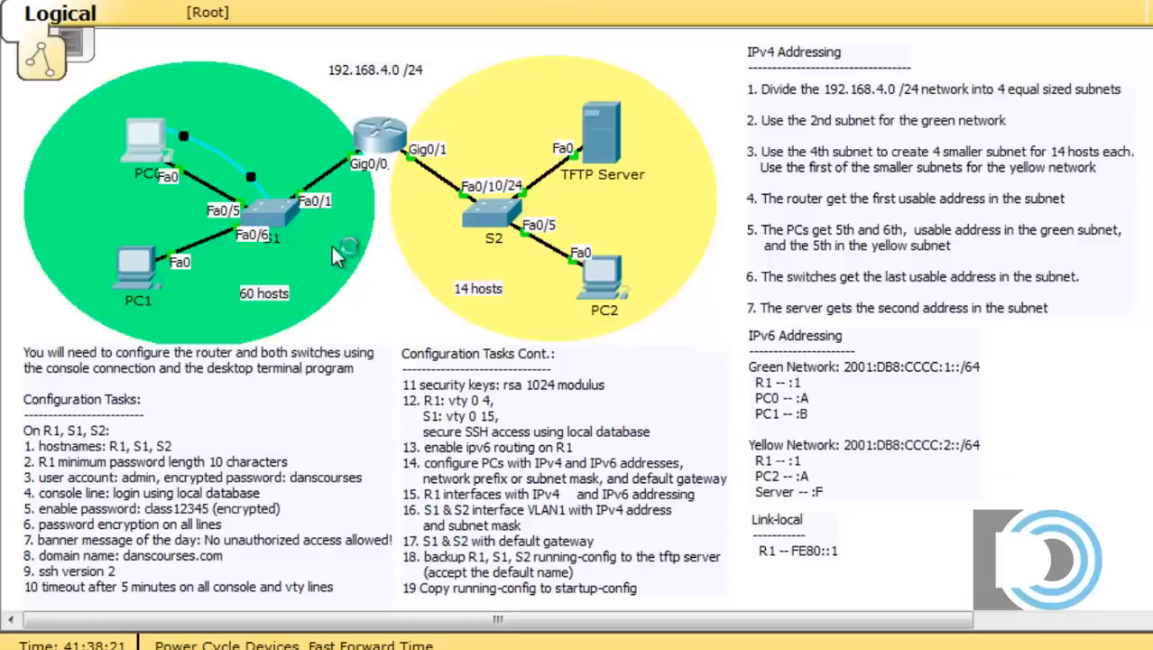
mouse_move(467, 285)
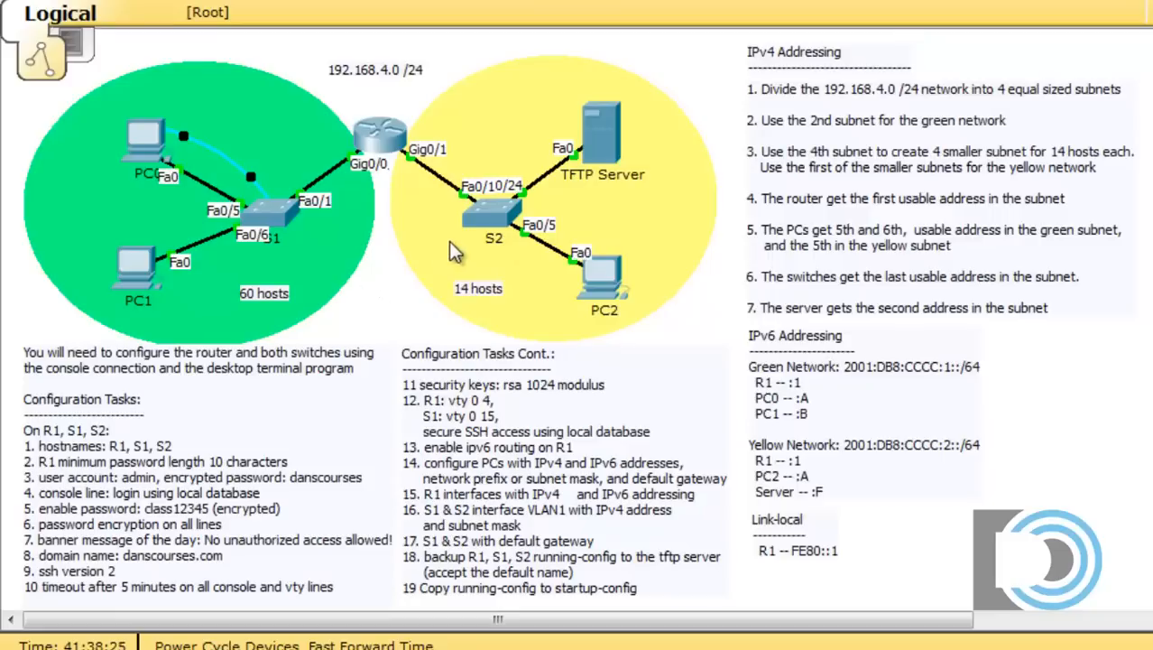
mouse_move(522, 231)
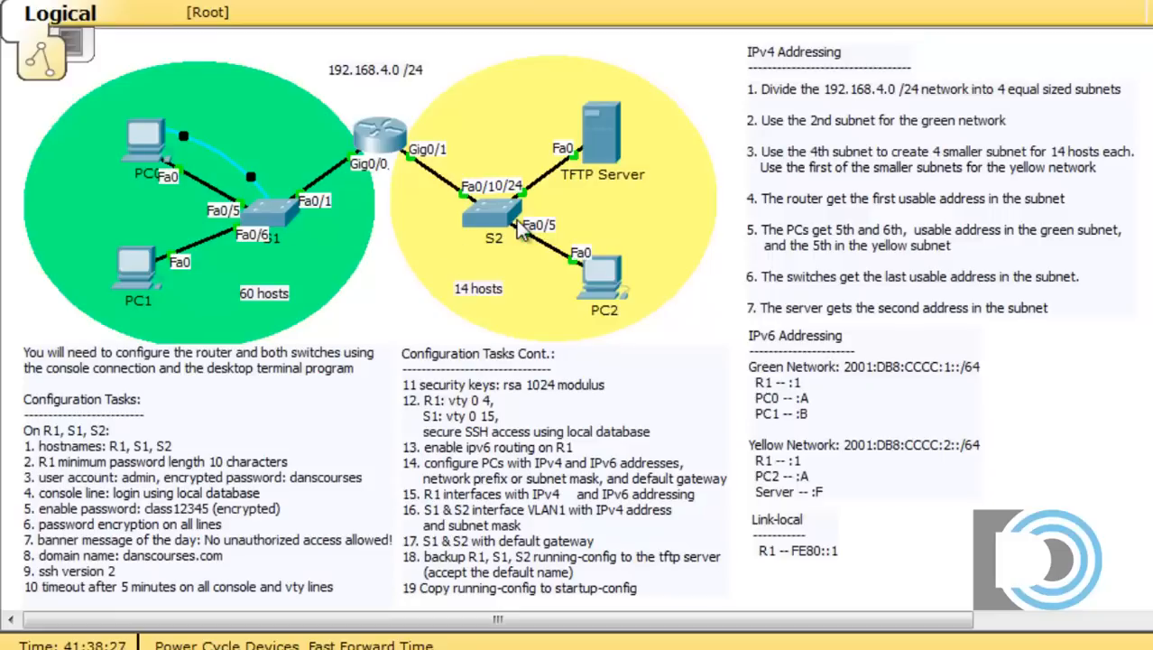
mouse_move(453, 467)
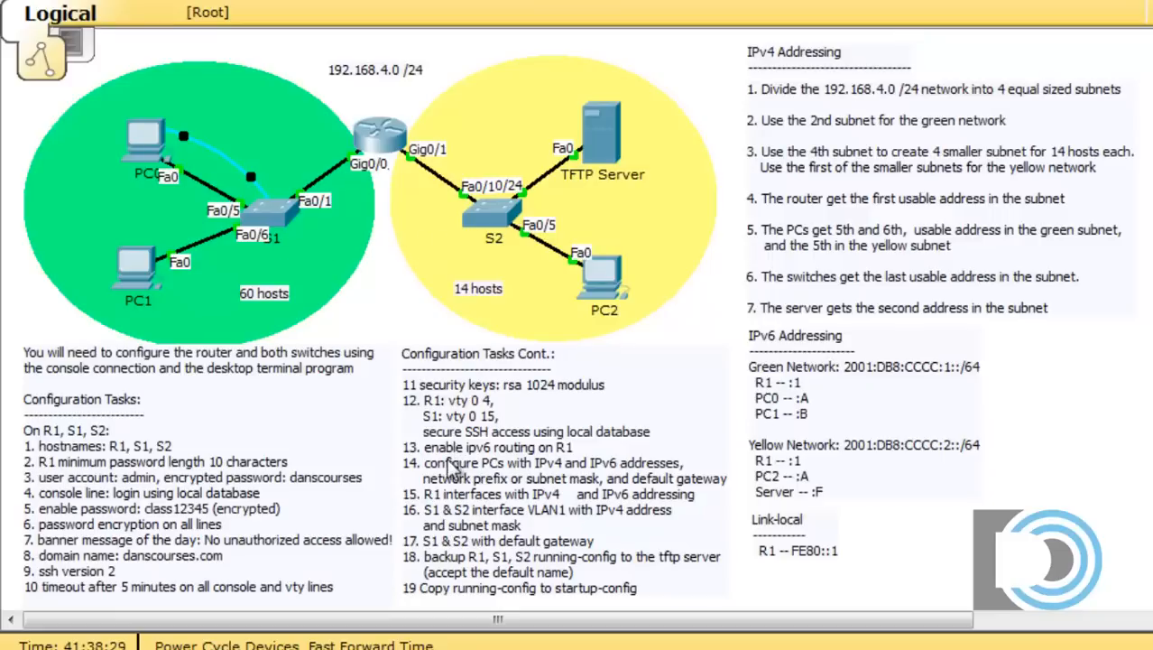
mouse_move(455, 287)
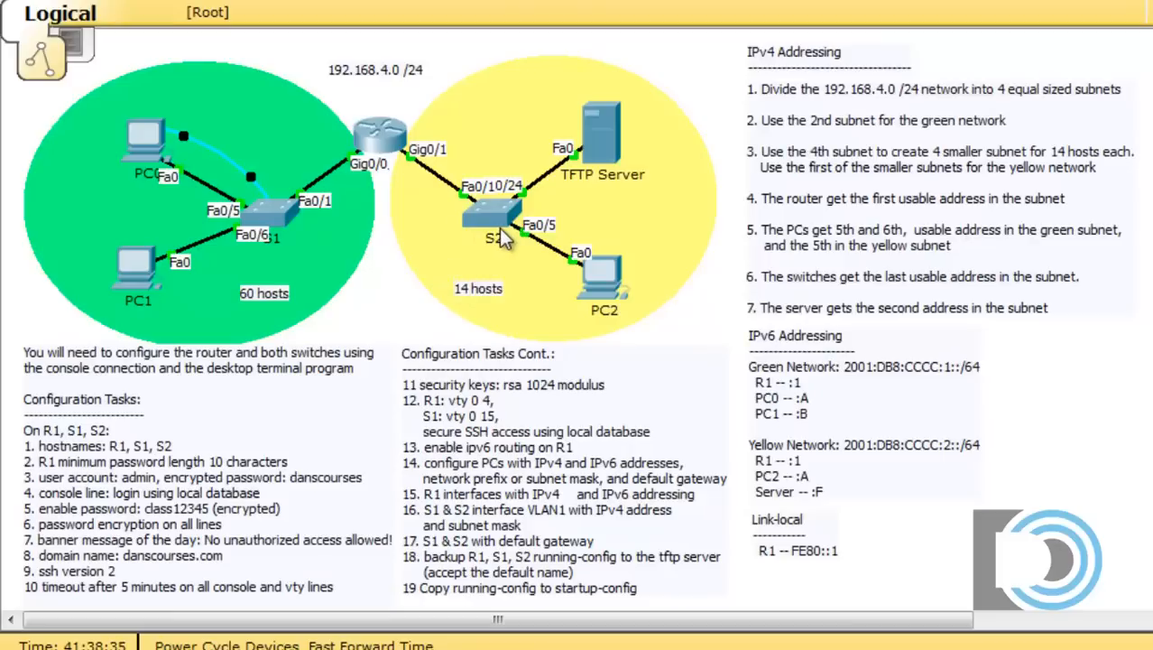
mouse_move(327, 251)
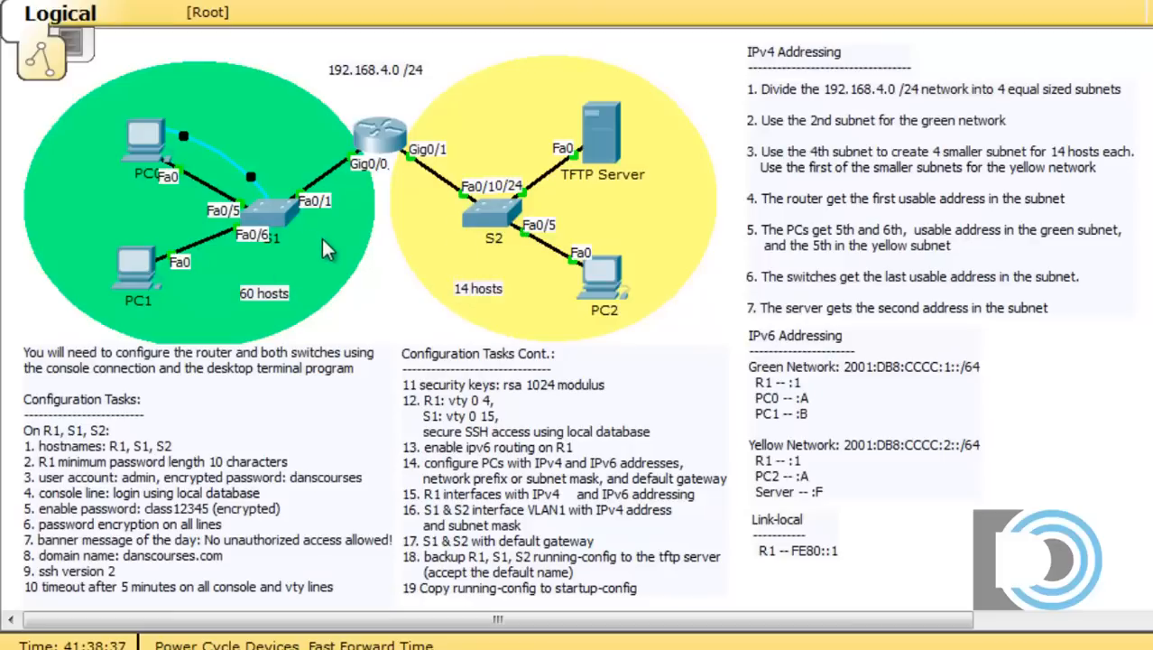
mouse_move(542, 238)
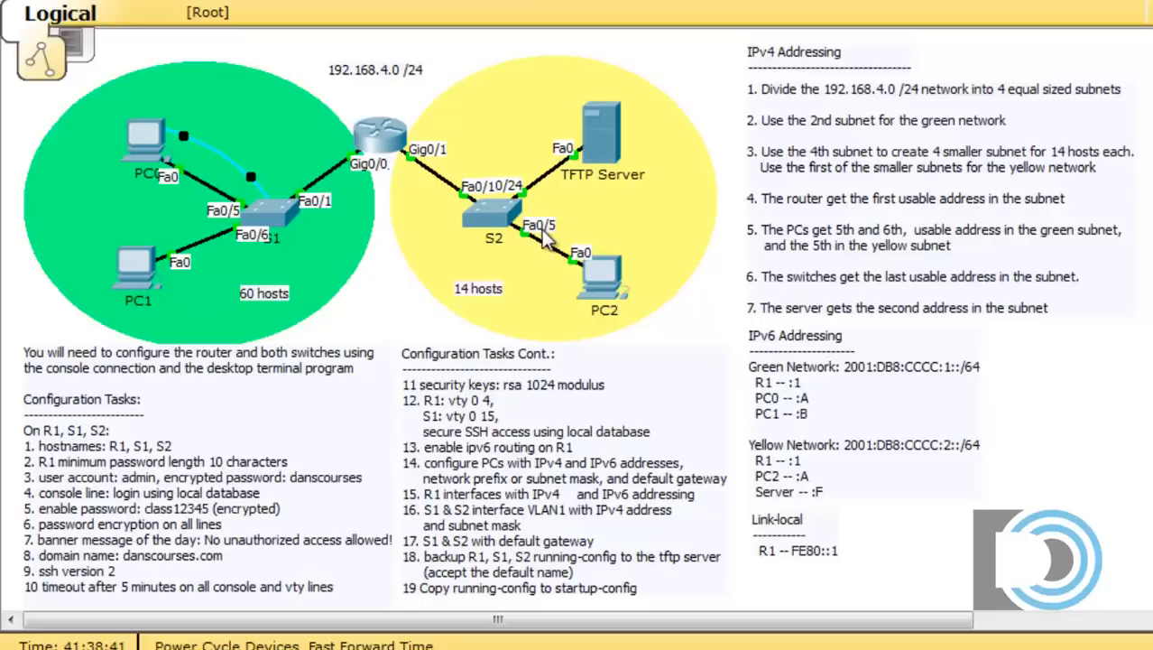
mouse_move(491, 246)
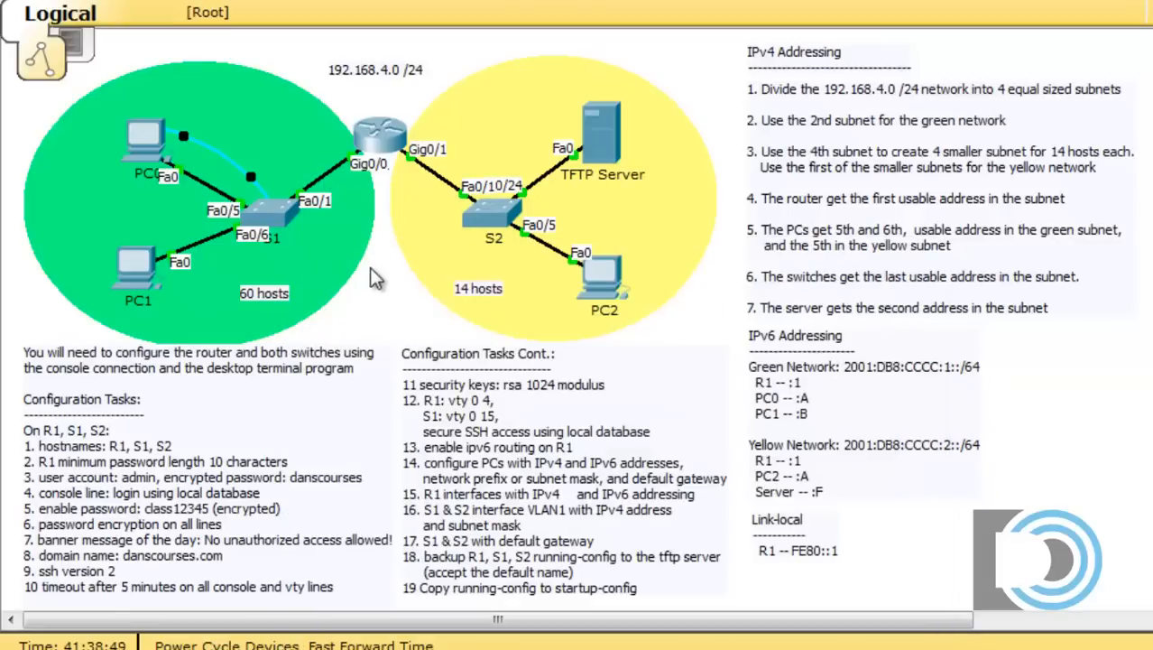
mouse_move(499, 217)
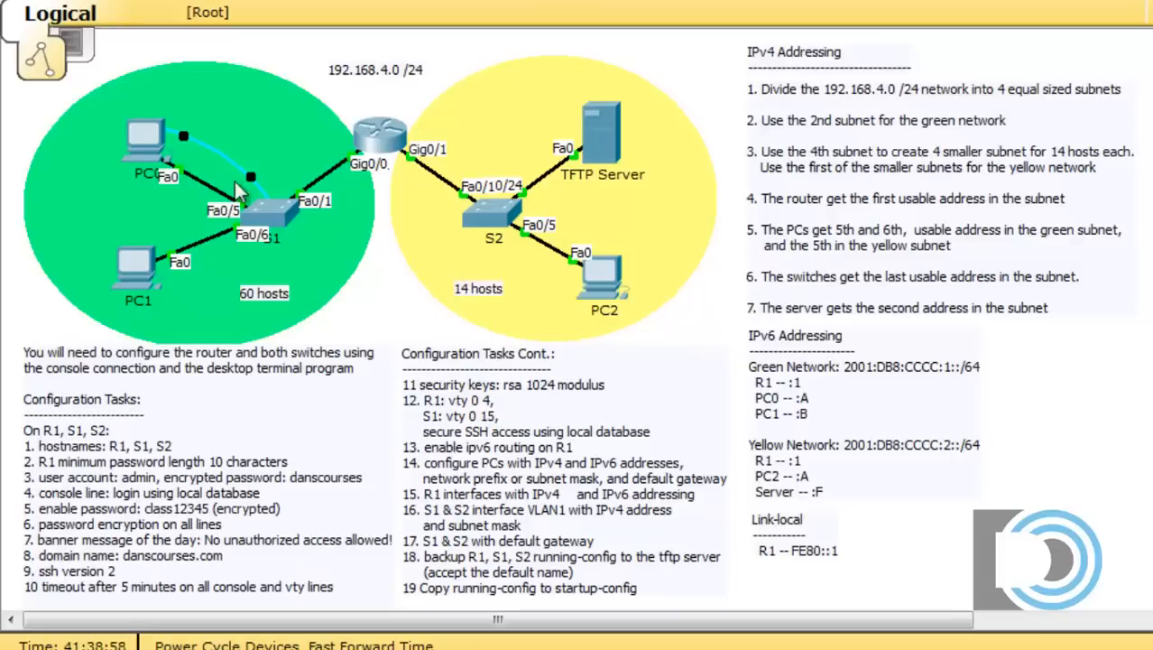
mouse_move(450, 267)
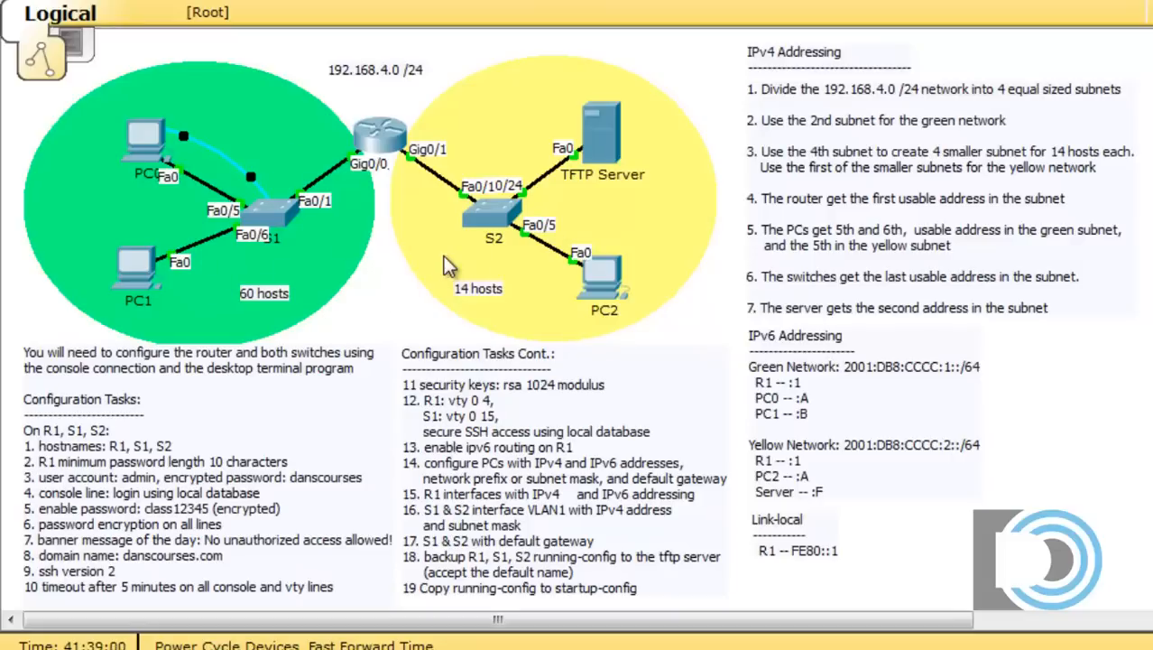
mouse_move(385, 280)
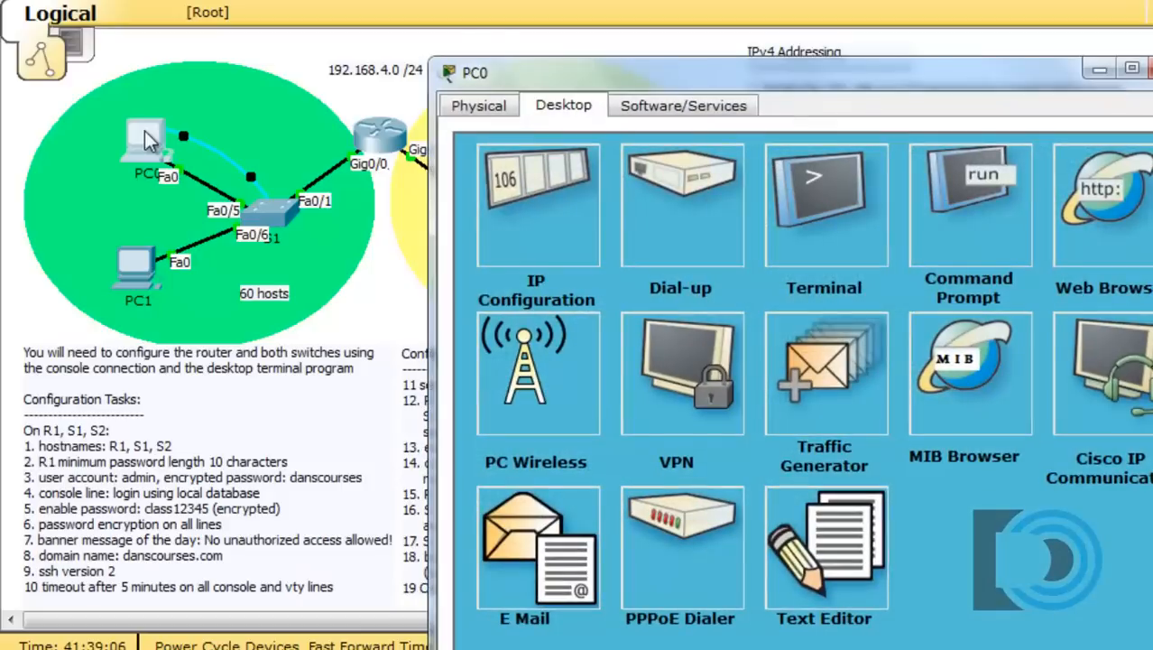
- Start a console session from PC0's Terminal into S1, log in as admin and enter enable mode
click(823, 205)
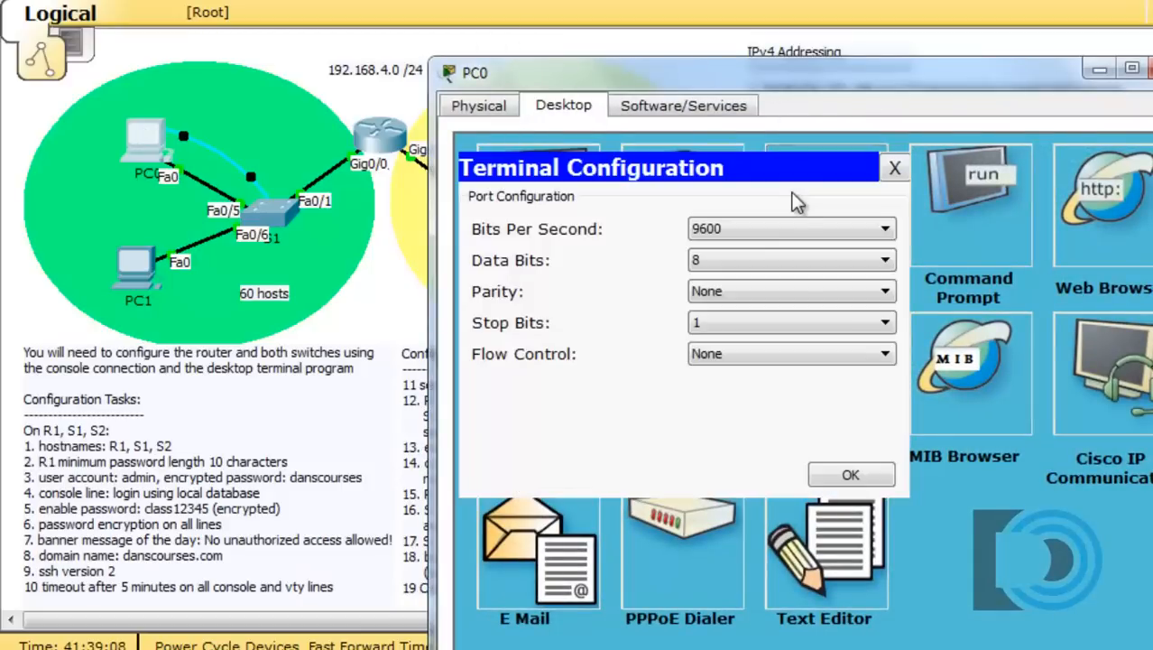
click(848, 475)
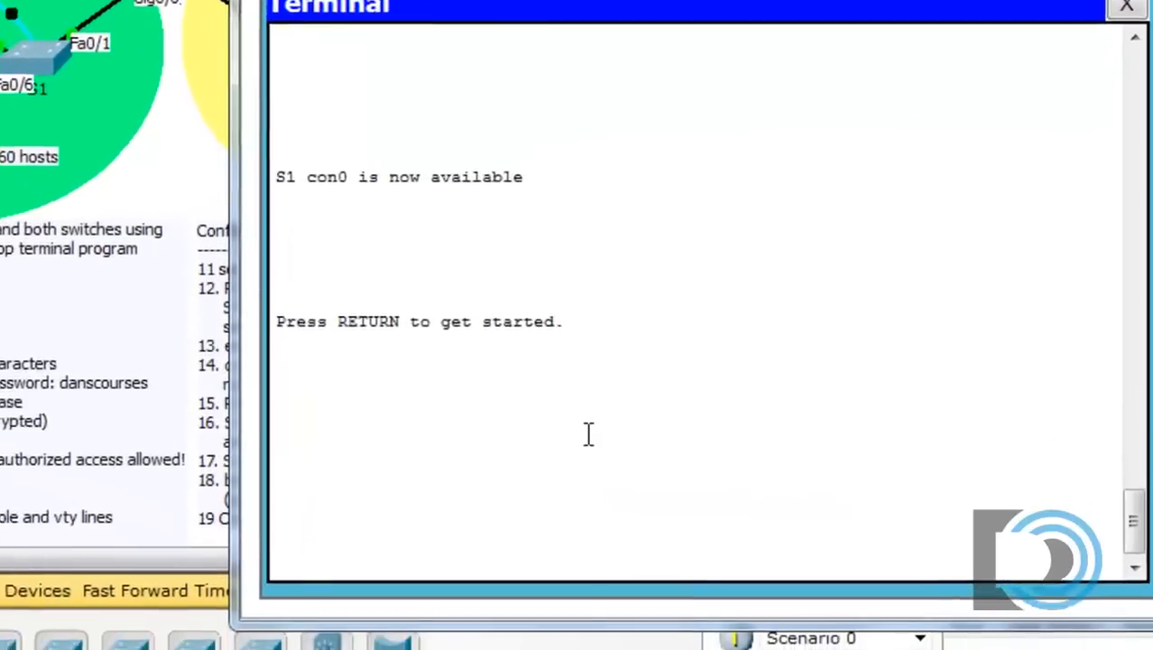
key(Return)
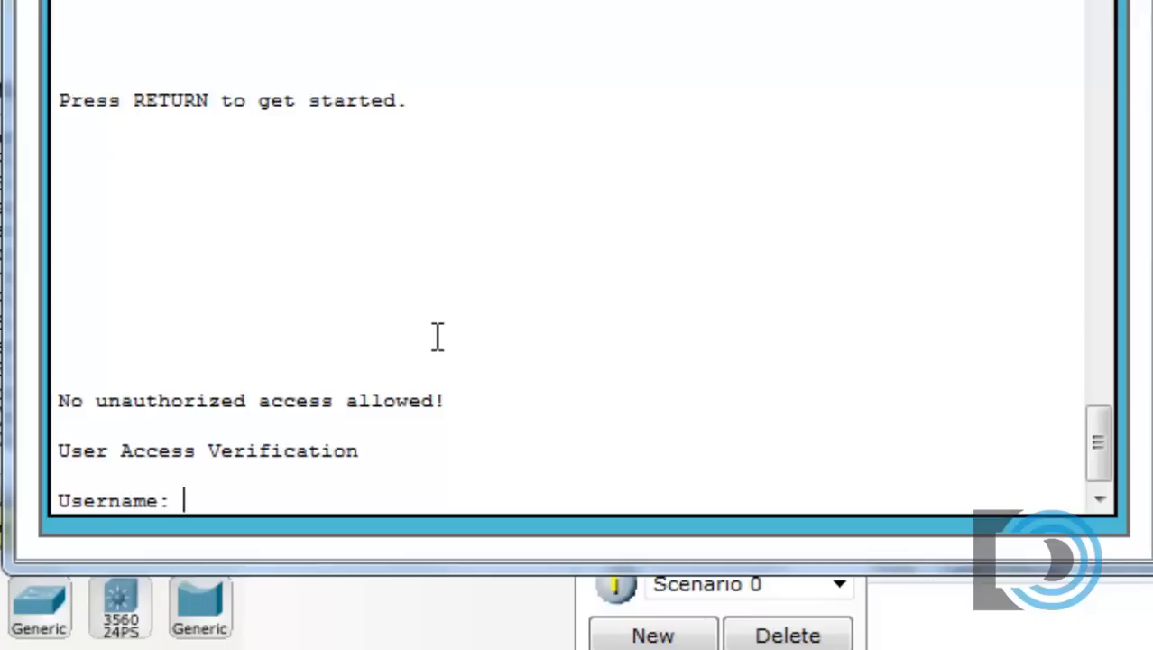
text(admin)
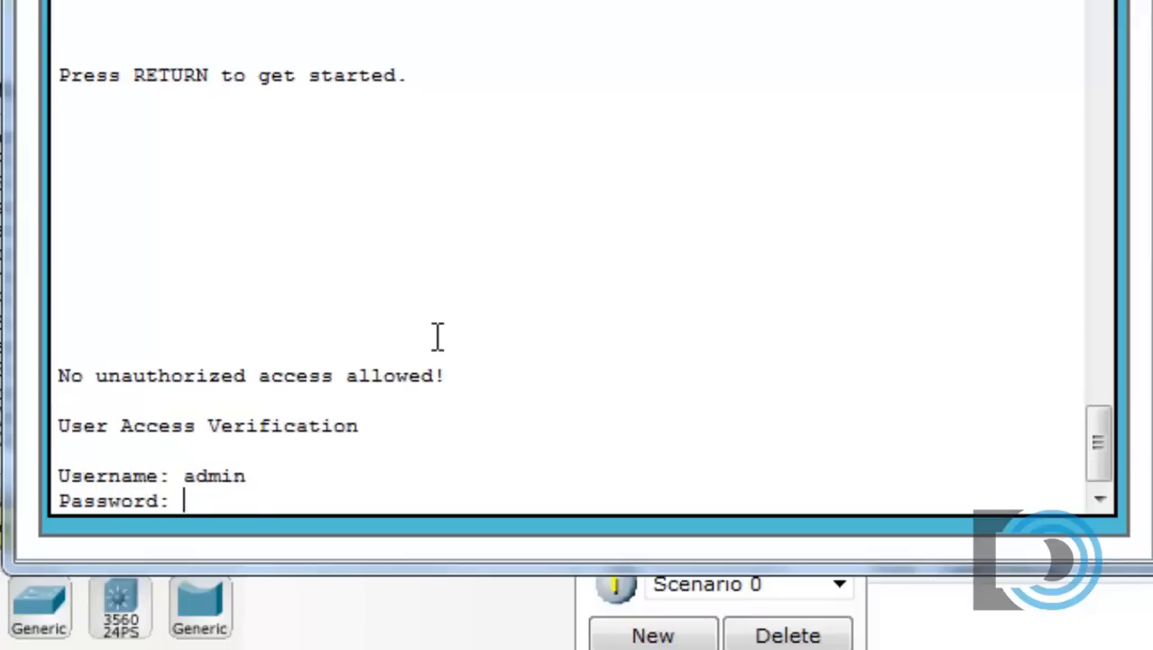
text(en)
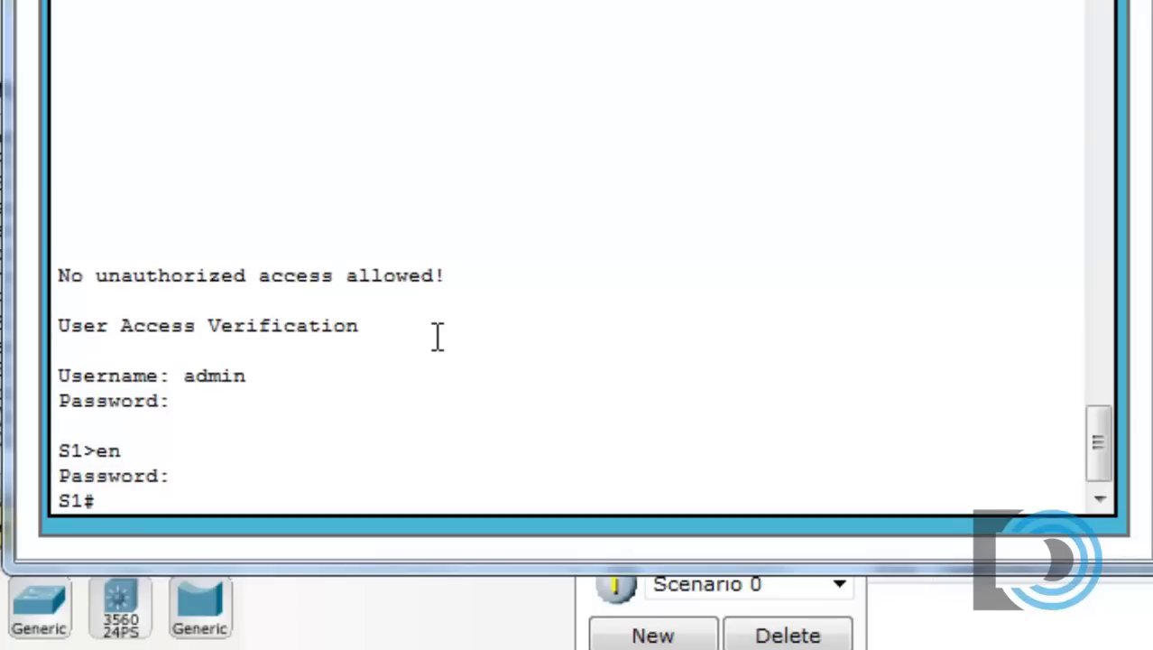
text(show)
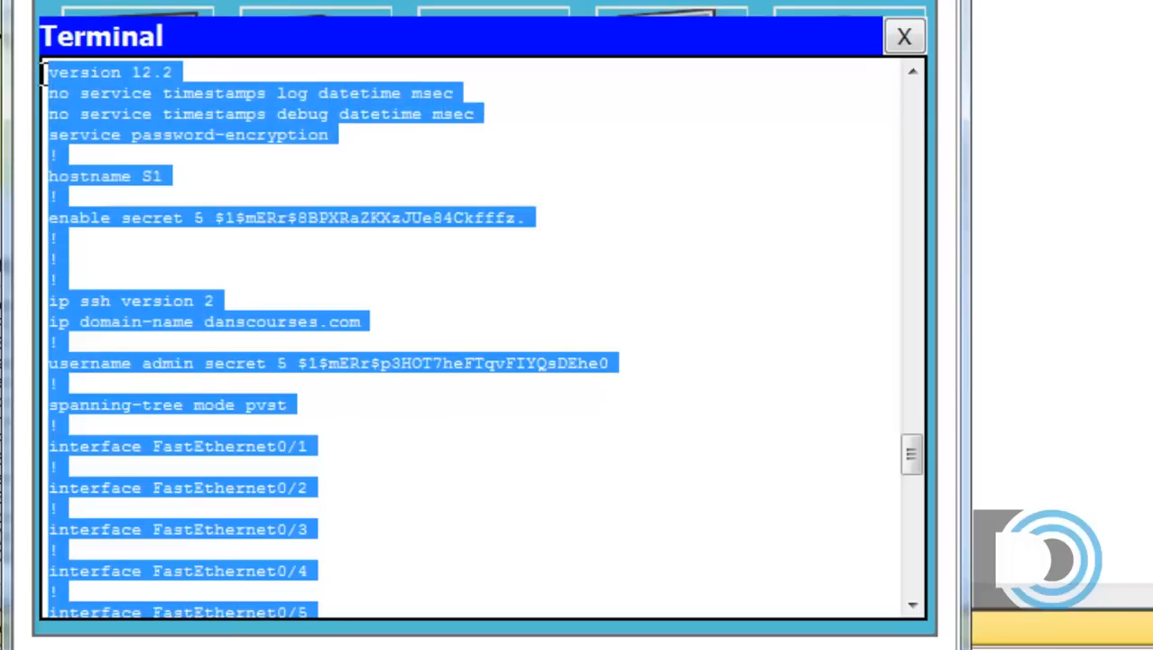
- Copy the show run output of S1 from the terminal and move to Notepad
right_click(153, 127)
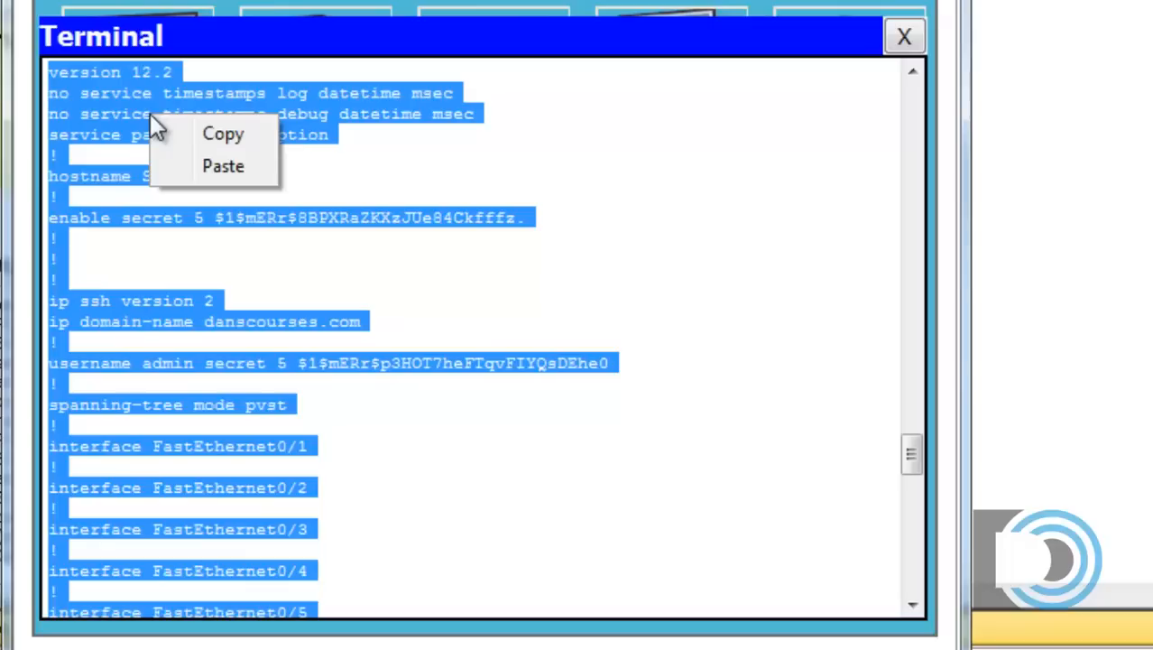
click(234, 144)
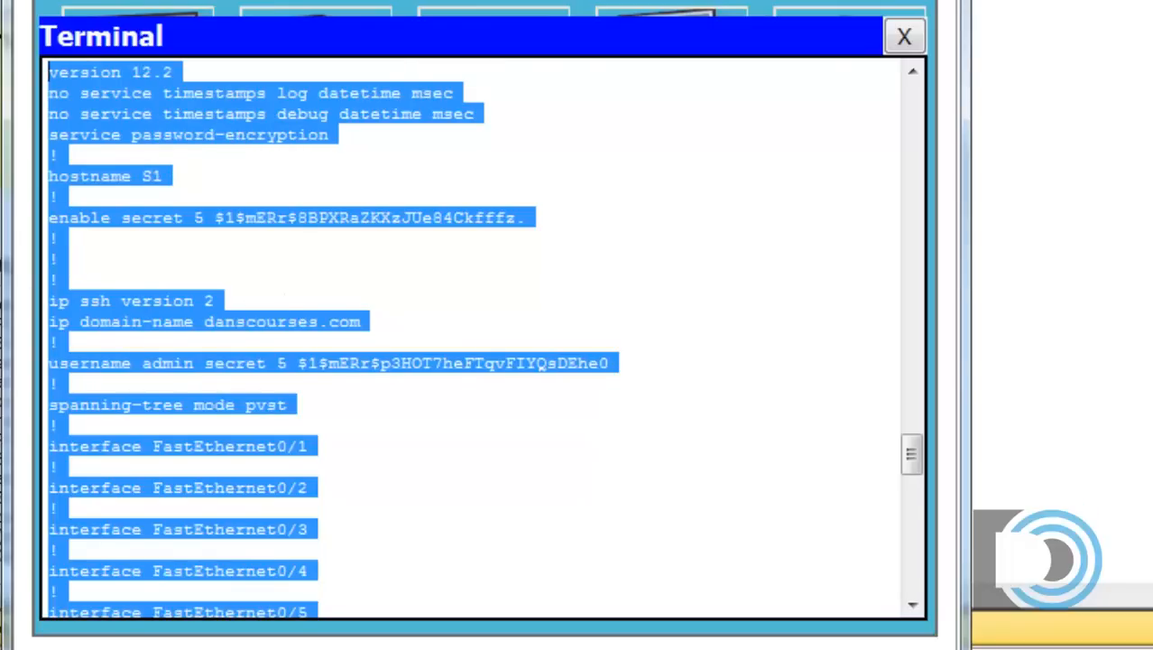
click(904, 36)
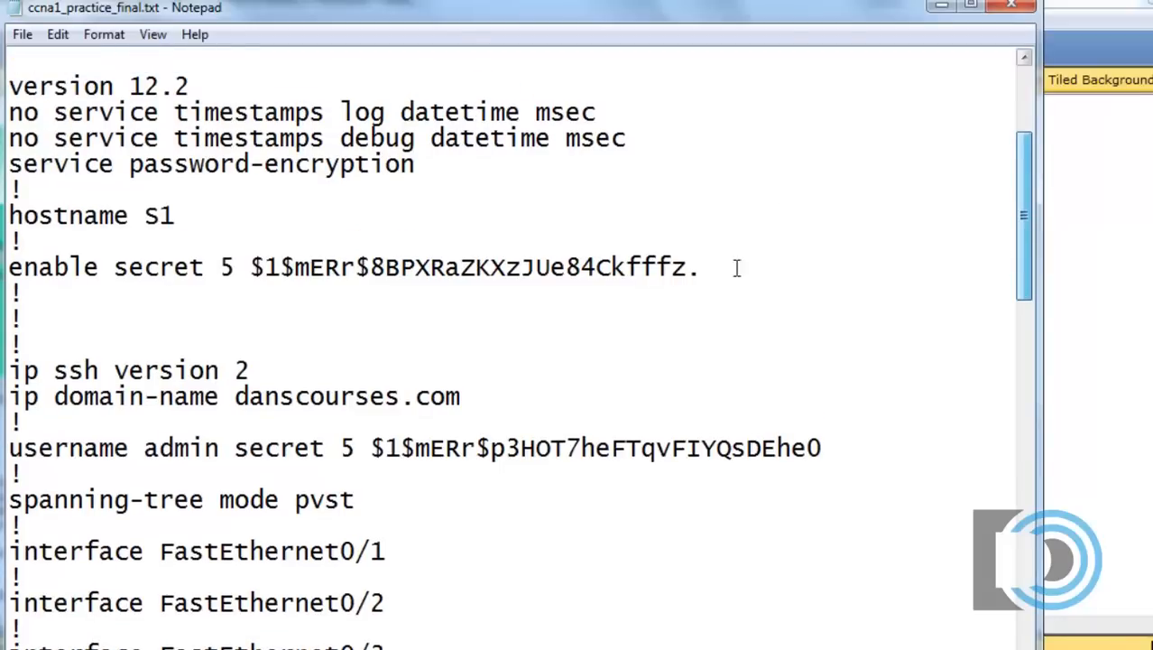
mouse_move(247, 242)
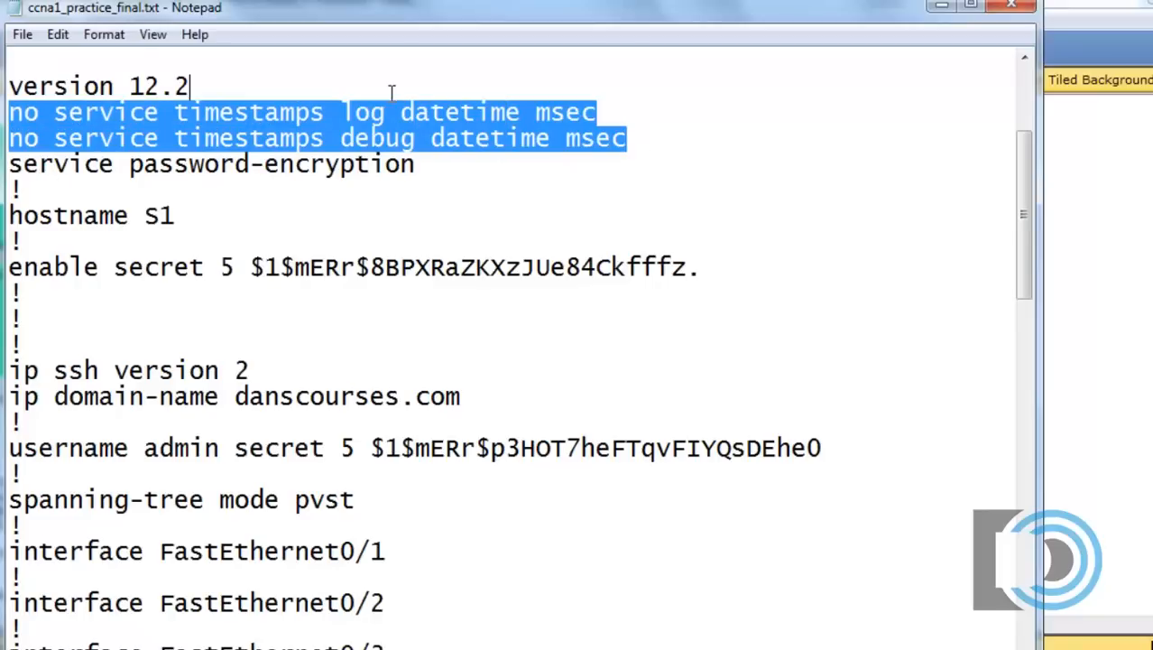
- Edit the pasted configuration's hostname line from S1 to S2
scroll(down, 3)
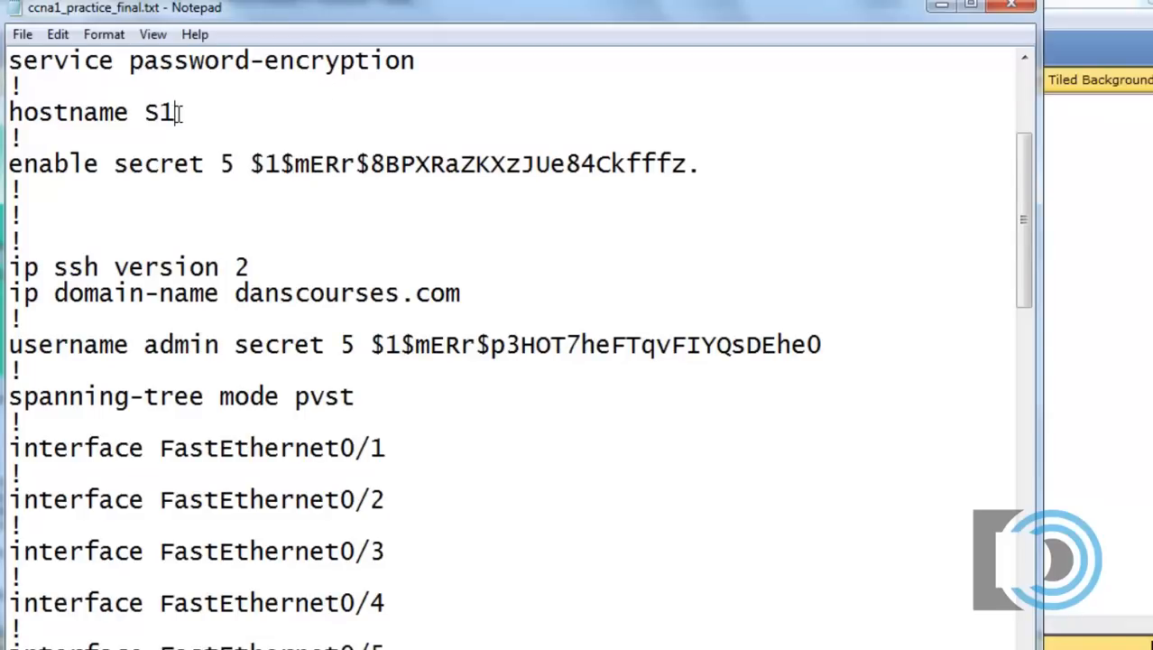
text(2)
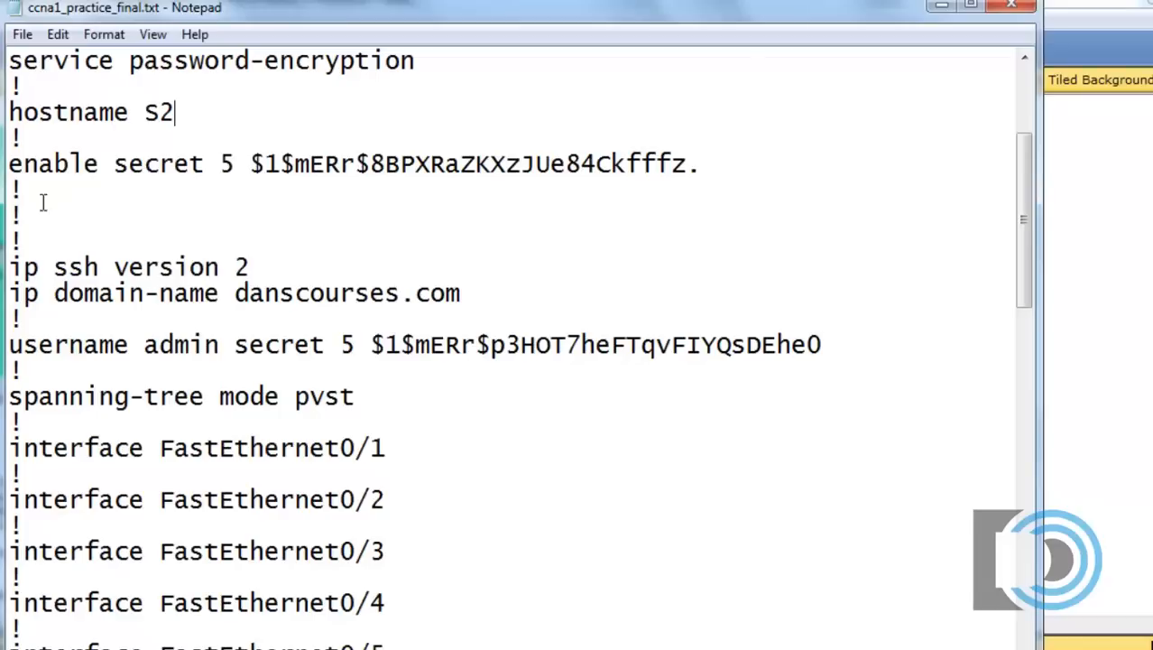
mouse_move(222, 172)
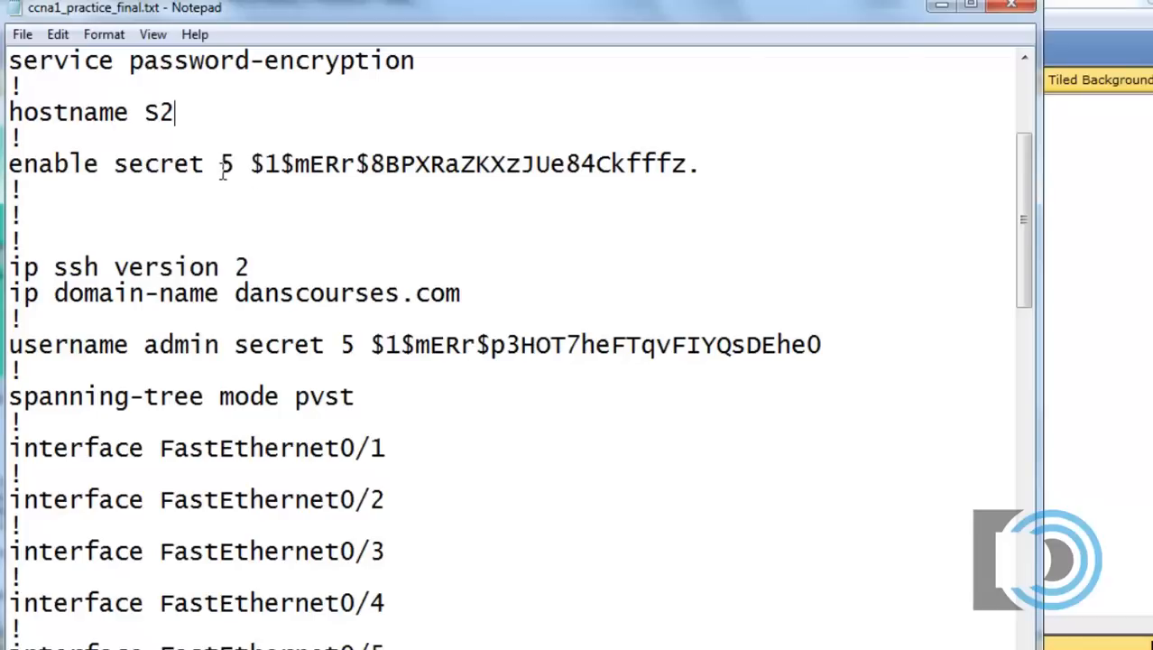
double_click(227, 163)
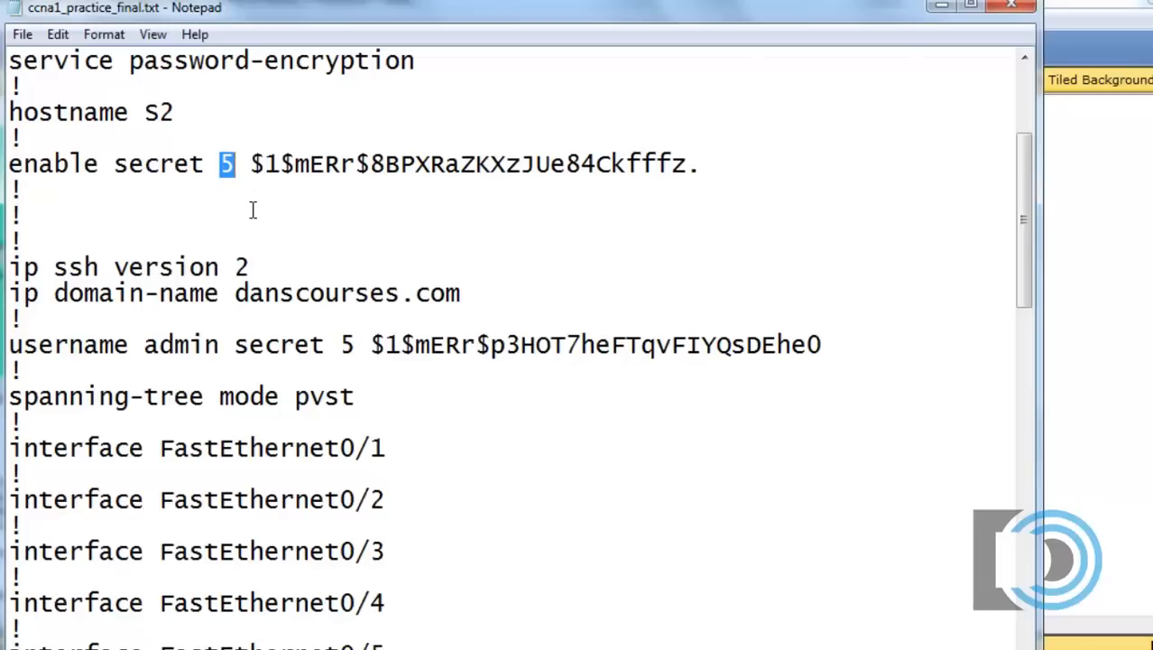
drag(251, 163, 686, 162)
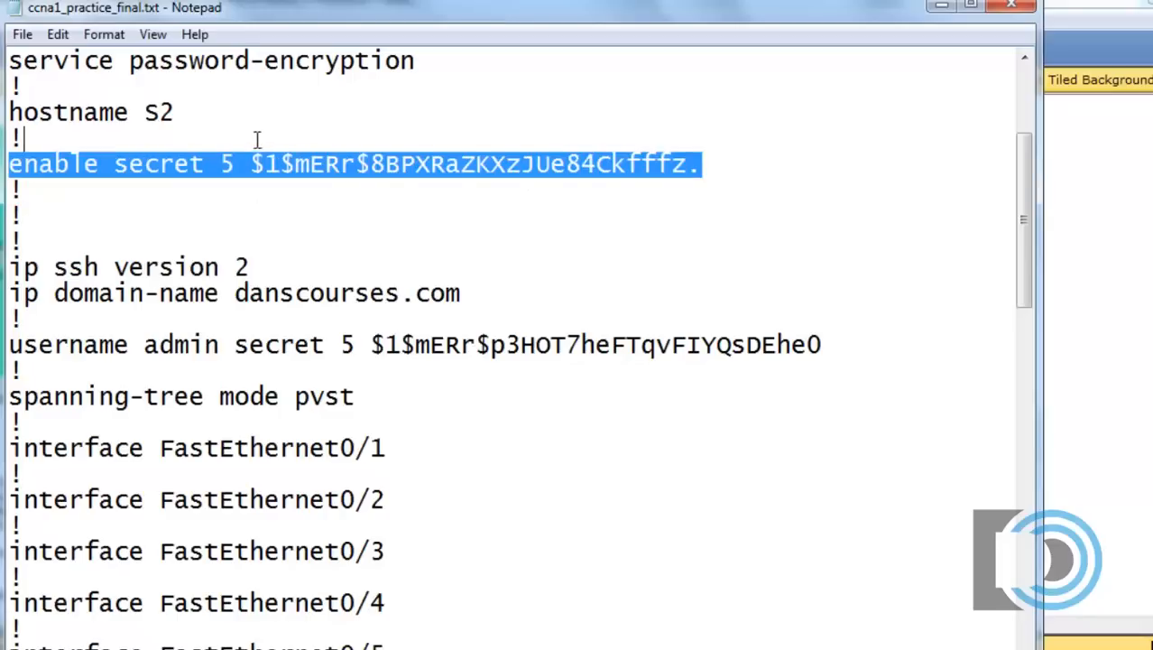
key(Delete)
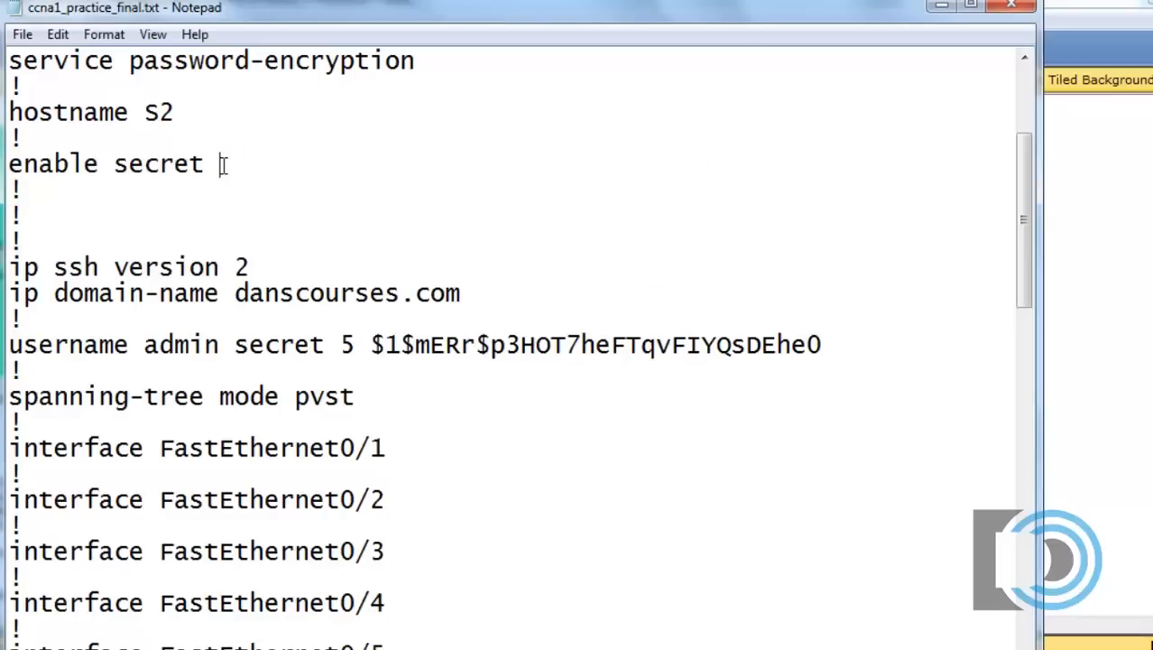
text(cl)
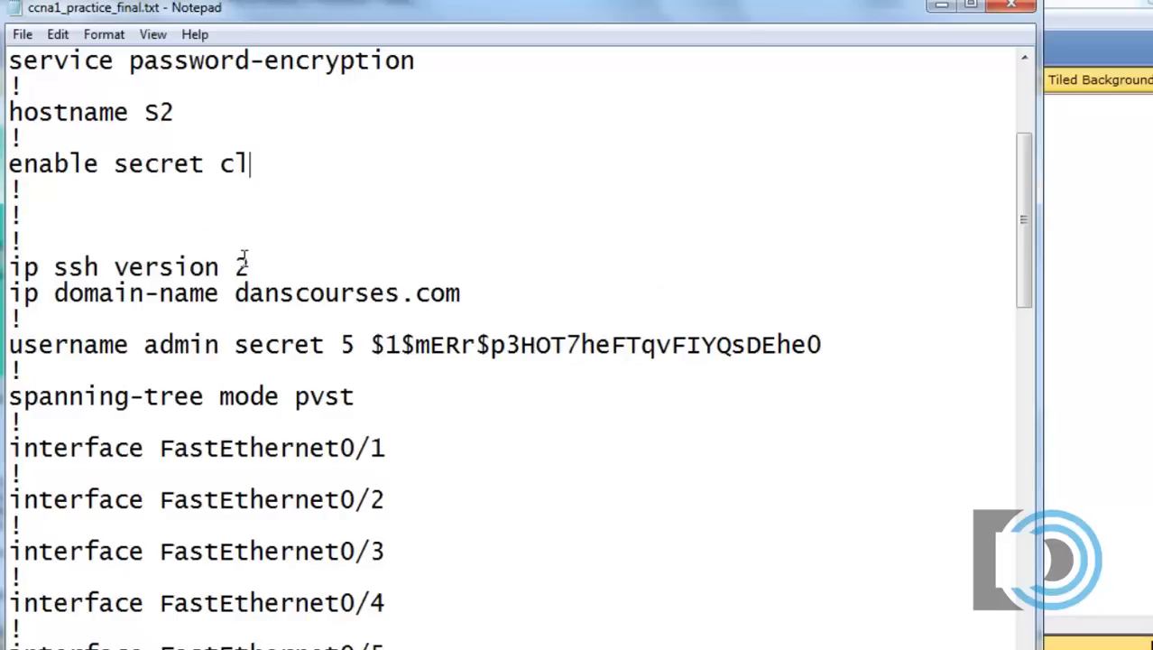
text(ass12345)
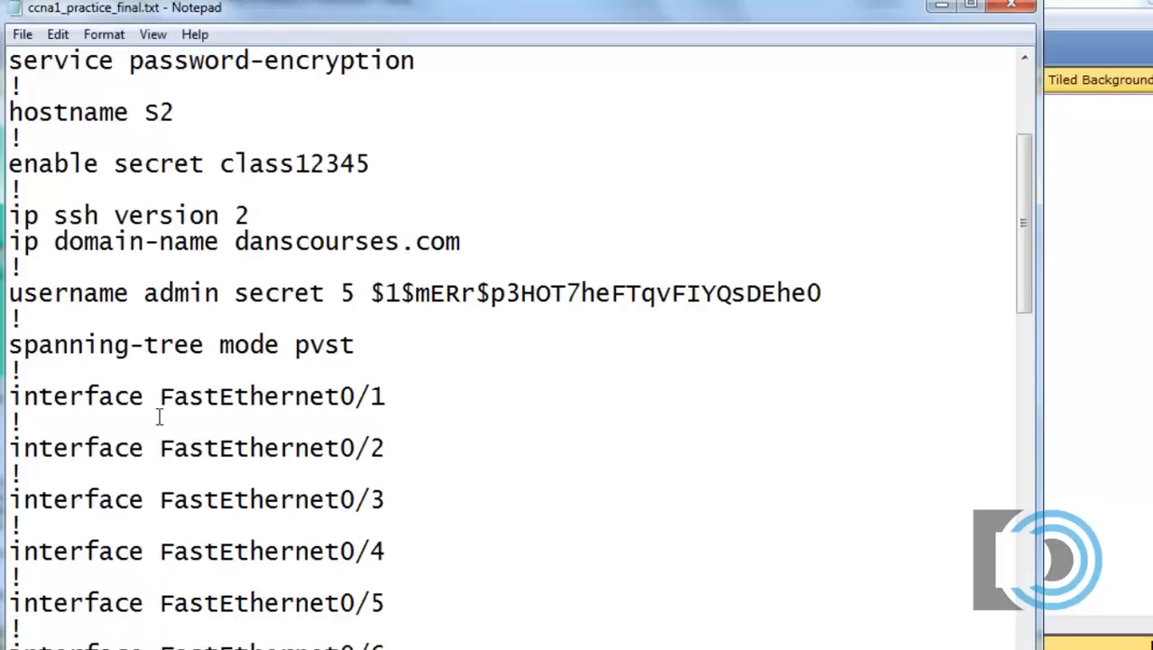
click(370, 163)
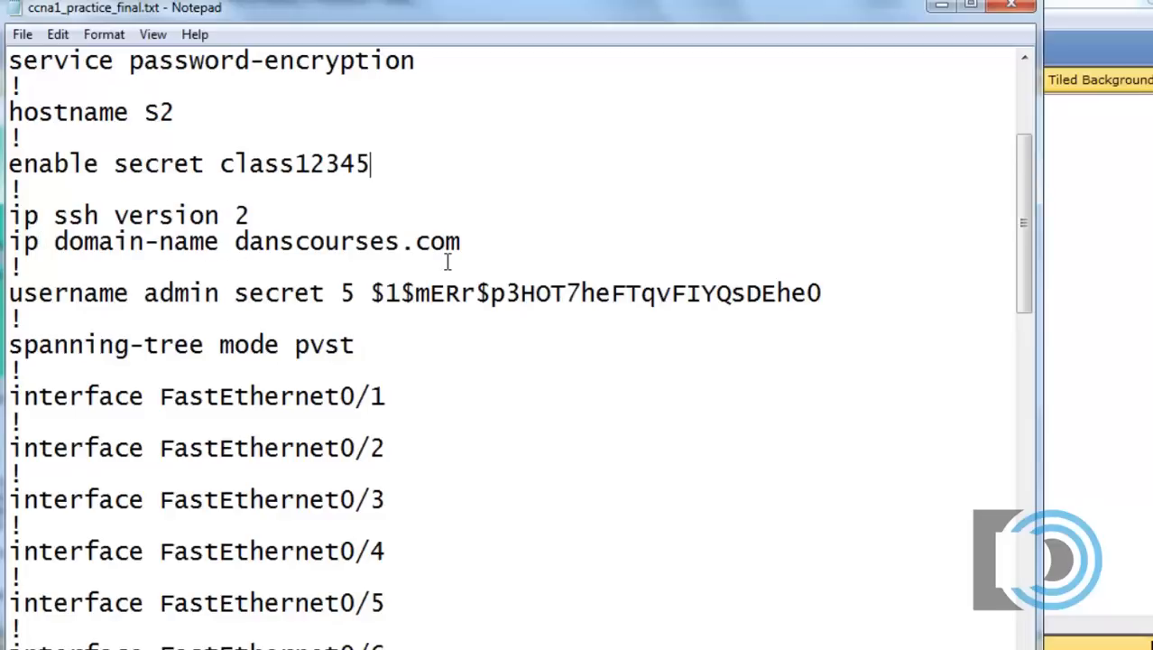
mouse_move(487, 254)
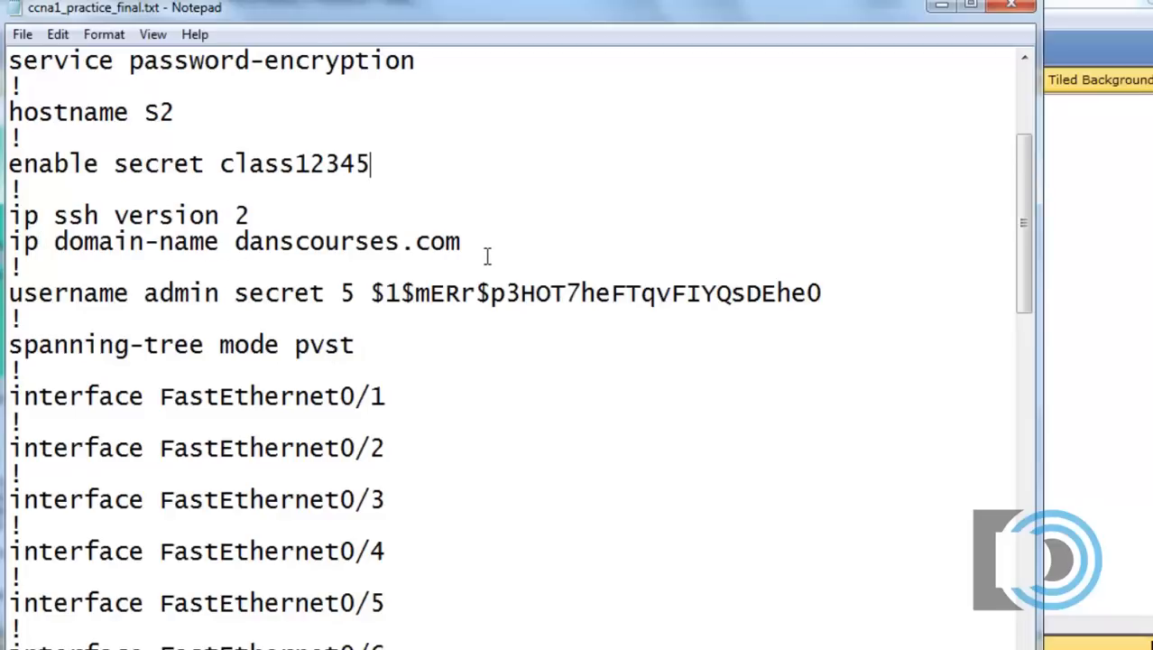
mouse_move(307, 556)
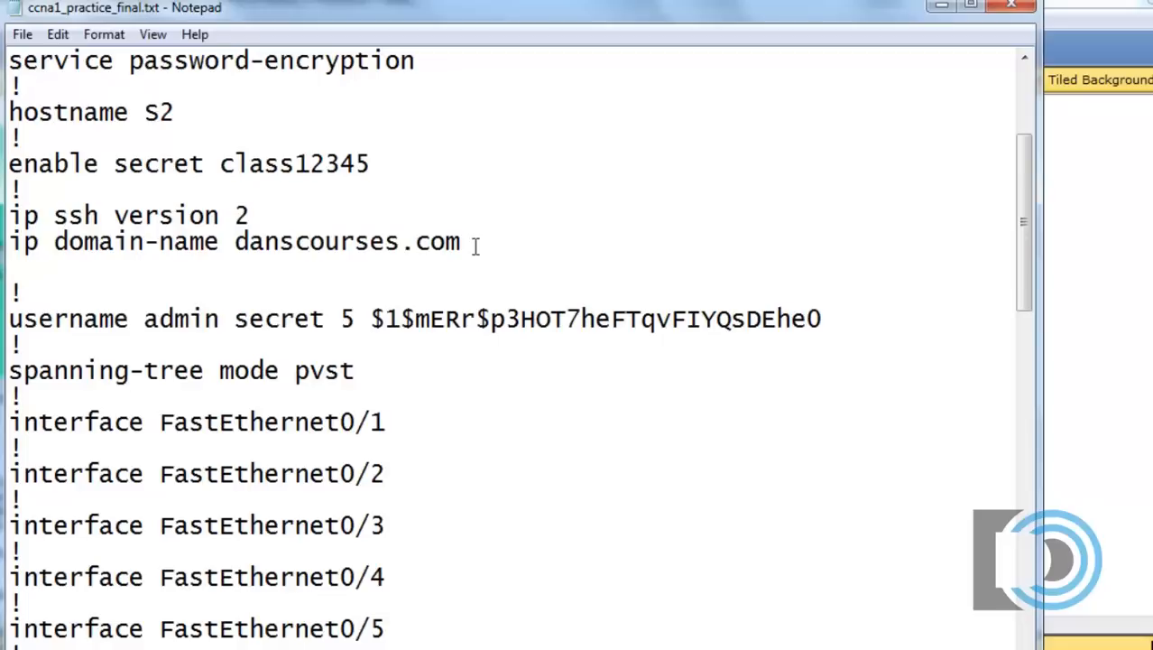
- Insert 'crypto key generate rsa' followed by modulus 1024 after the ip domain-name line
text(crypto key g)
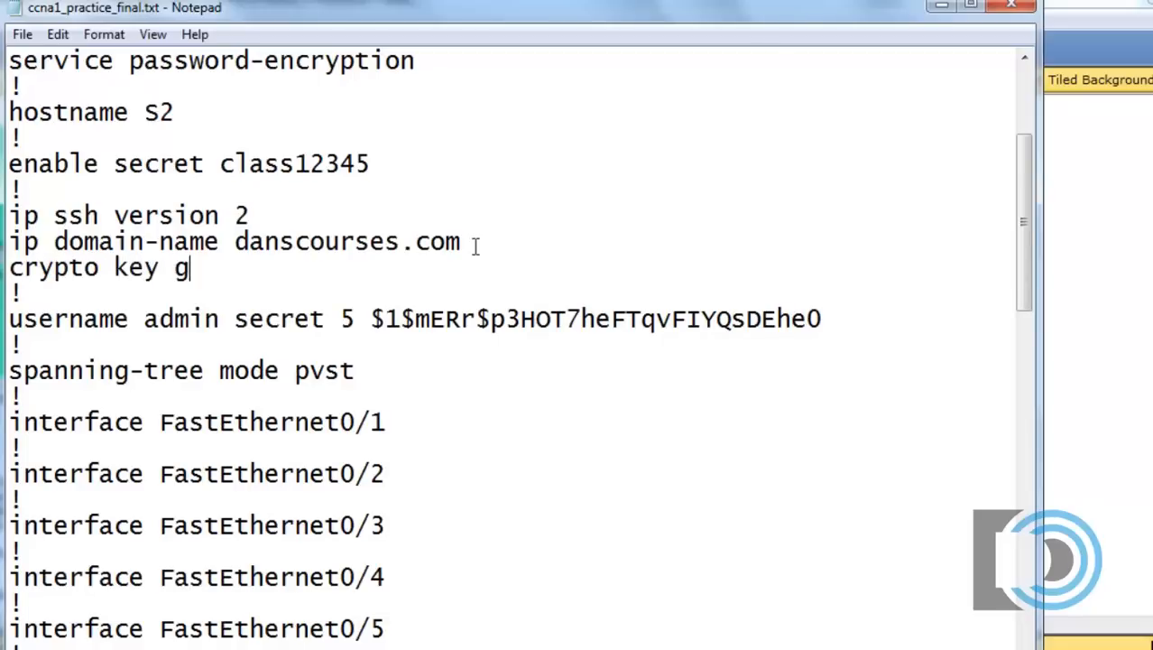
text(enerate rsa)
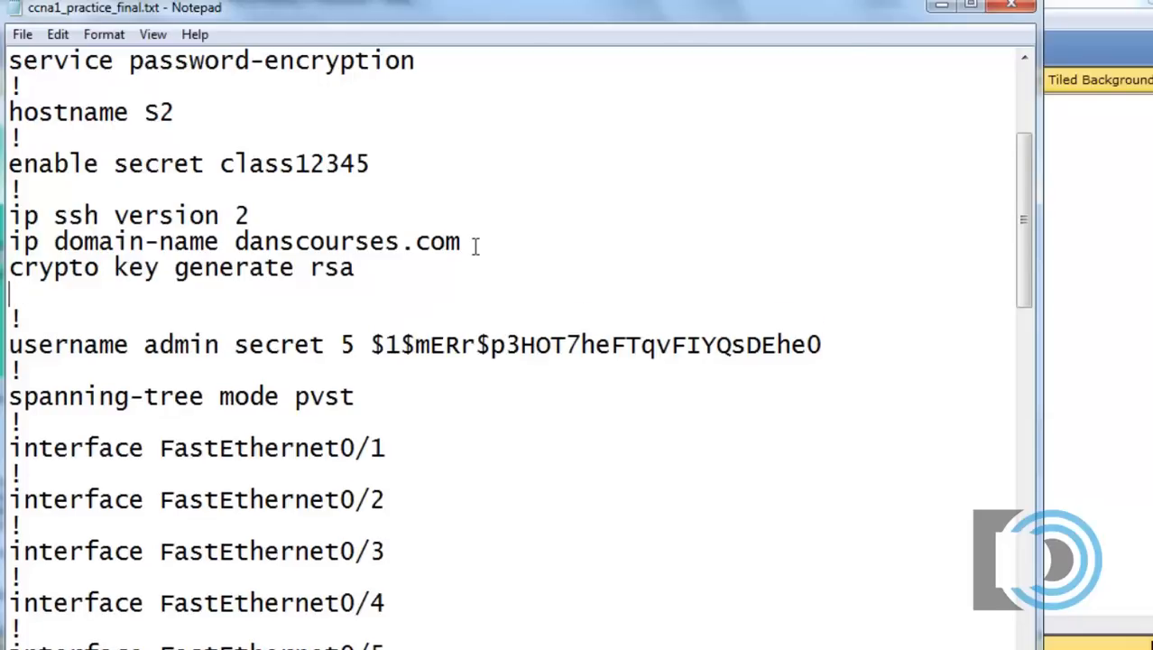
text(102)
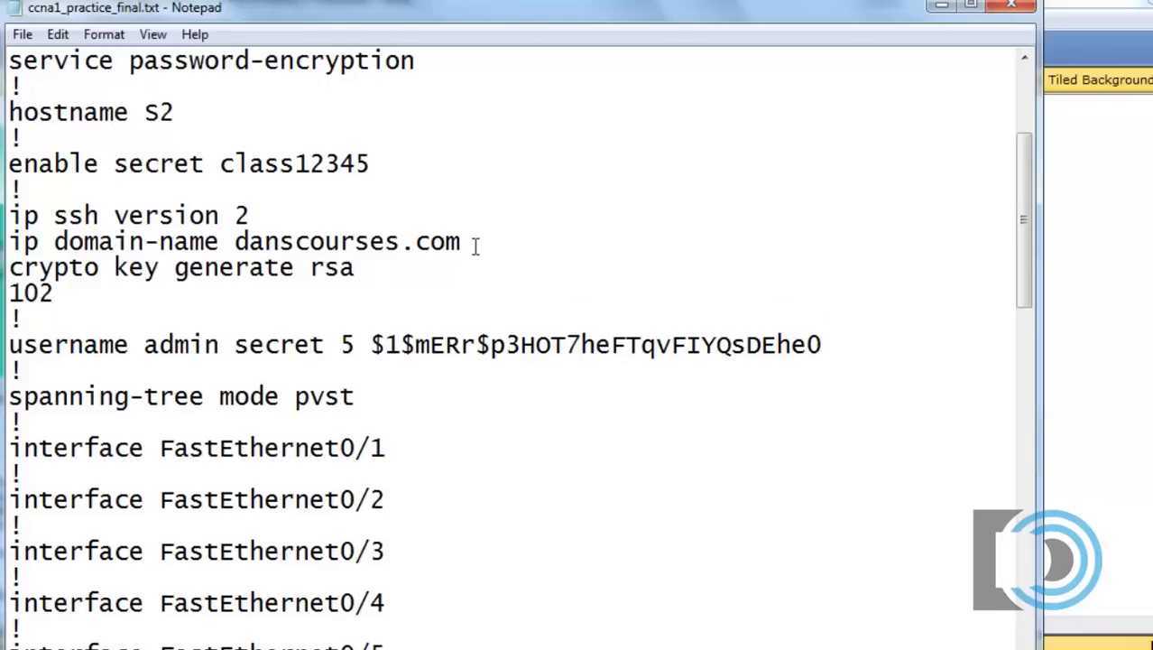
text(4)
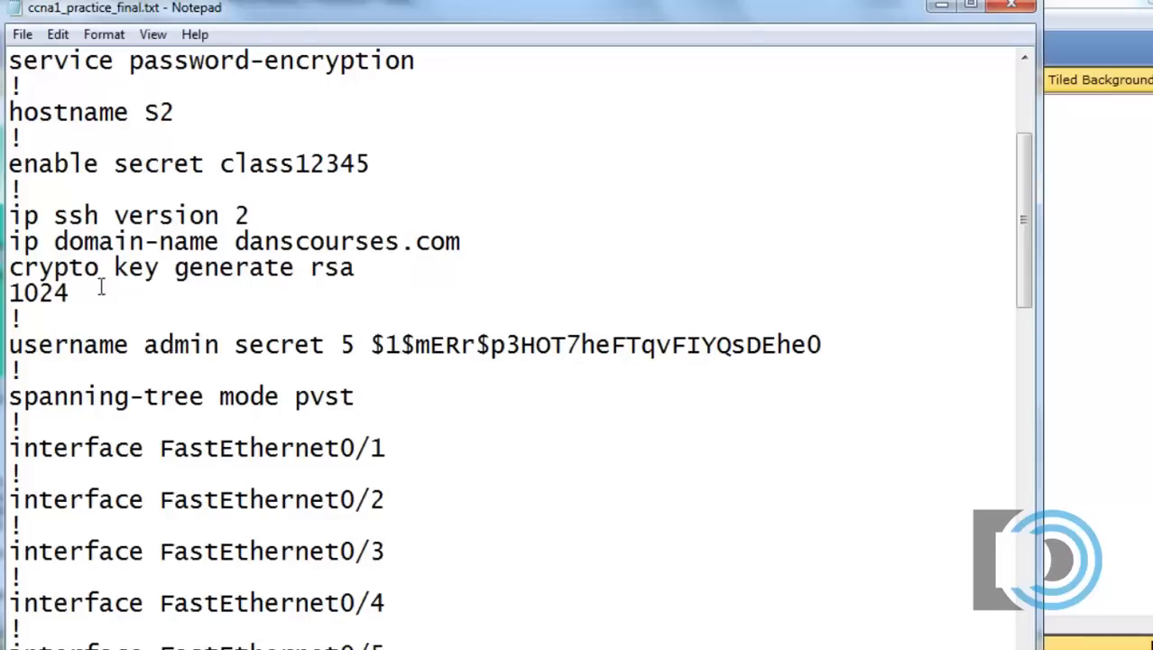
double_click(38, 292)
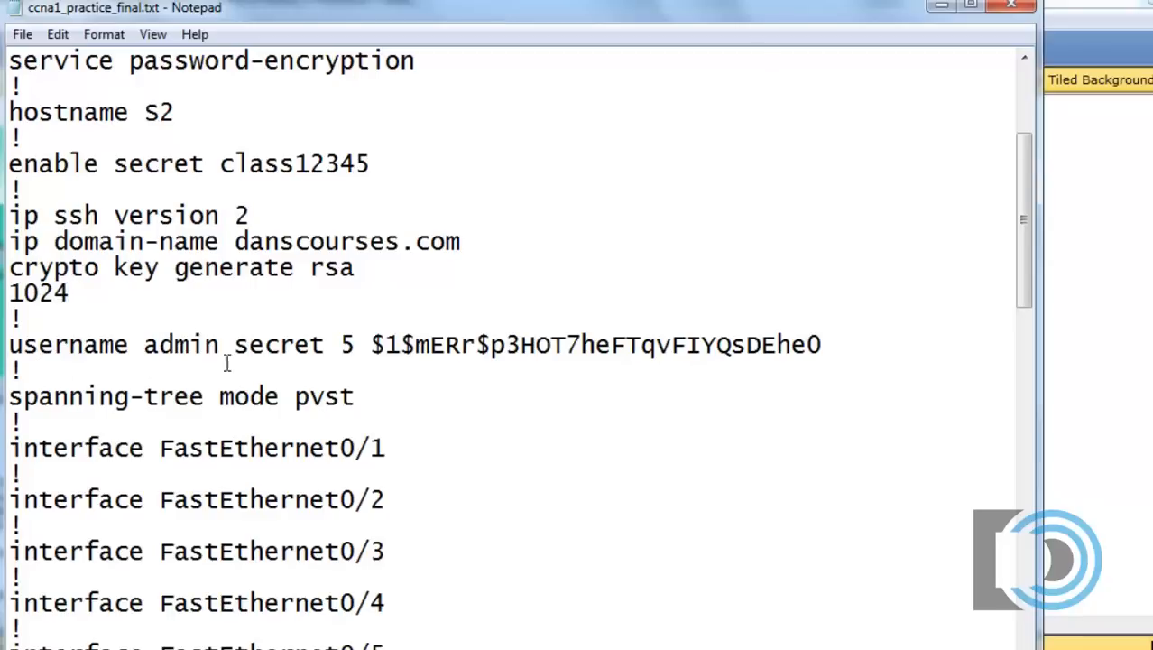
drag(9, 345, 339, 345)
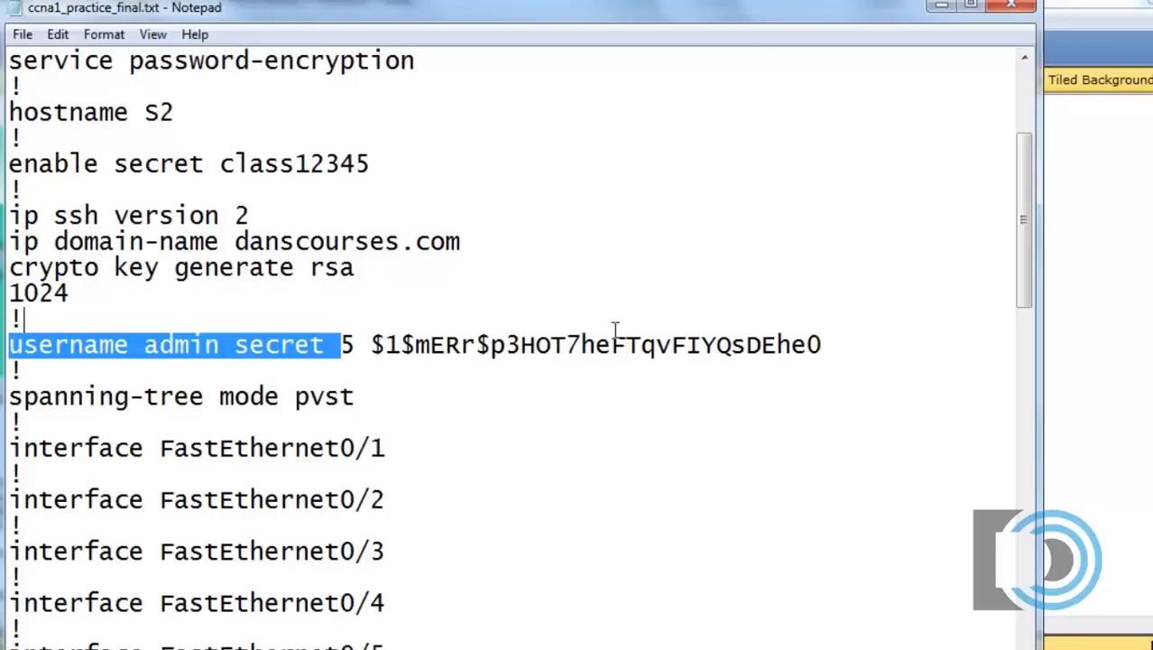
text(dmin secret d)
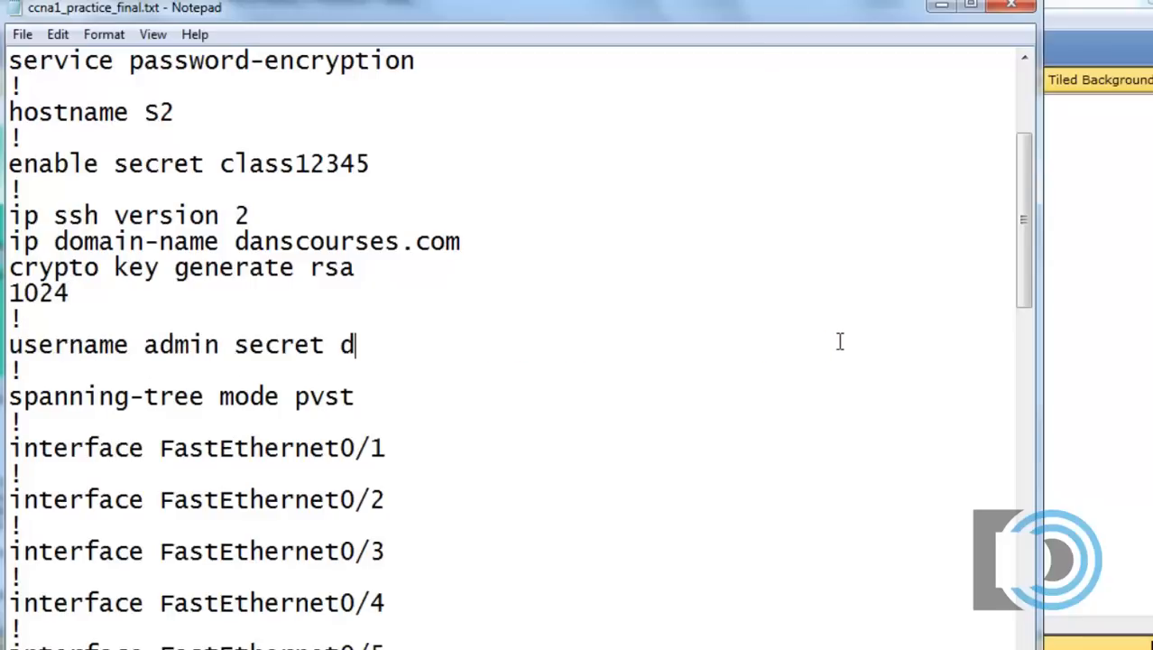
text(anscourses)
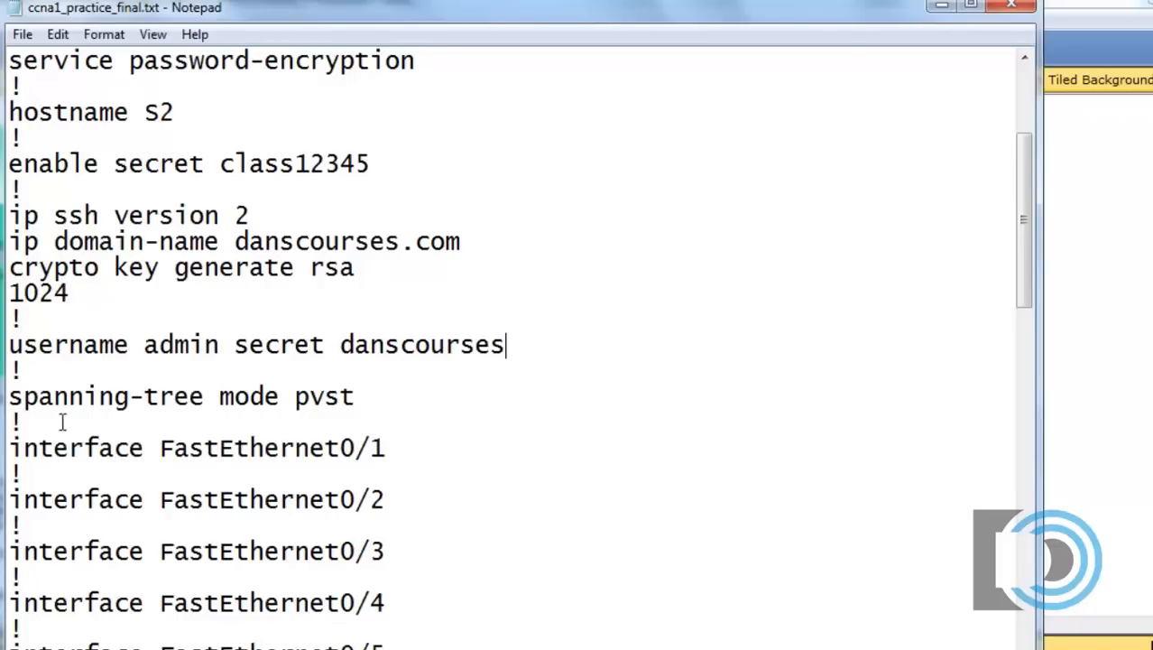
mouse_move(289, 401)
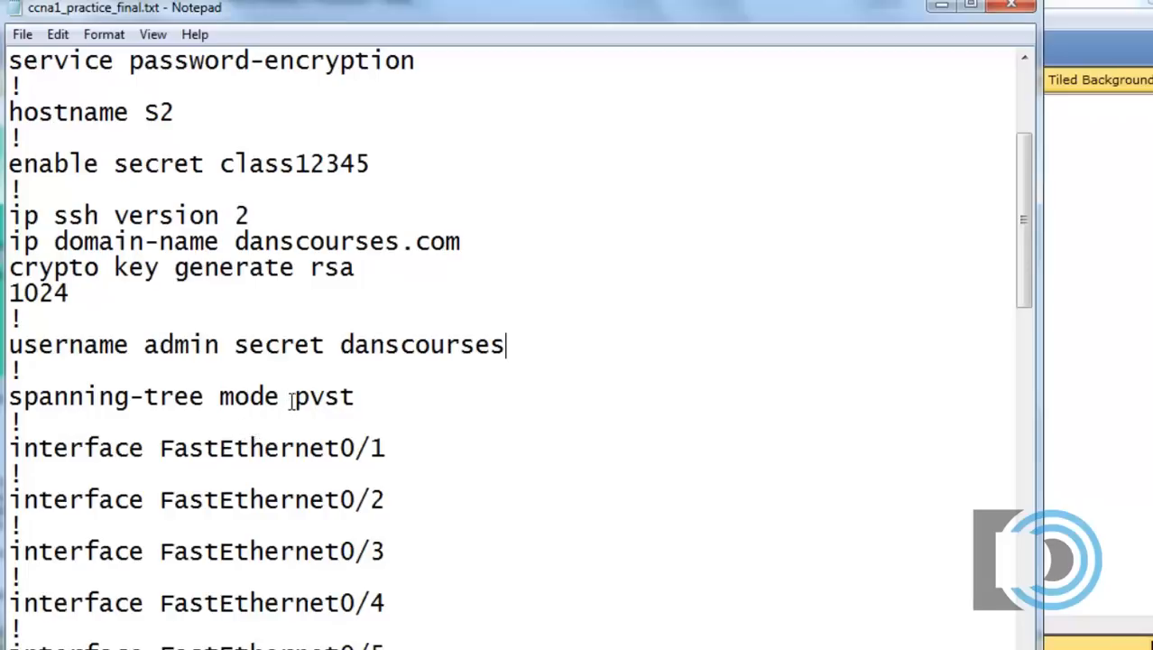
- Select and remove the empty FastEthernet and GigabitEthernet interface entries down to GigabitEthernet1/2
double_click(325, 397)
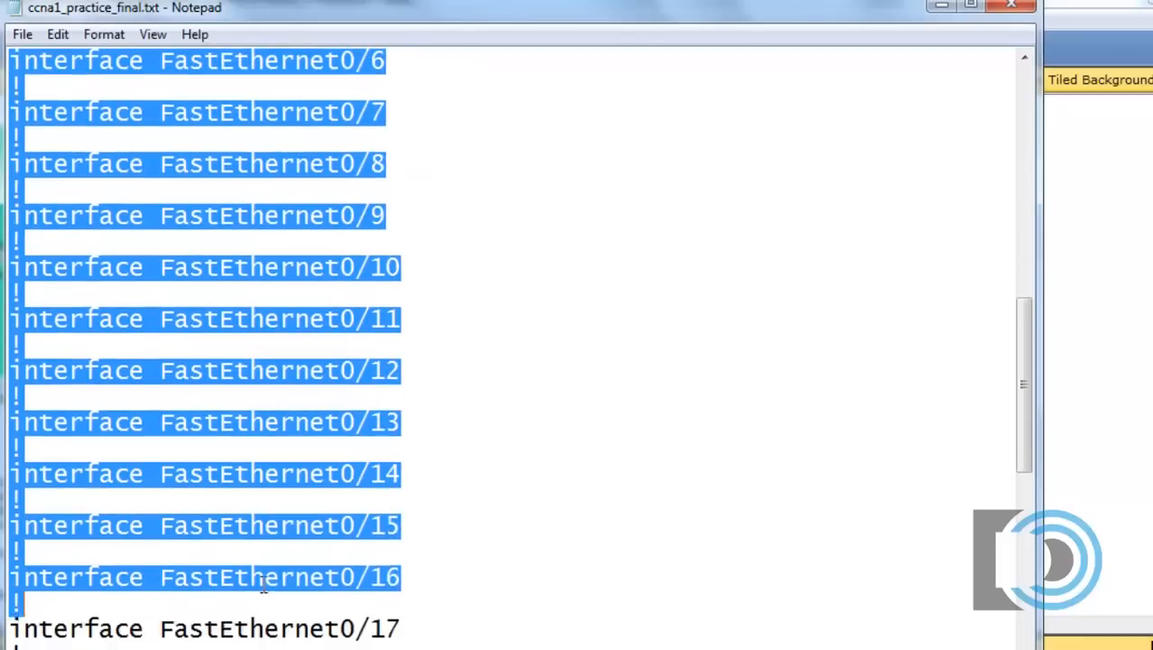
scroll(down, 3)
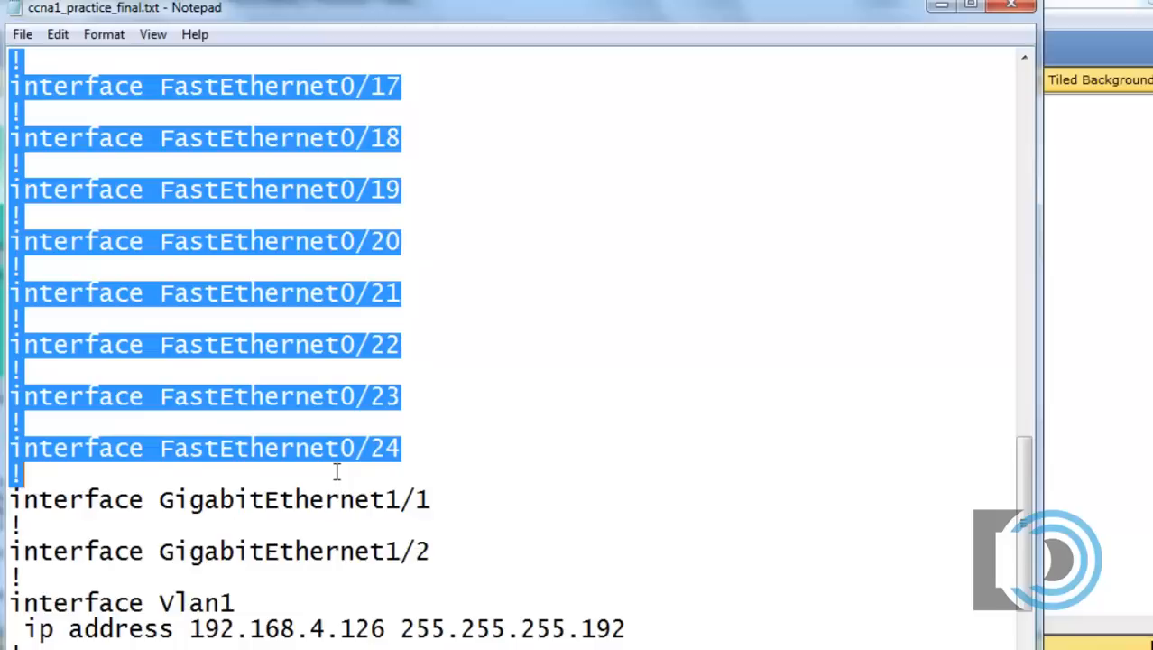
click(433, 552)
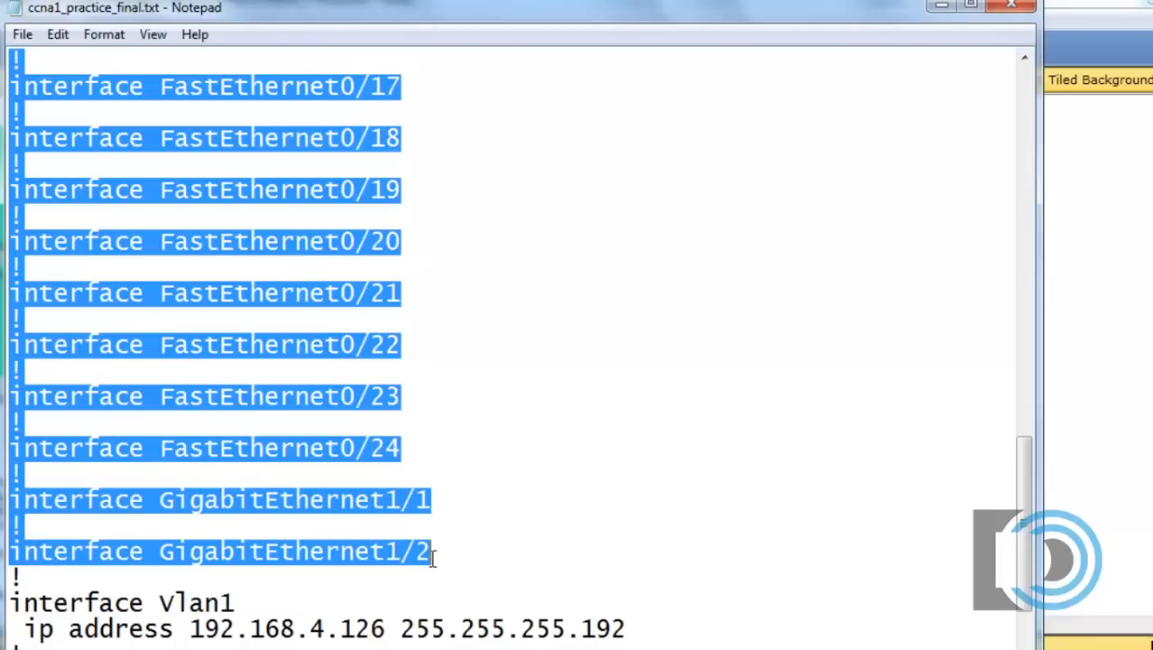
scroll(down, 3)
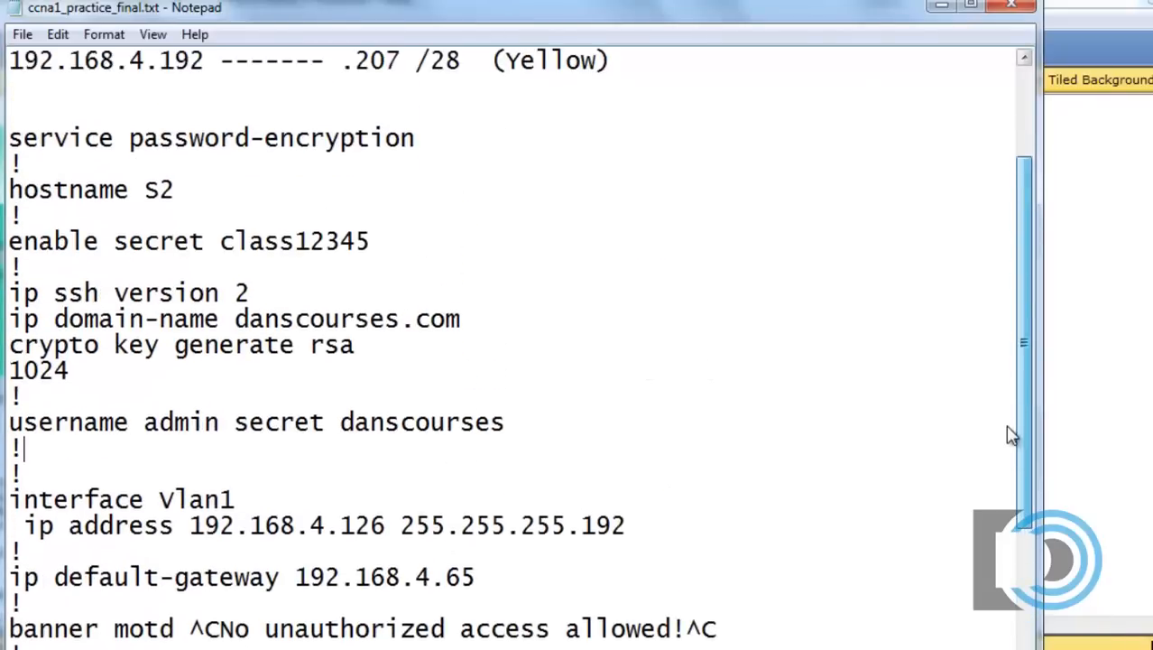
- Locate interface Vlan1 and select the last octet of its 192.168.4.126 address
scroll(down, 3)
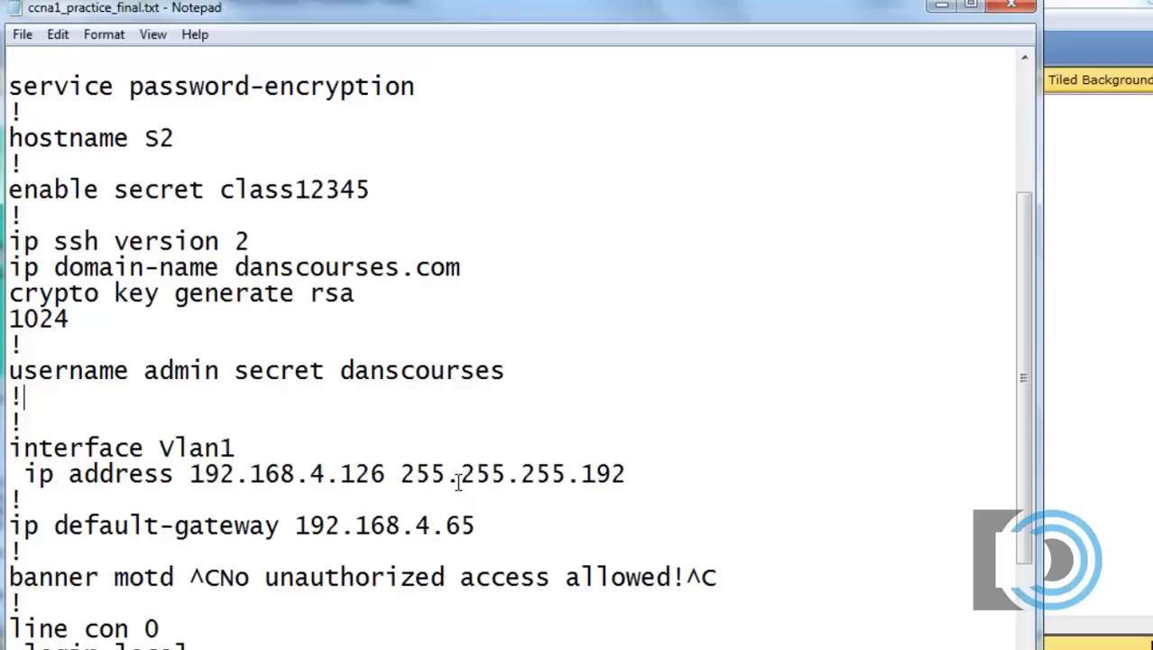
double_click(361, 473)
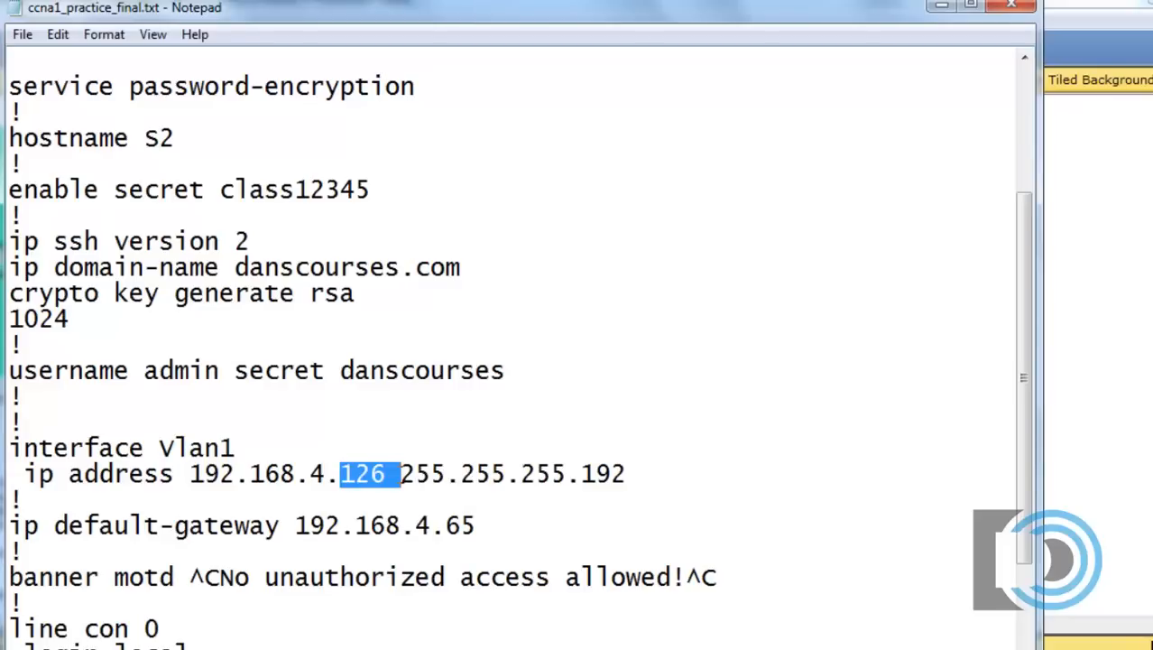
mouse_move(736, 56)
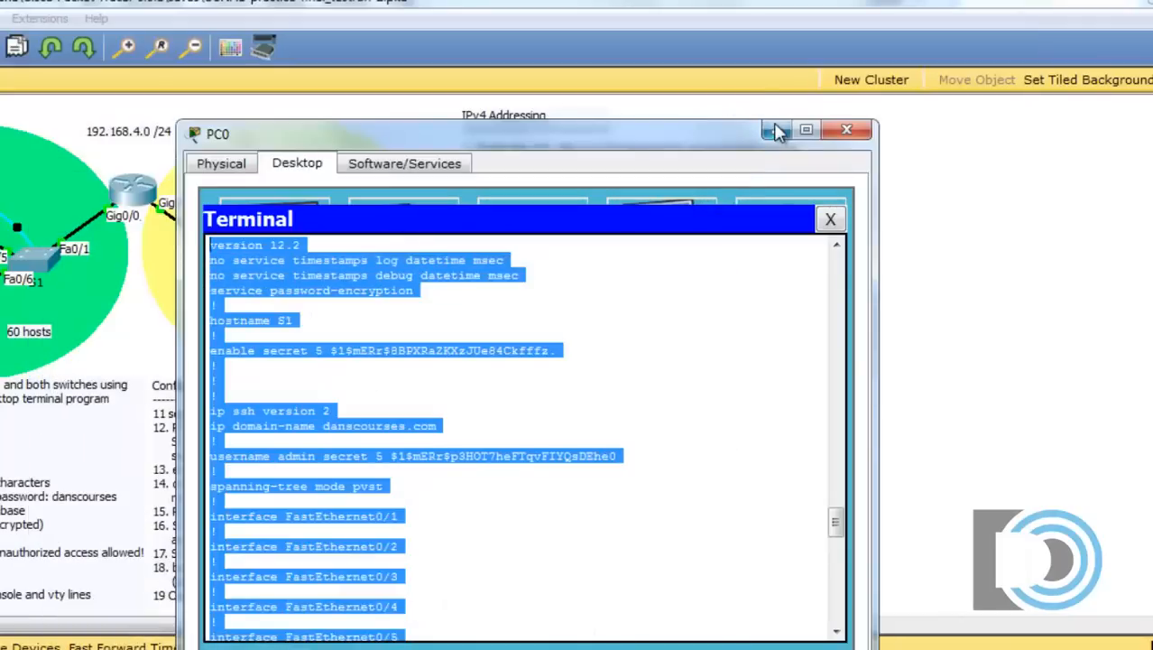
- Minimize the PC0 window to reveal the topology and IPv4 addressing notes
click(847, 130)
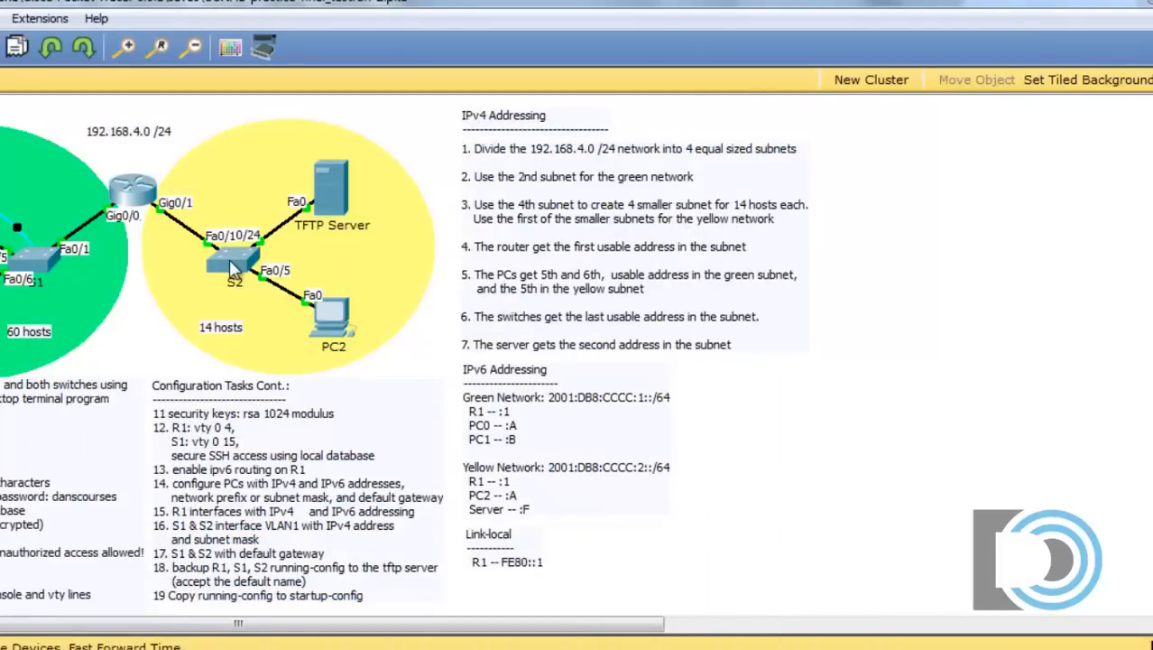
mouse_move(767, 401)
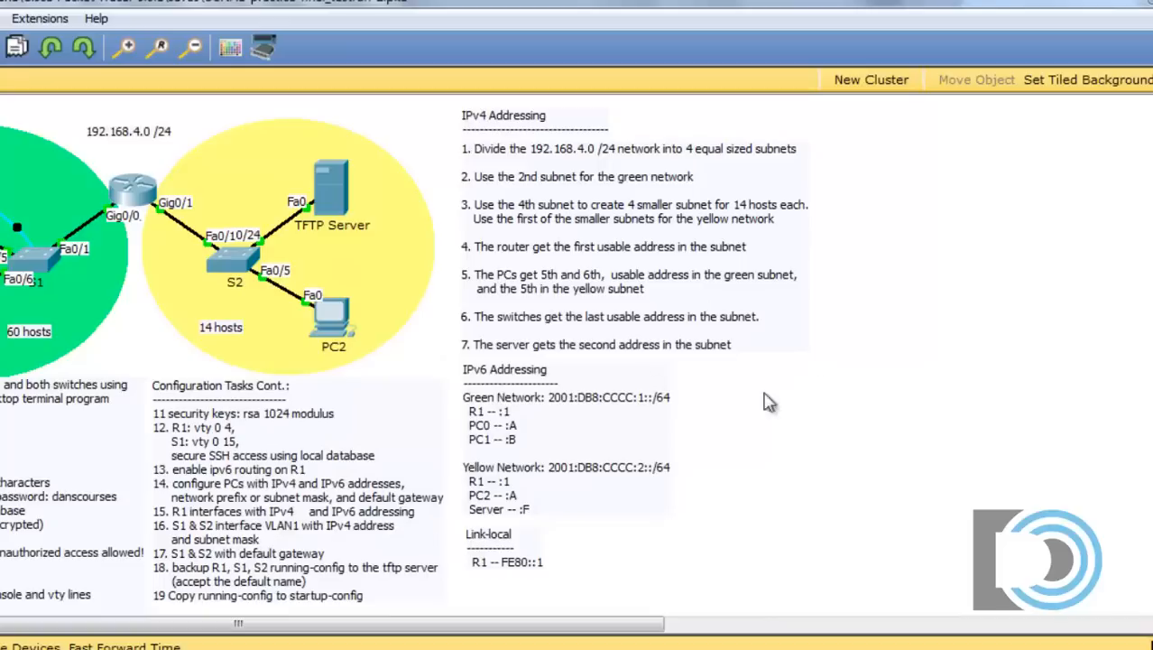
mouse_move(738, 329)
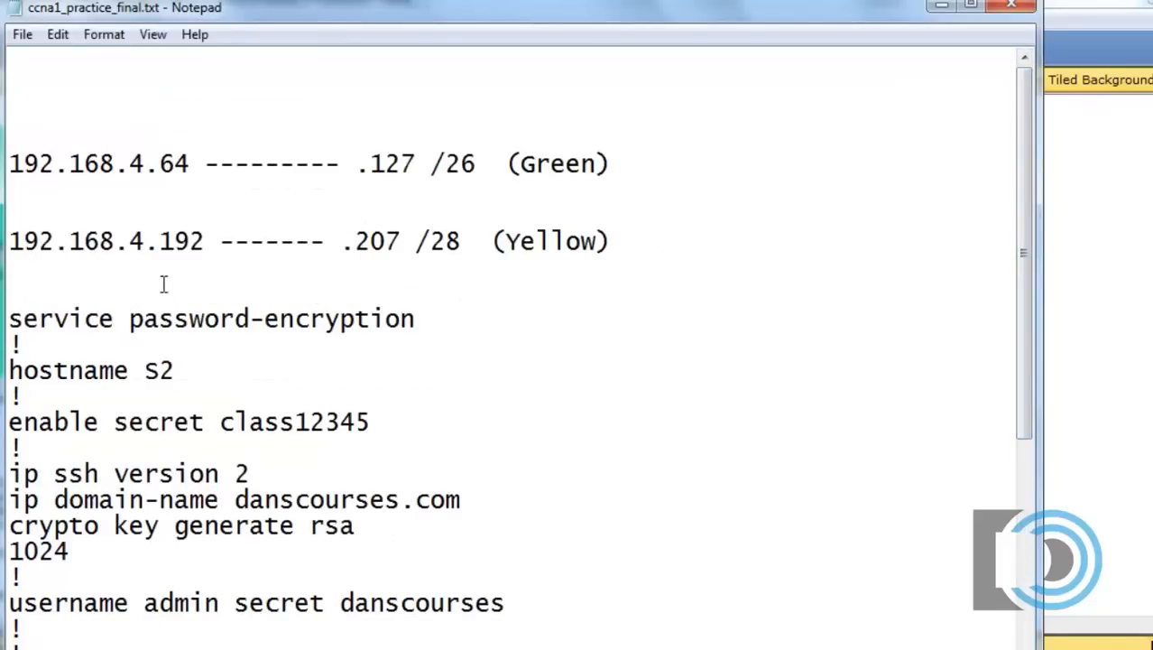
double_click(181, 242)
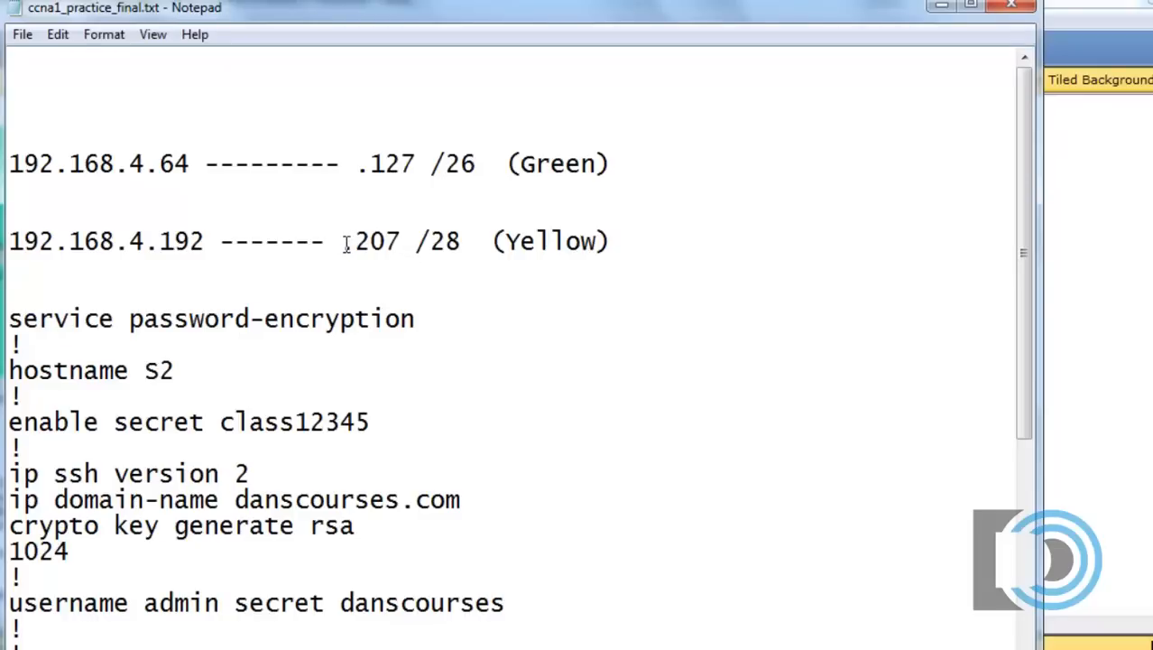
double_click(437, 240)
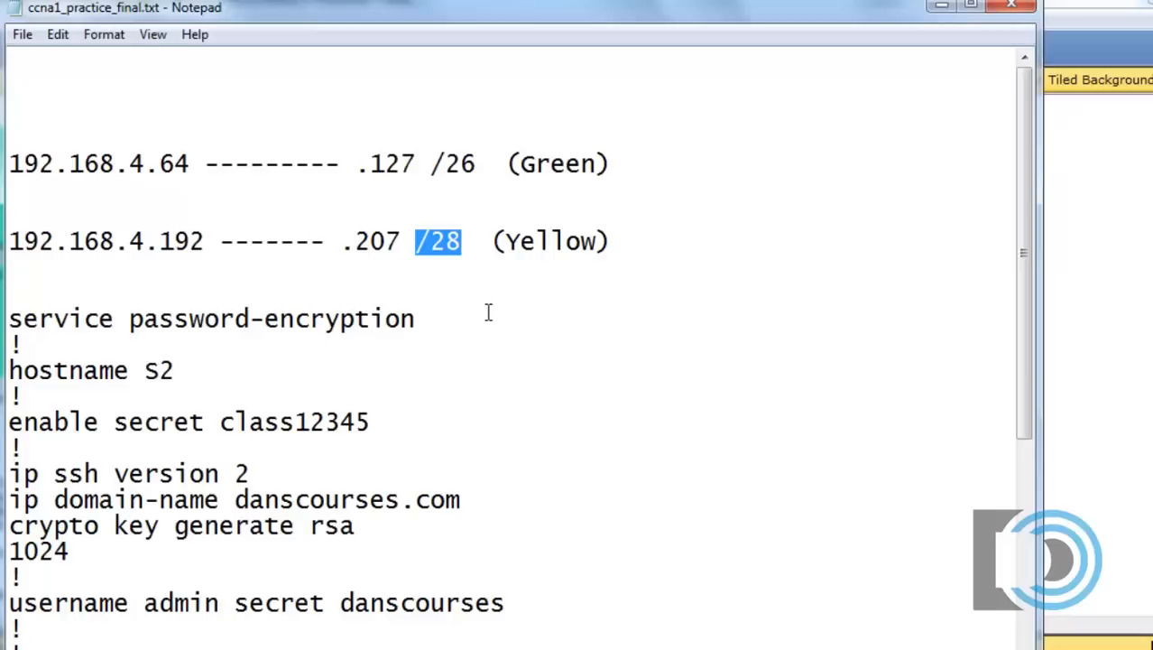
mouse_move(267, 298)
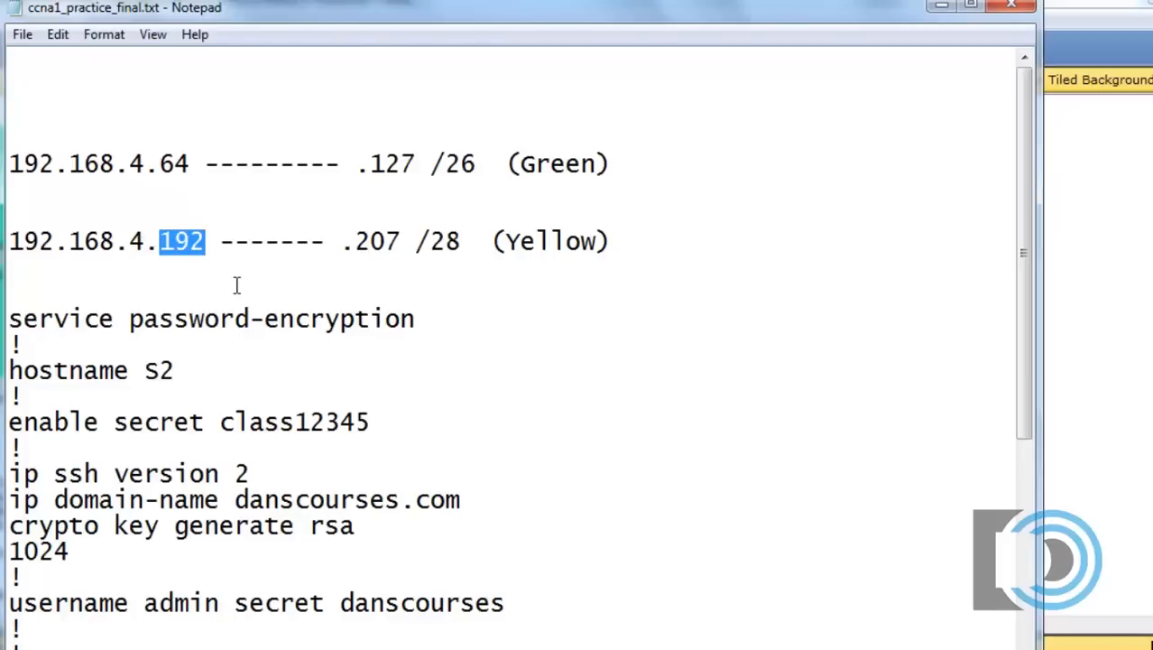
double_click(377, 242)
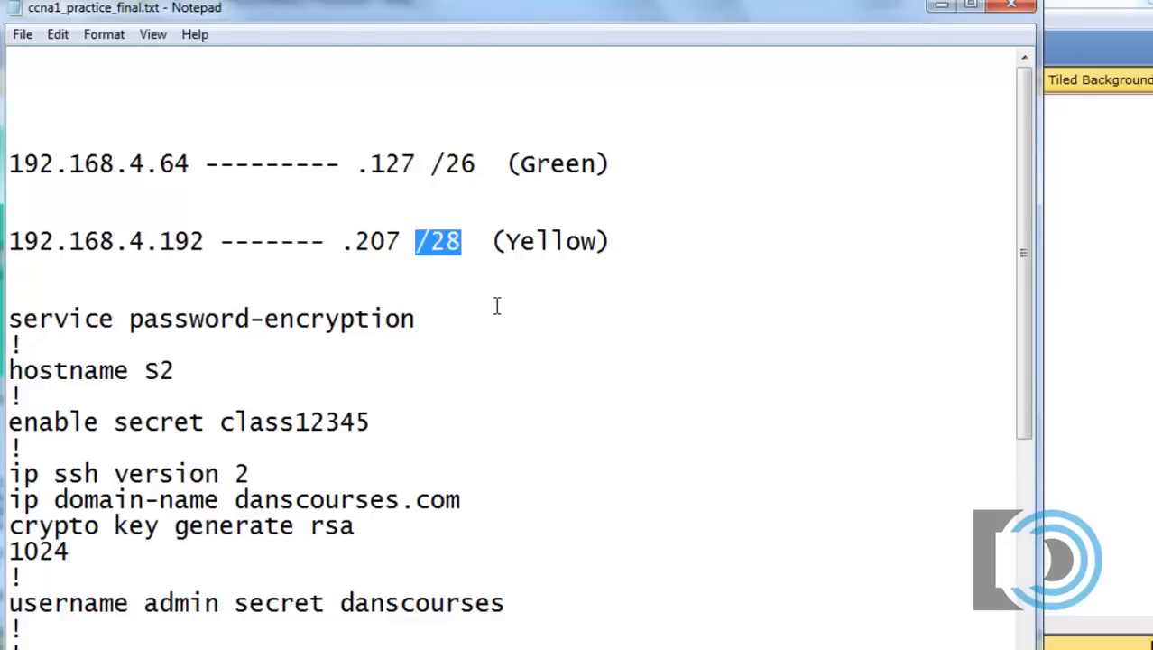
scroll(down, 3)
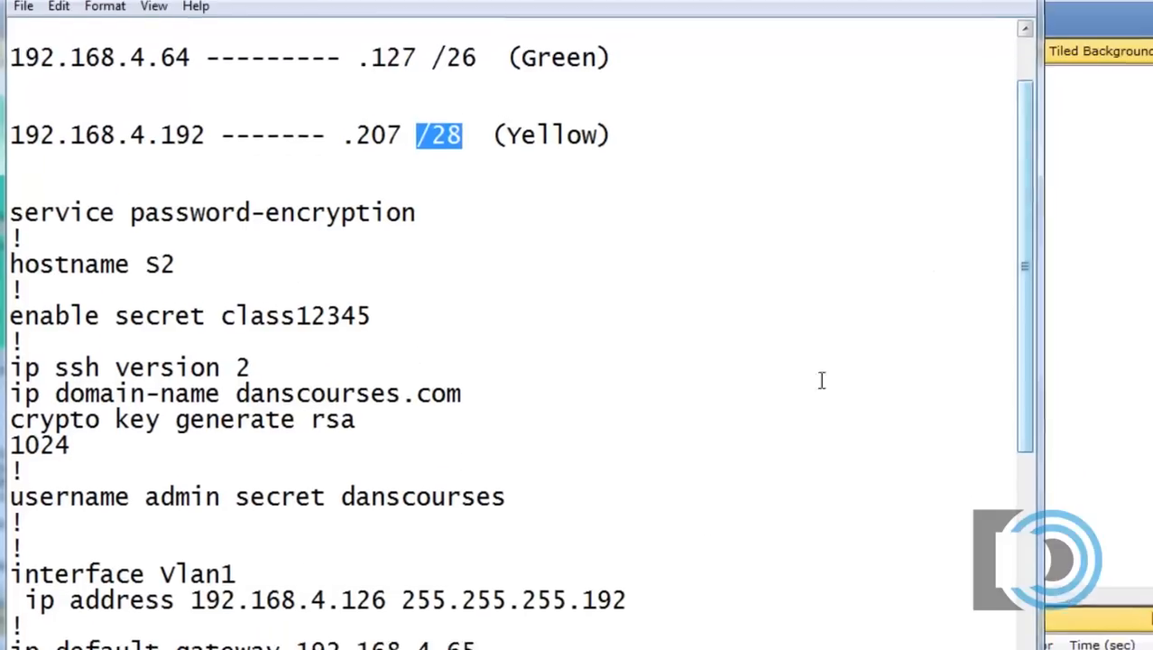
scroll(down, 3)
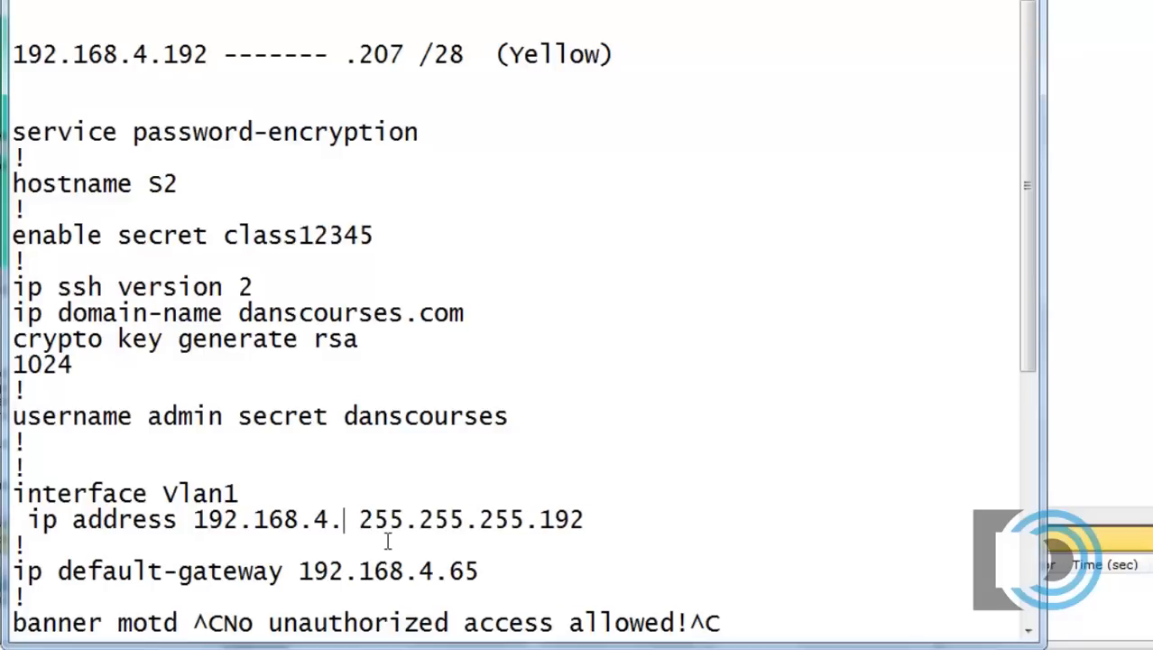
- Change the Vlan1 address to 192.168.4.206 with mask 255.255.255.240
text(206)
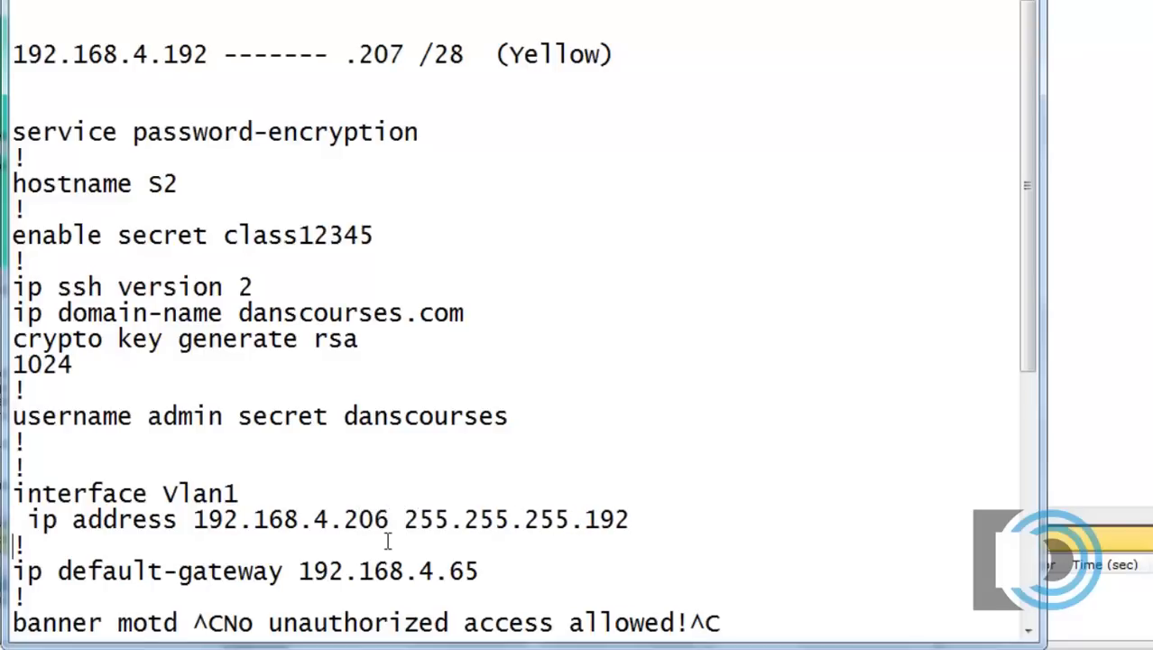
key(BackSpace)
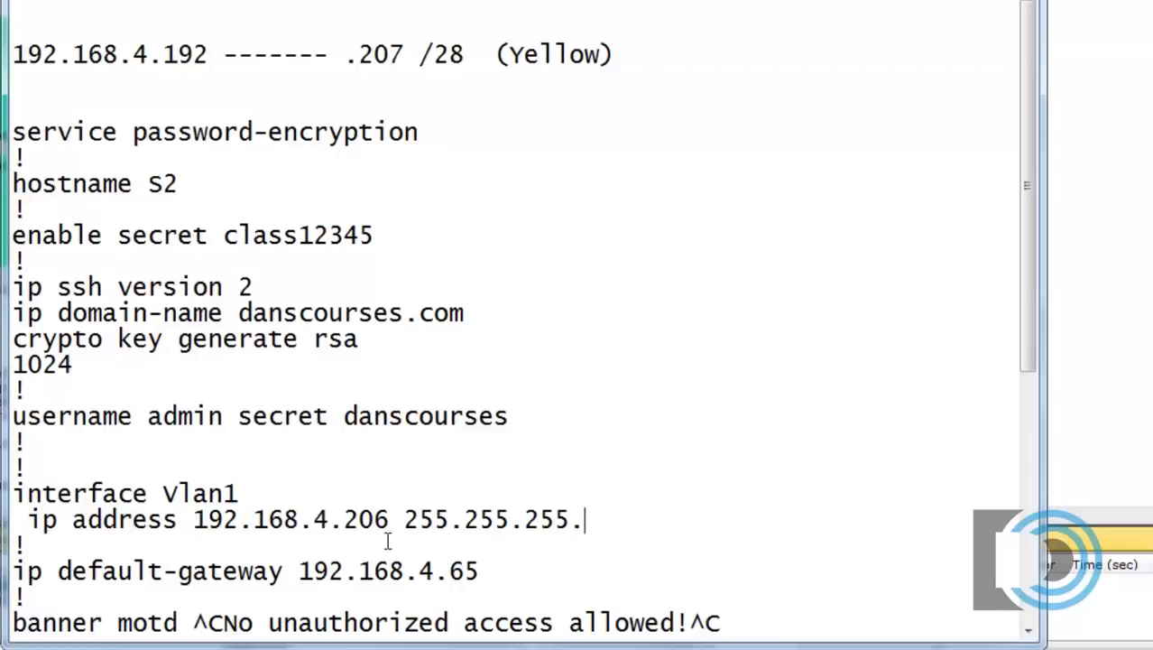
text(240)
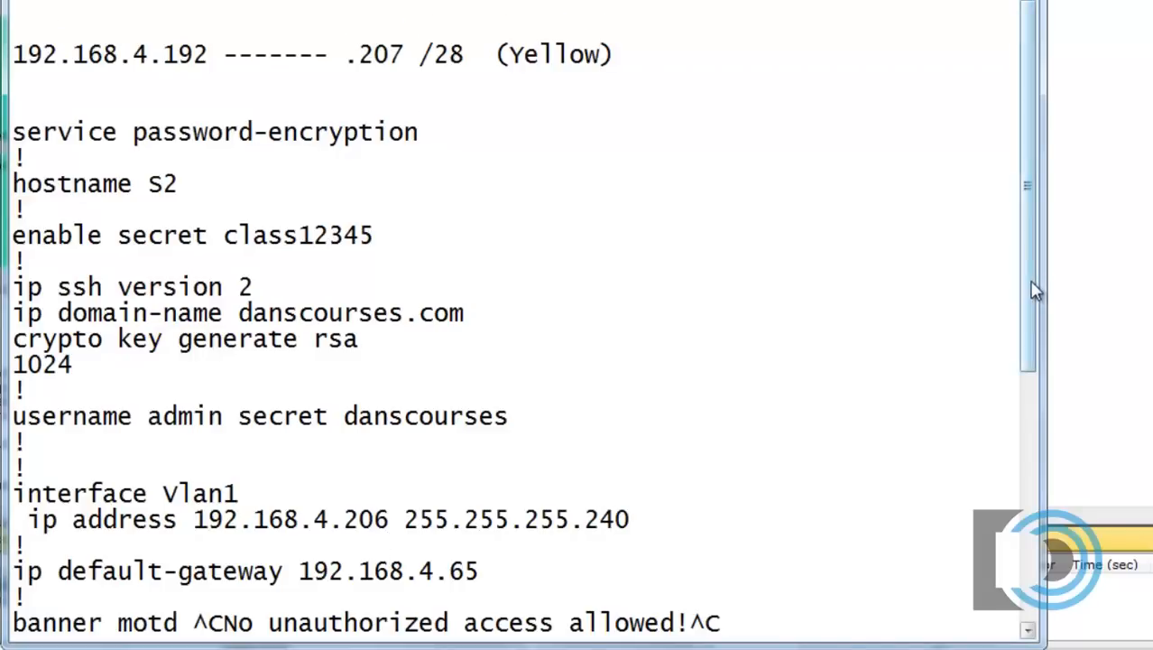
- Change the default gateway host number from 65 to 193, giving 192.168.4.193
scroll(down, 3)
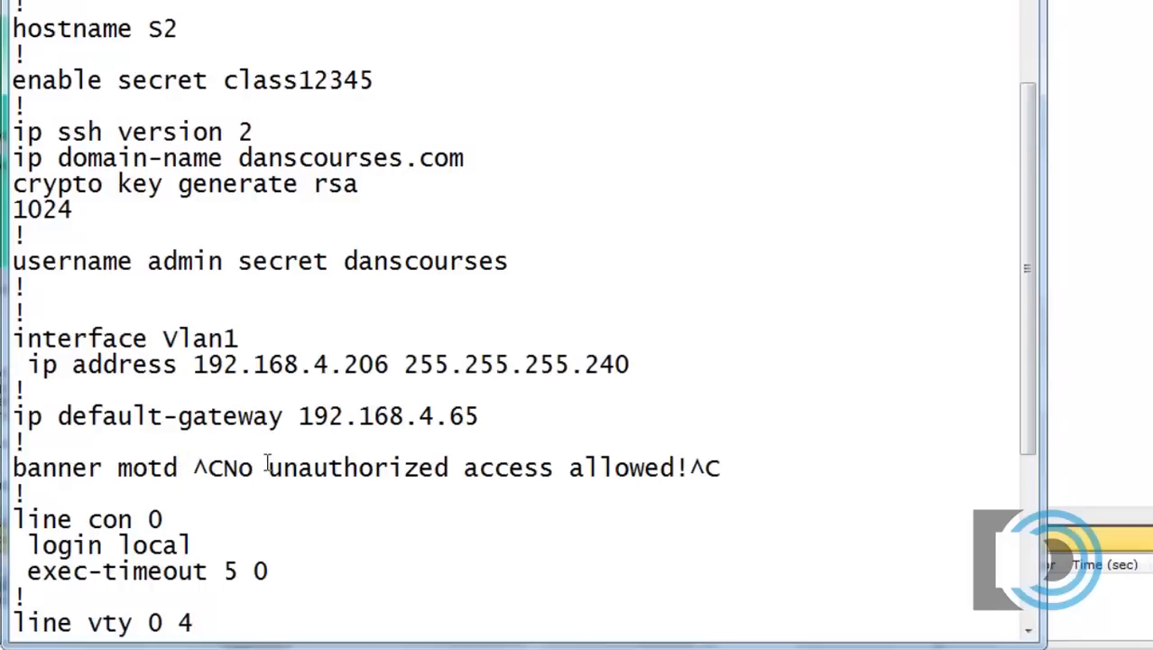
double_click(462, 416)
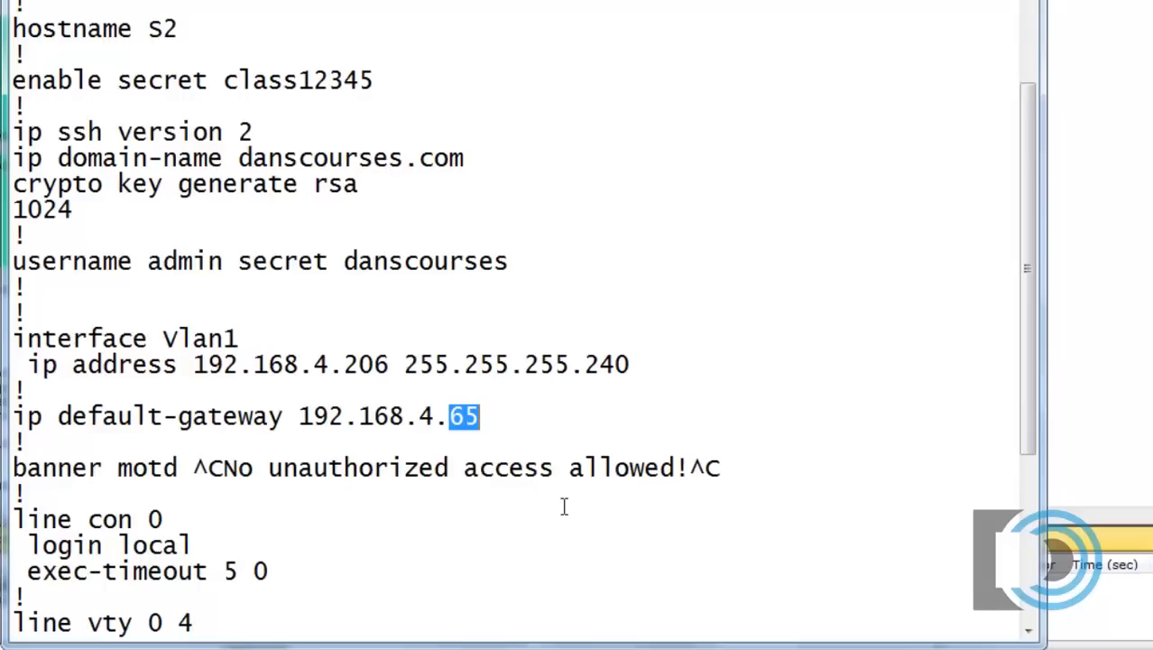
text(193)
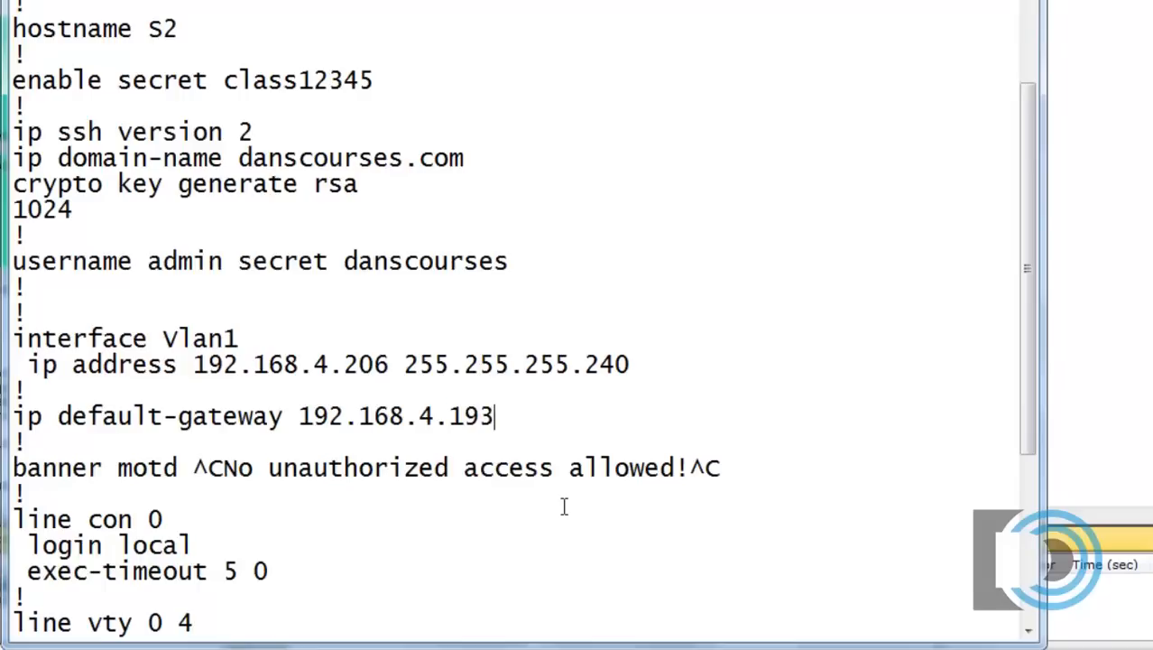
double_click(462, 415)
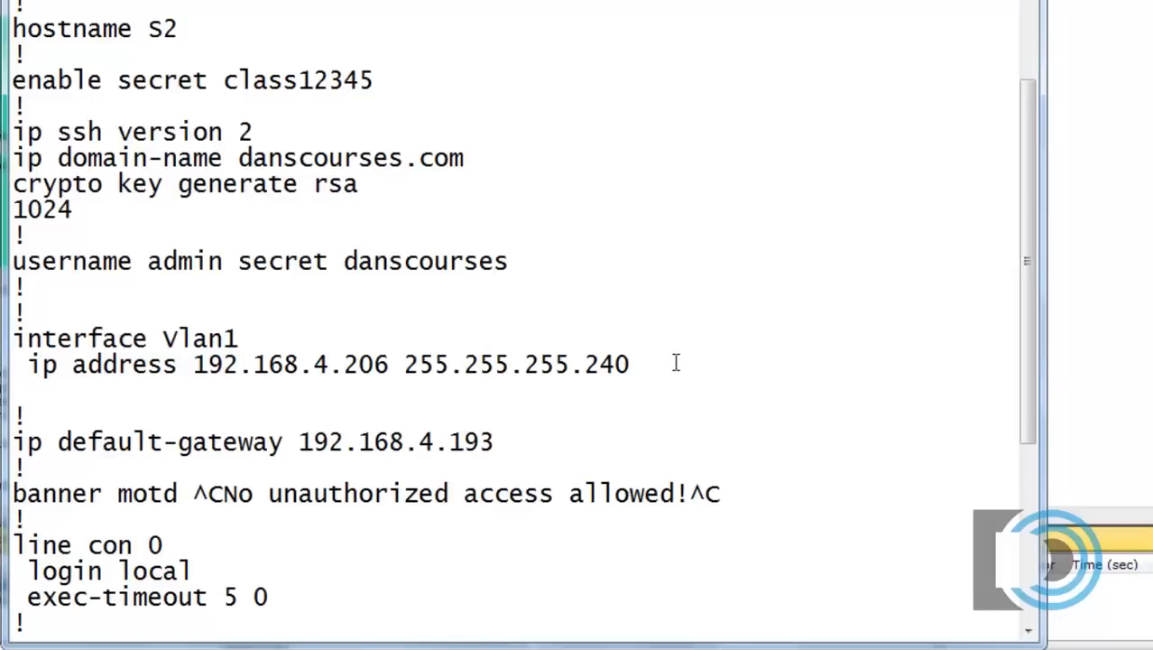
- Add 'no shutdown' under the Vlan1 address and select the banner's opening ^C delimiter
text(no shutdo)
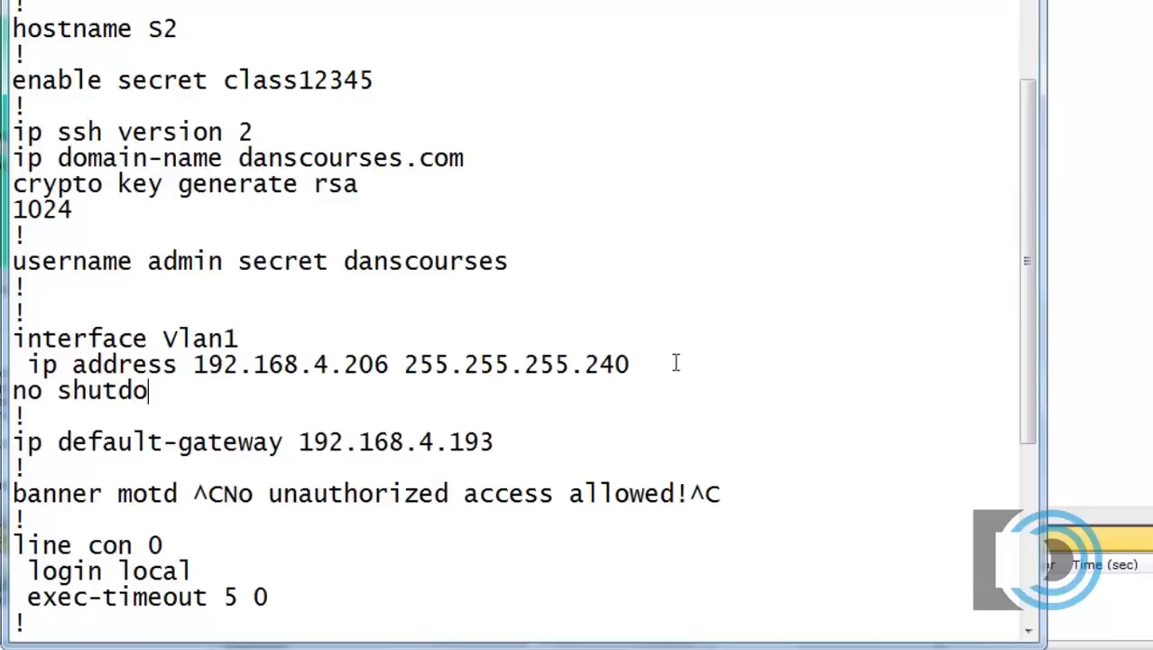
text(wn)
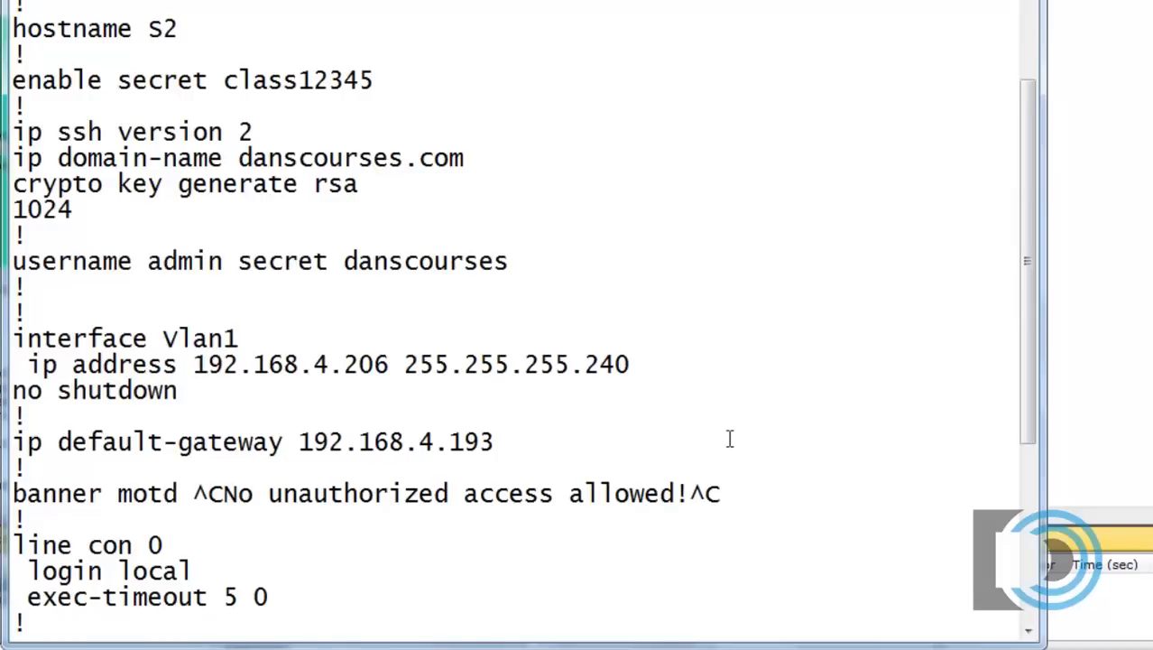
drag(69, 365, 177, 390)
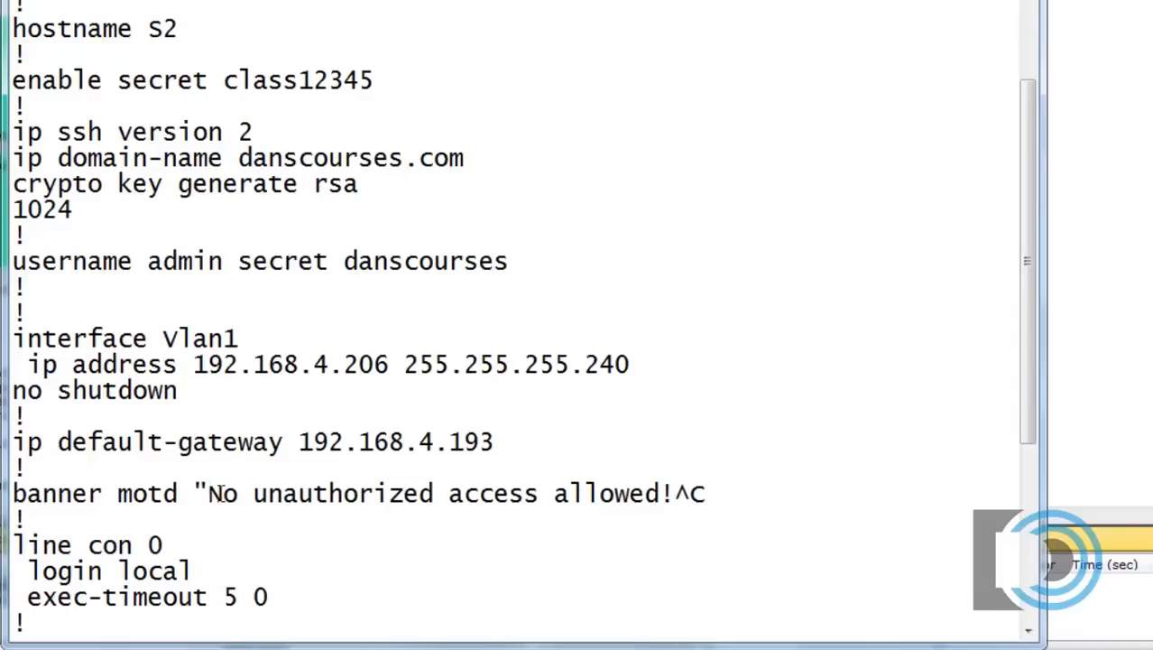
- Swap the closing ^C in banner motd for a double quote and select the S2 configuration text
double_click(689, 495)
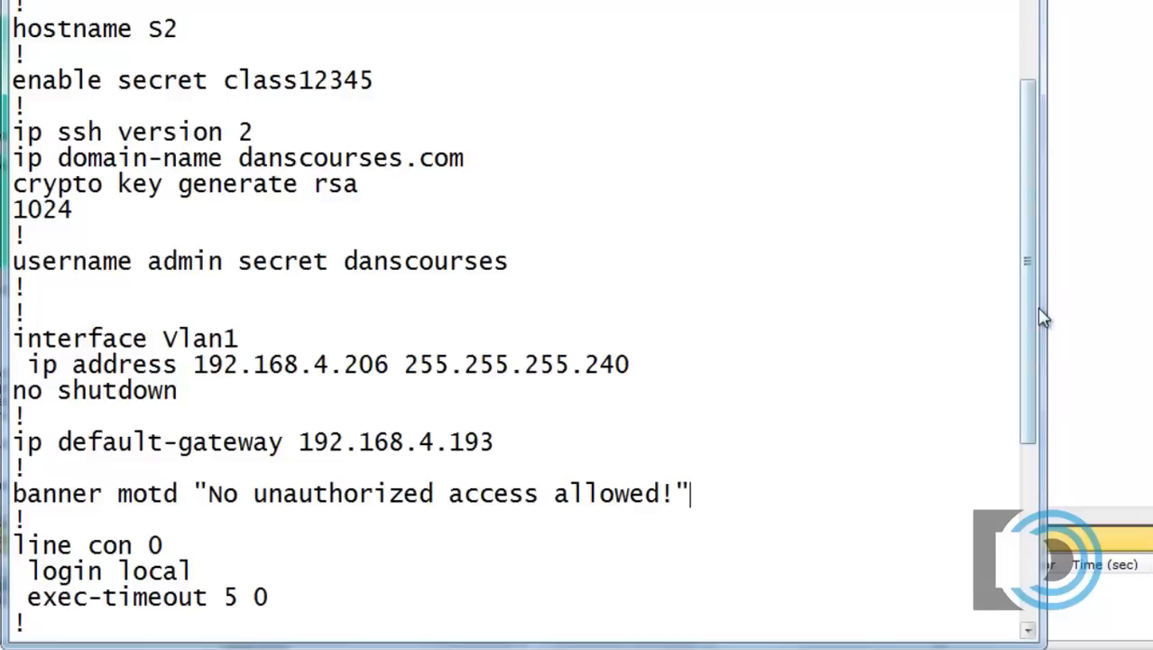
scroll(down, 3)
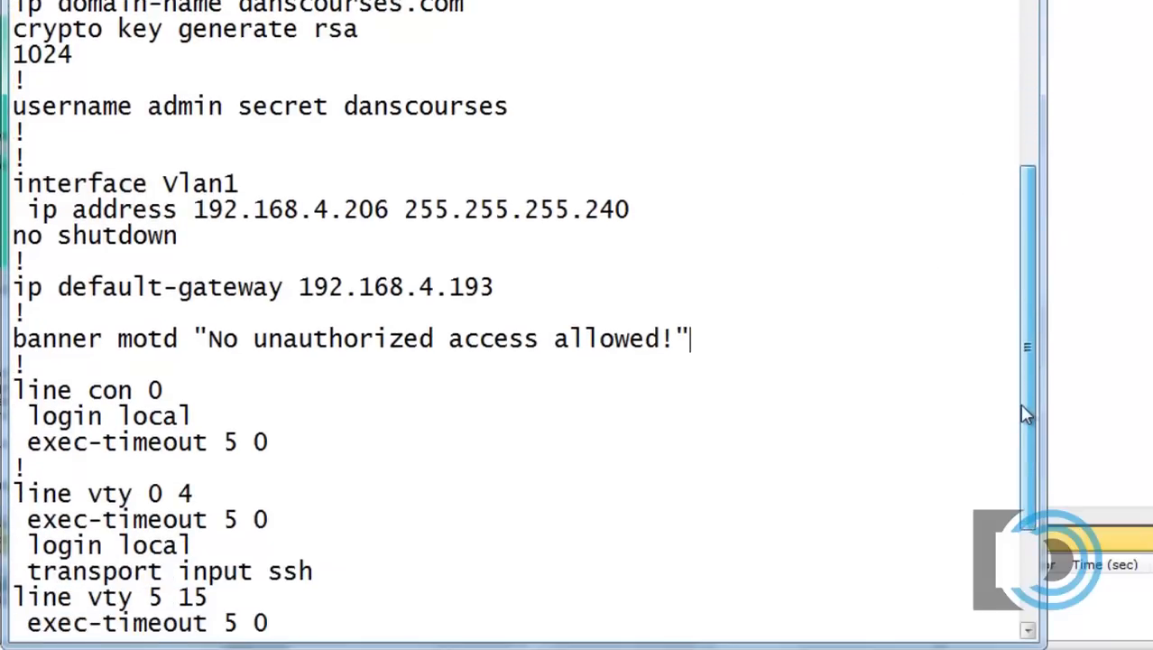
scroll(down, 3)
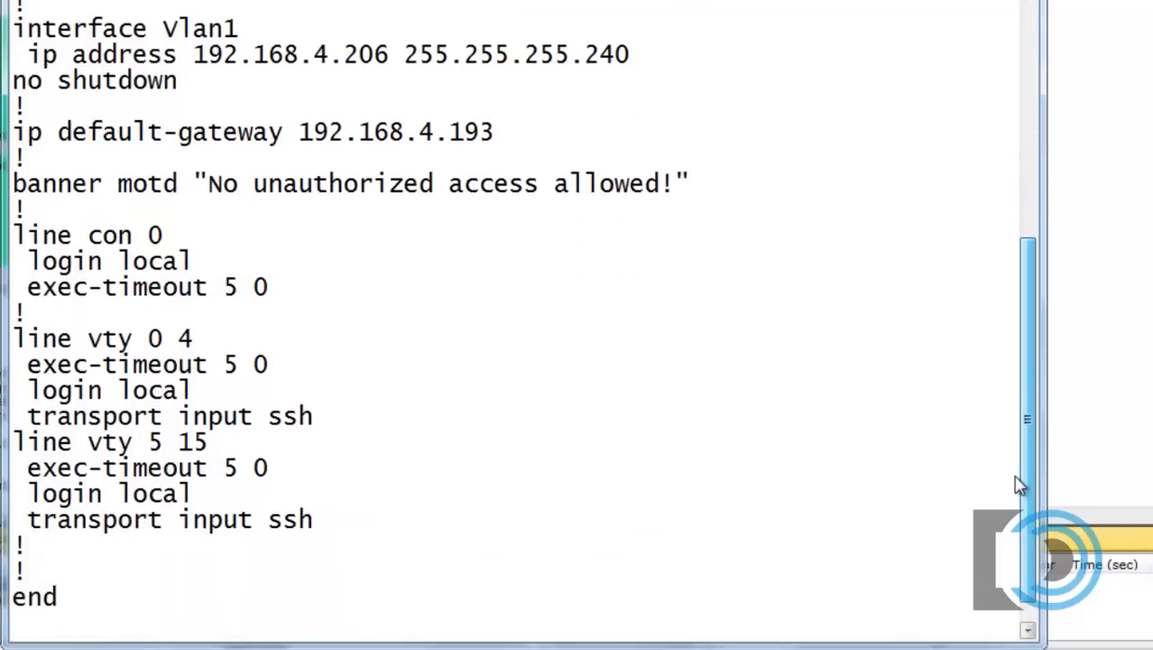
scroll(down, 3)
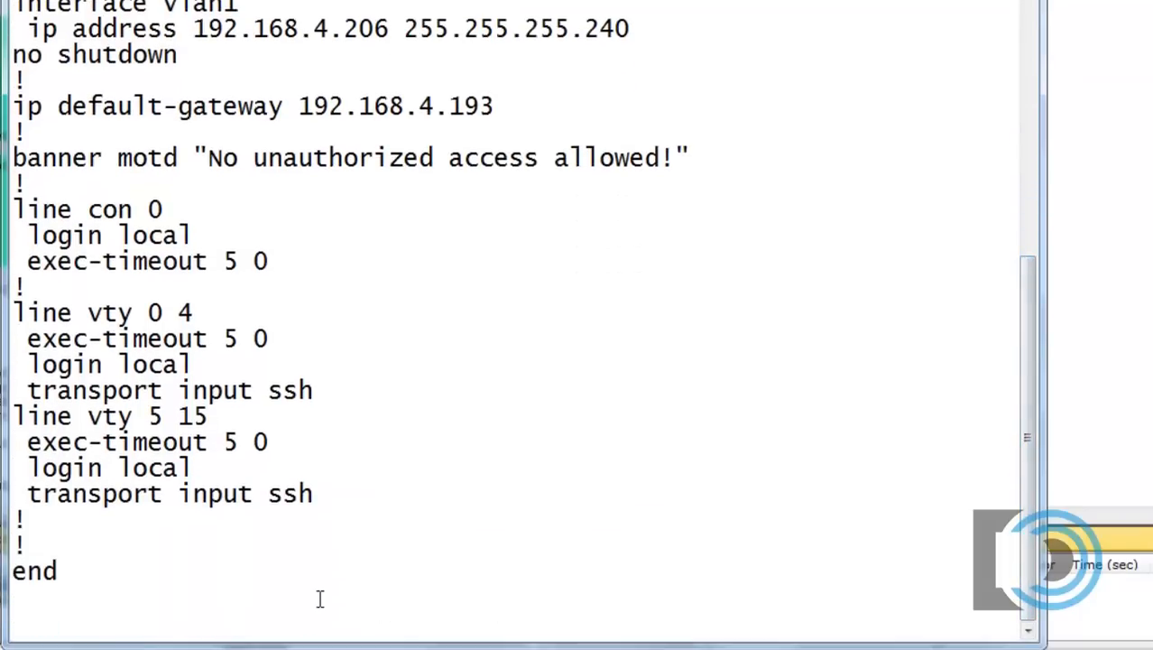
drag(54, 390, 58, 570)
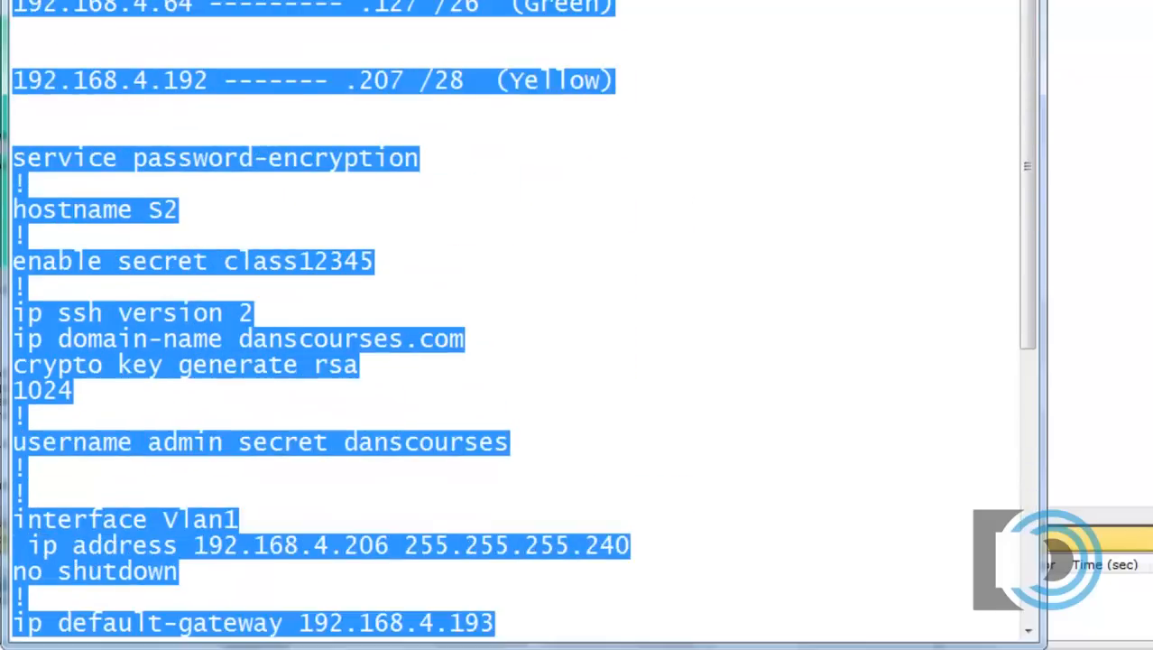
- Scroll through the selected S2 configuration block down to the end line
scroll(down, 3)
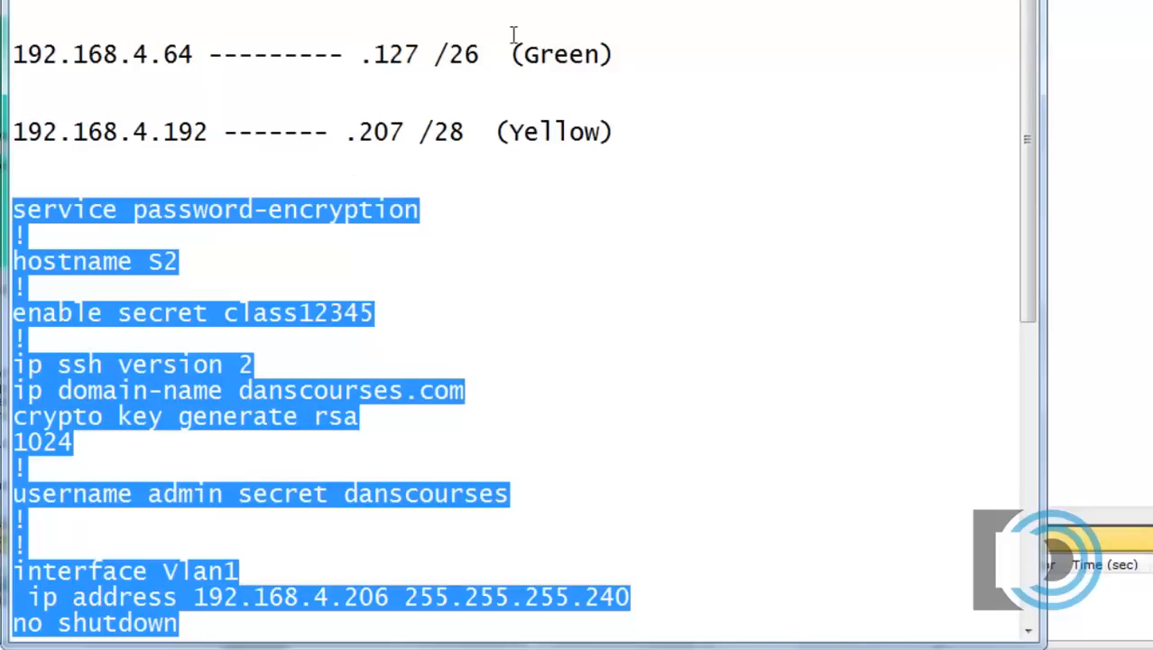
mouse_move(98, 551)
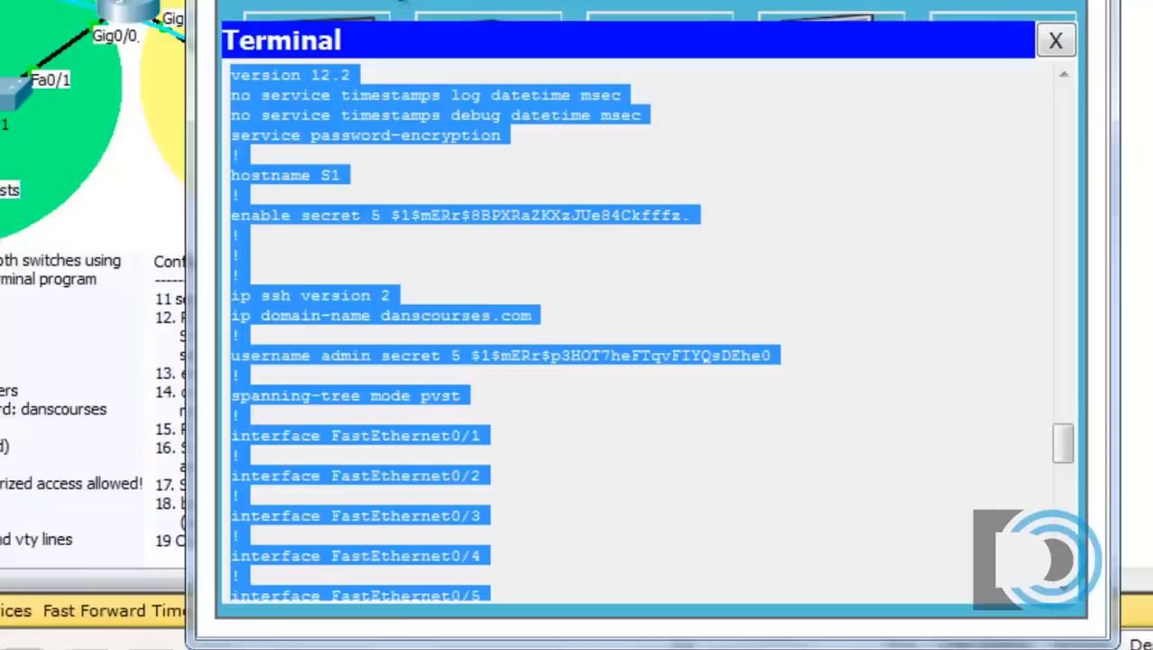
- Reopen the switch Terminal, enter 'conf t' and paste the copied S2 configuration
click(1056, 39)
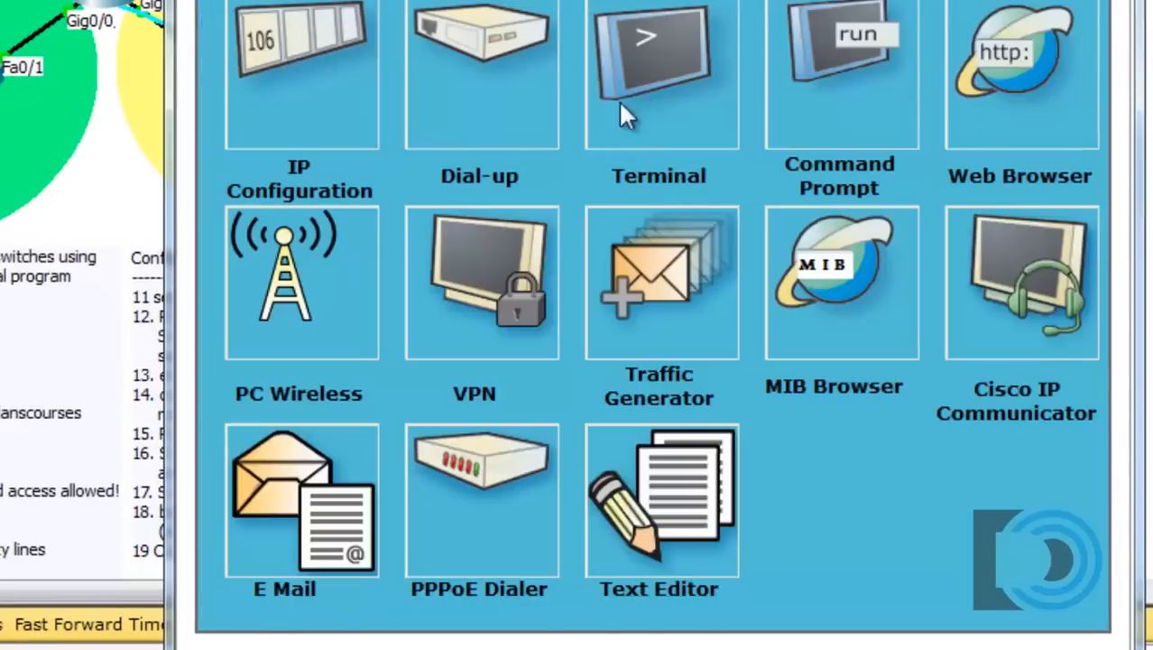
click(661, 74)
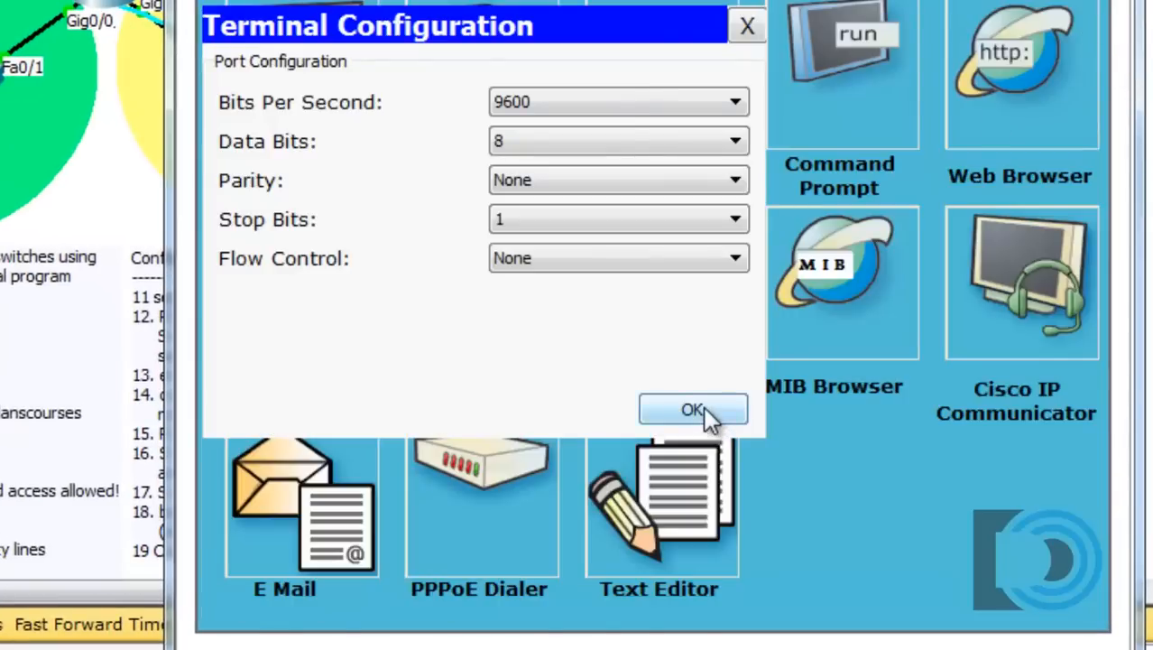
click(693, 408)
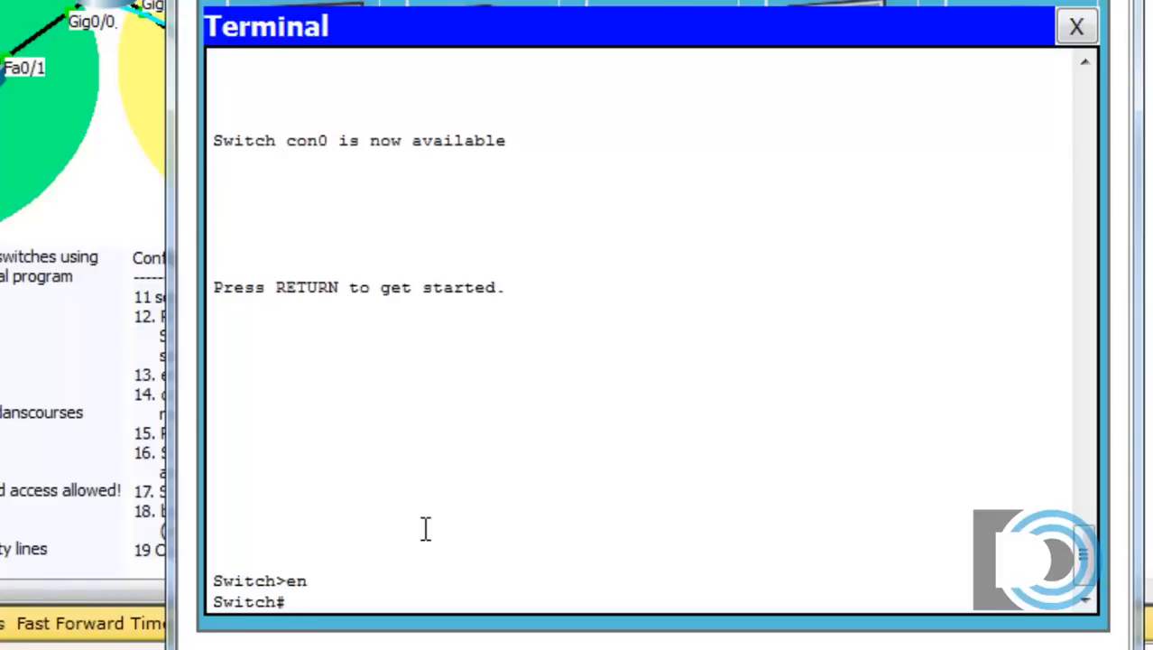
text(conf t)
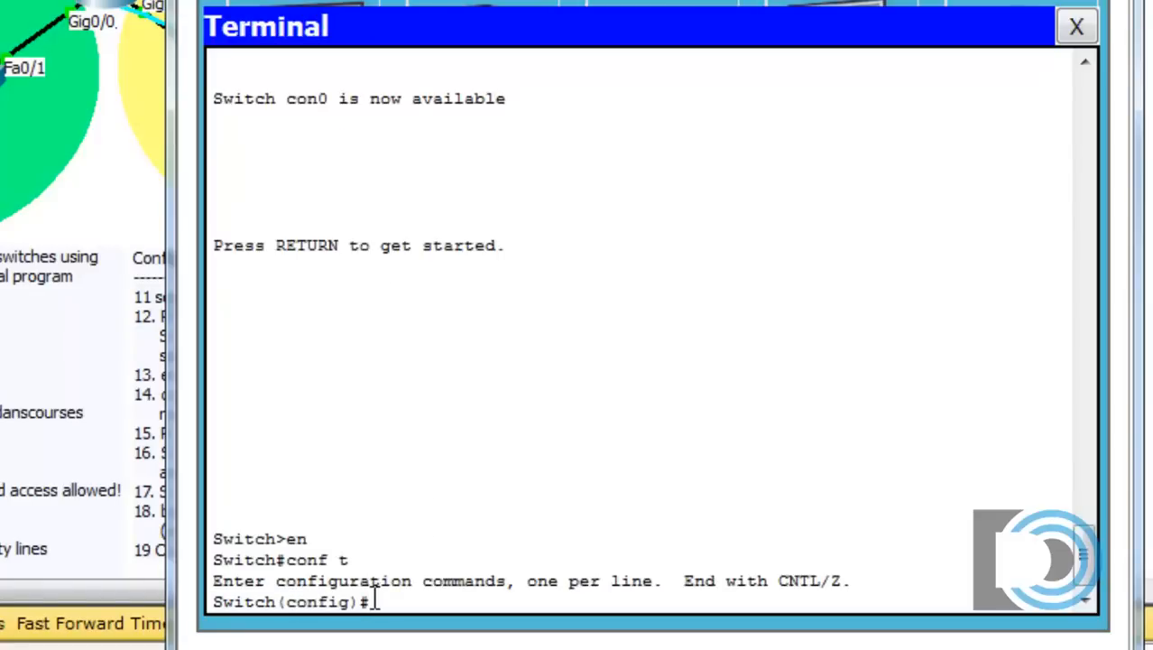
right_click(373, 602)
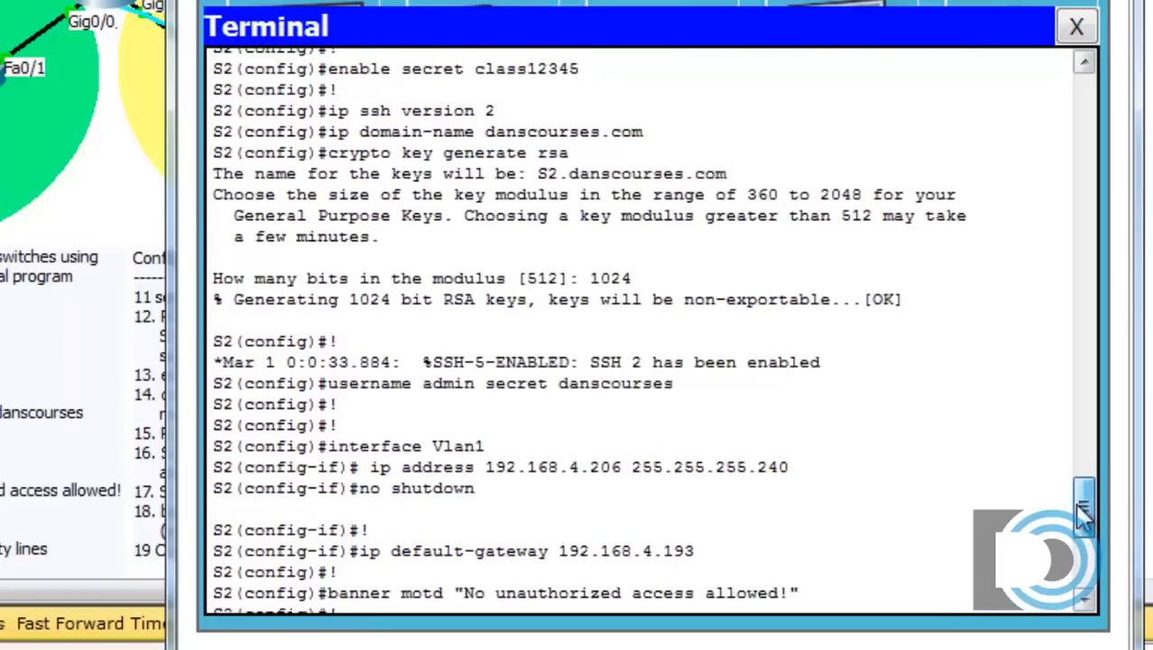
- Review the pasted command output and highlight the 1024-bit RSA key size answer
scroll(down, 3)
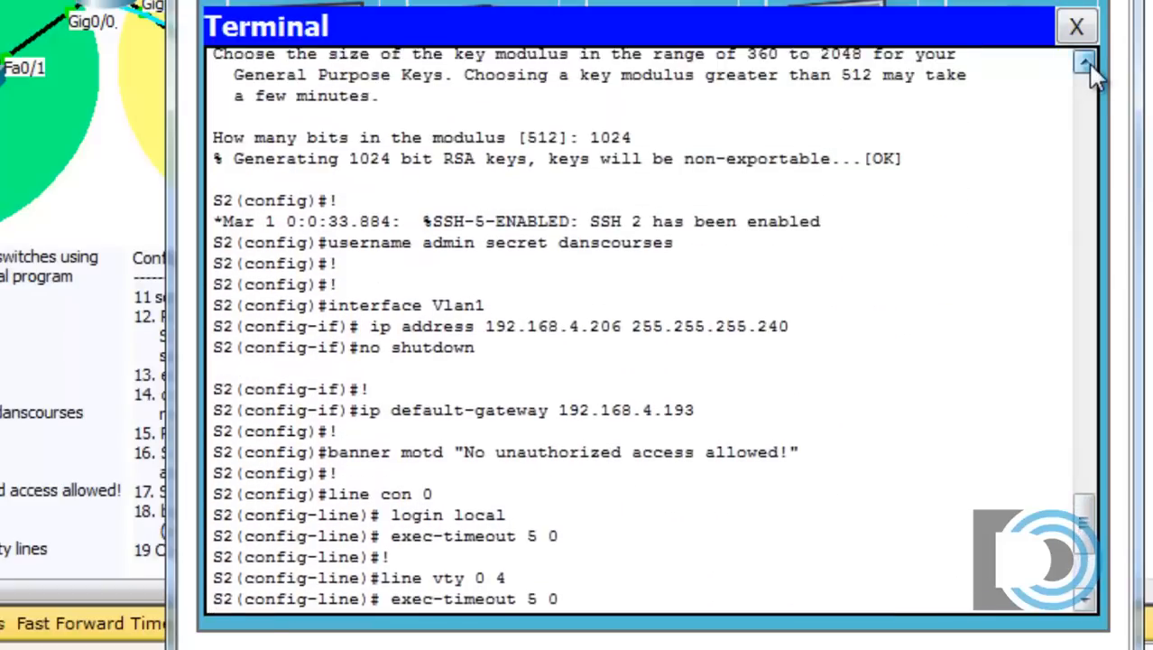
click(1086, 63)
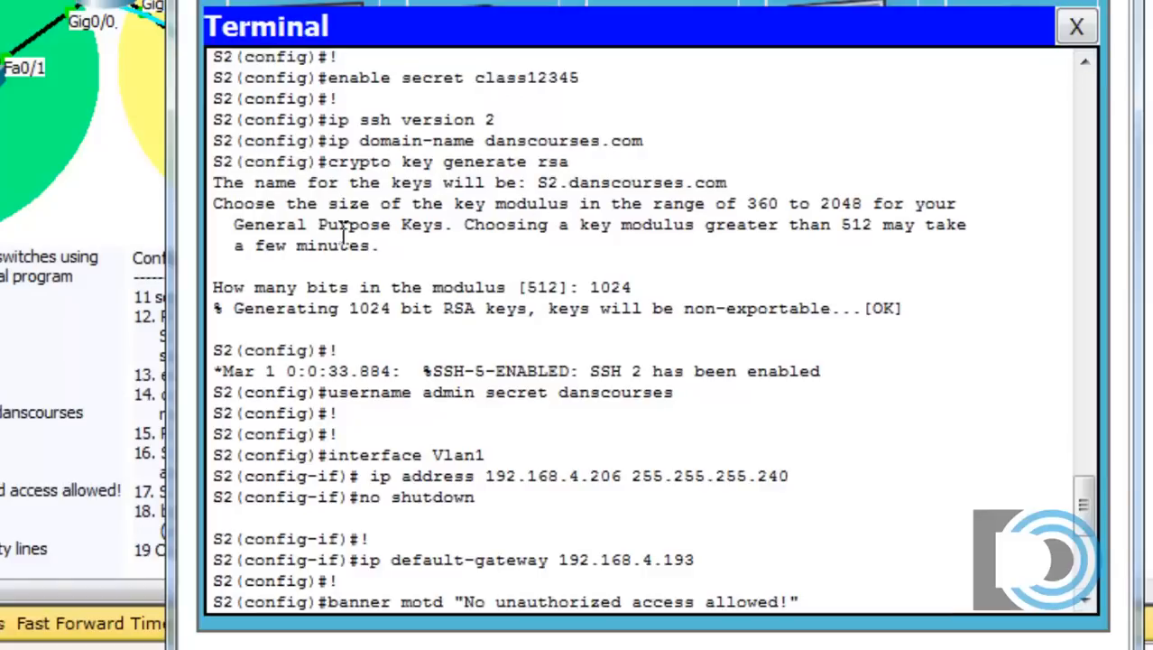
double_click(603, 287)
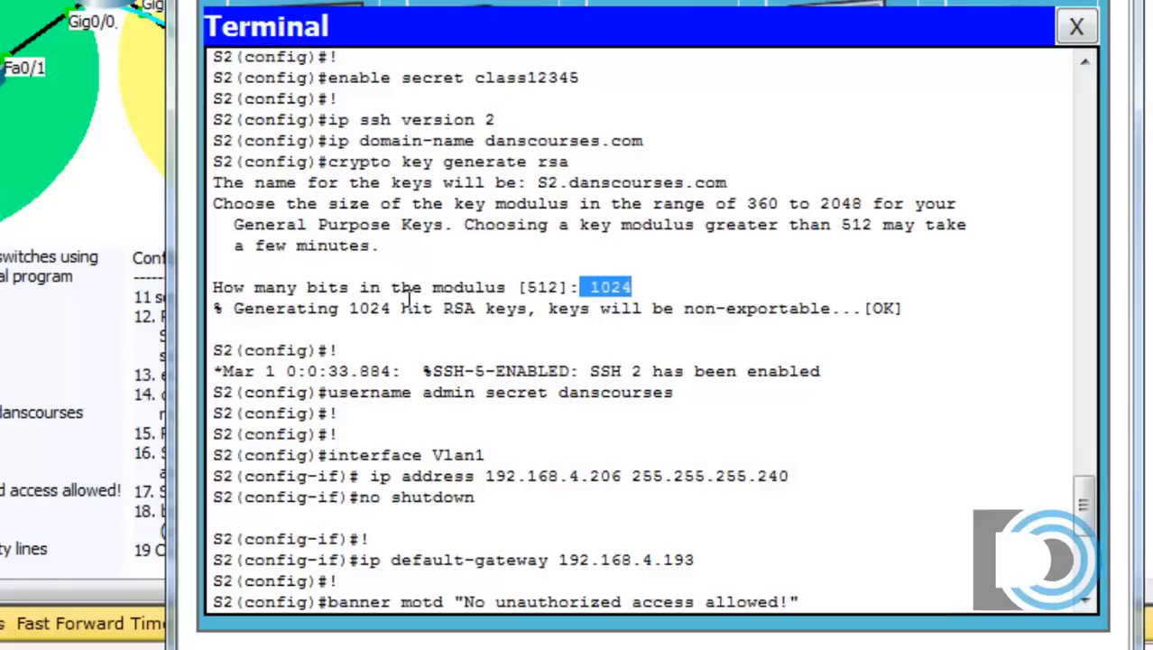
mouse_move(767, 373)
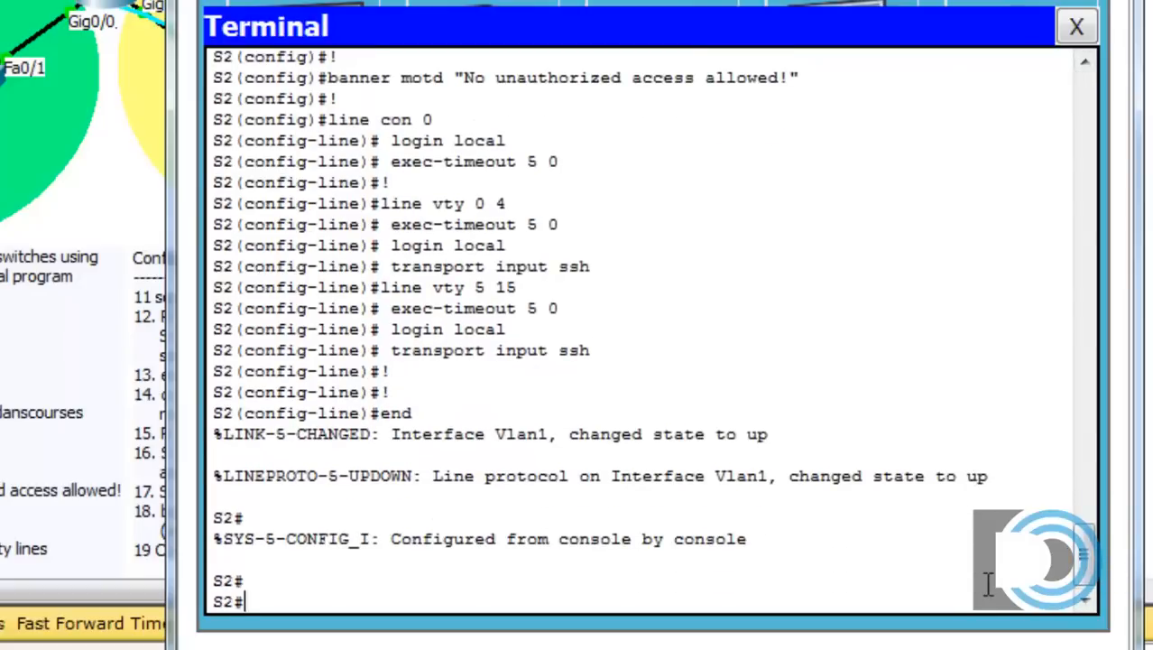
- Run 'copy run start' on S2 and begin the next copy command
text(copy run)
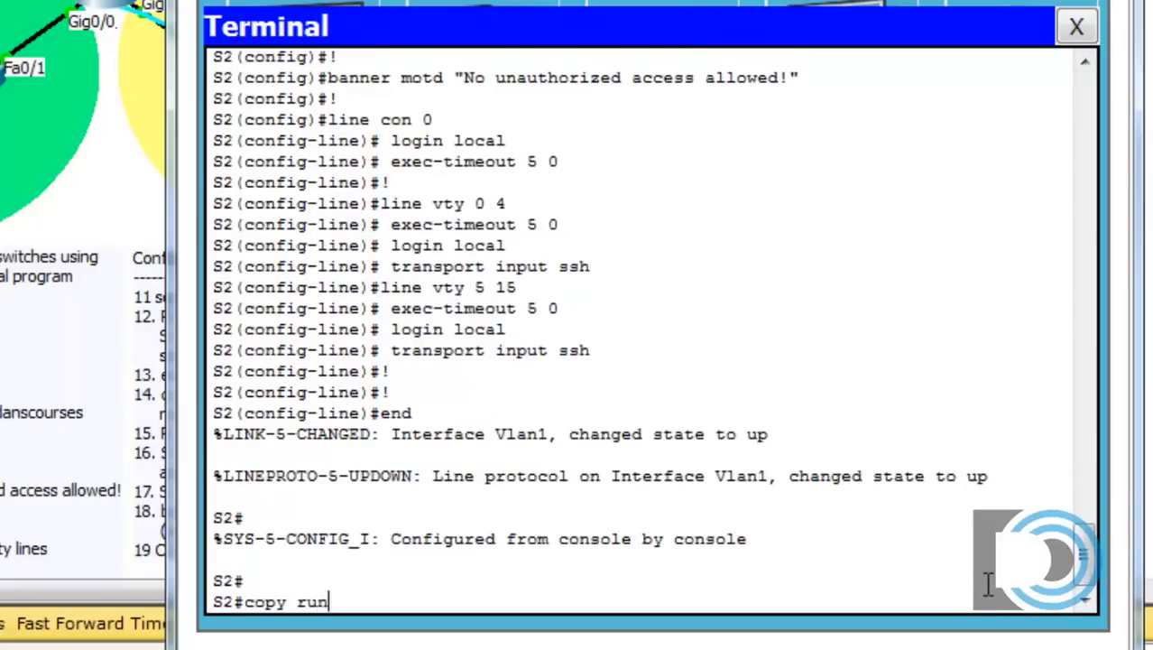
text(start)
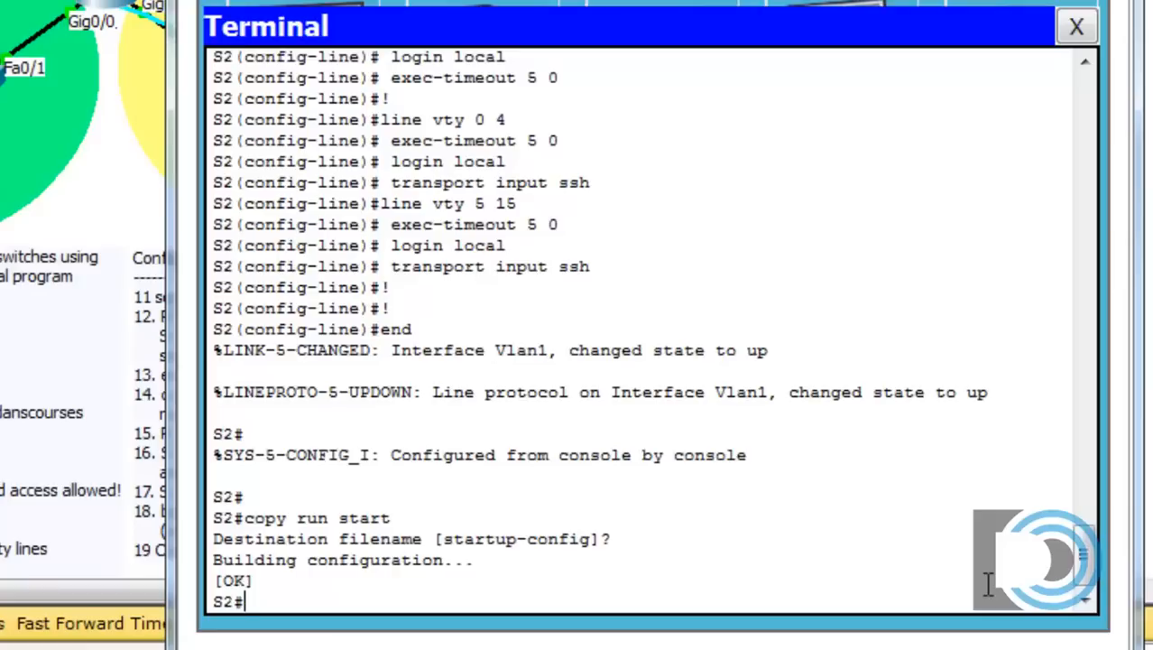
text(co)
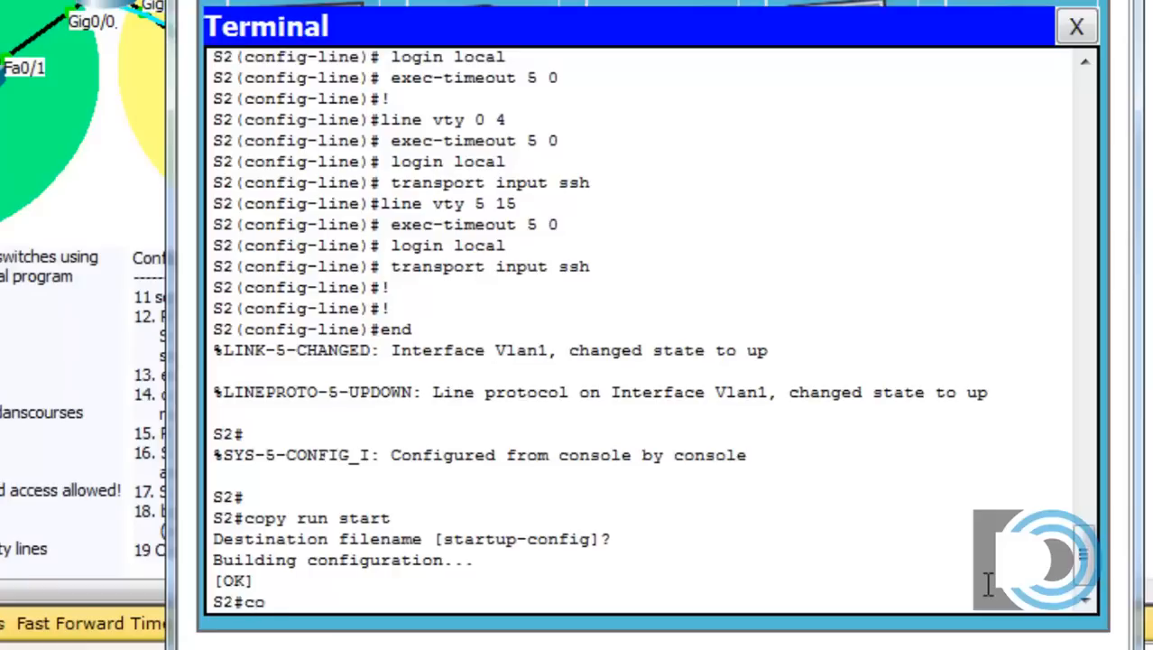
text(py run tft)
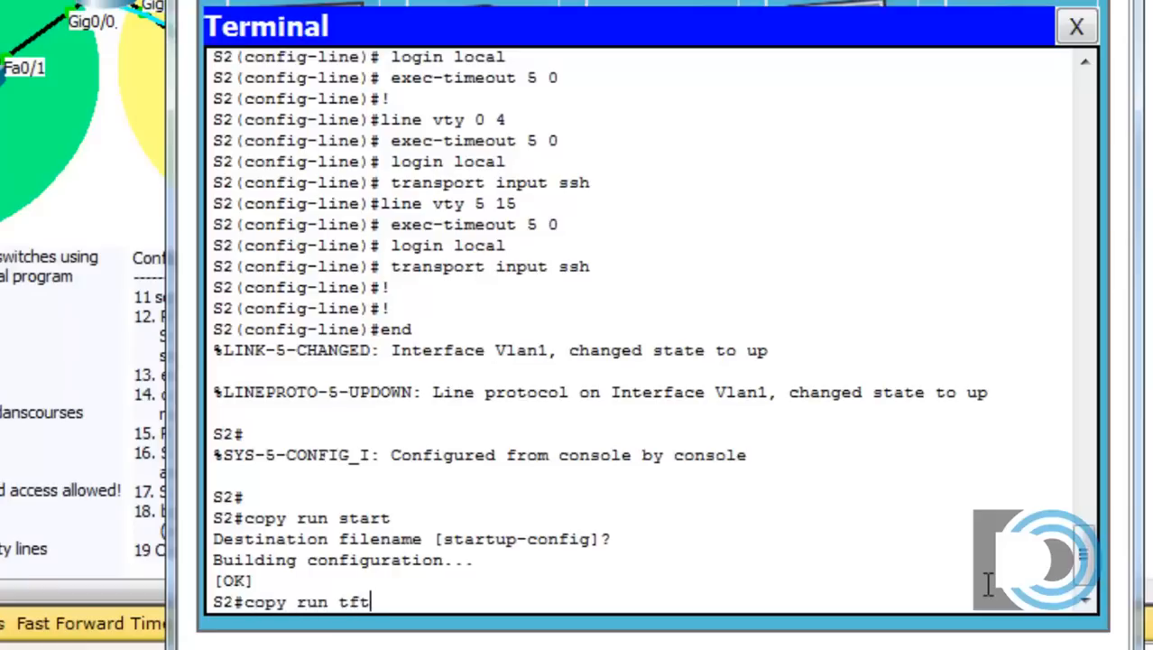
- Run 'copy run tftp' to 192.168.4.194, saving S2-confg (1403 bytes)
key(enter)
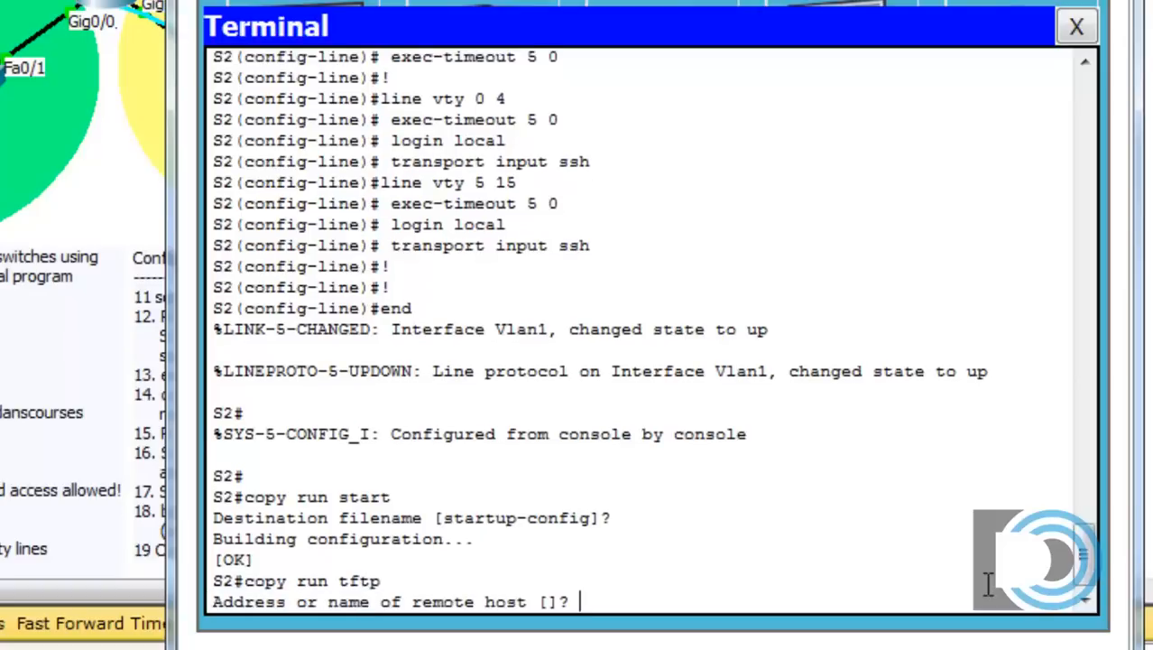
text(192)
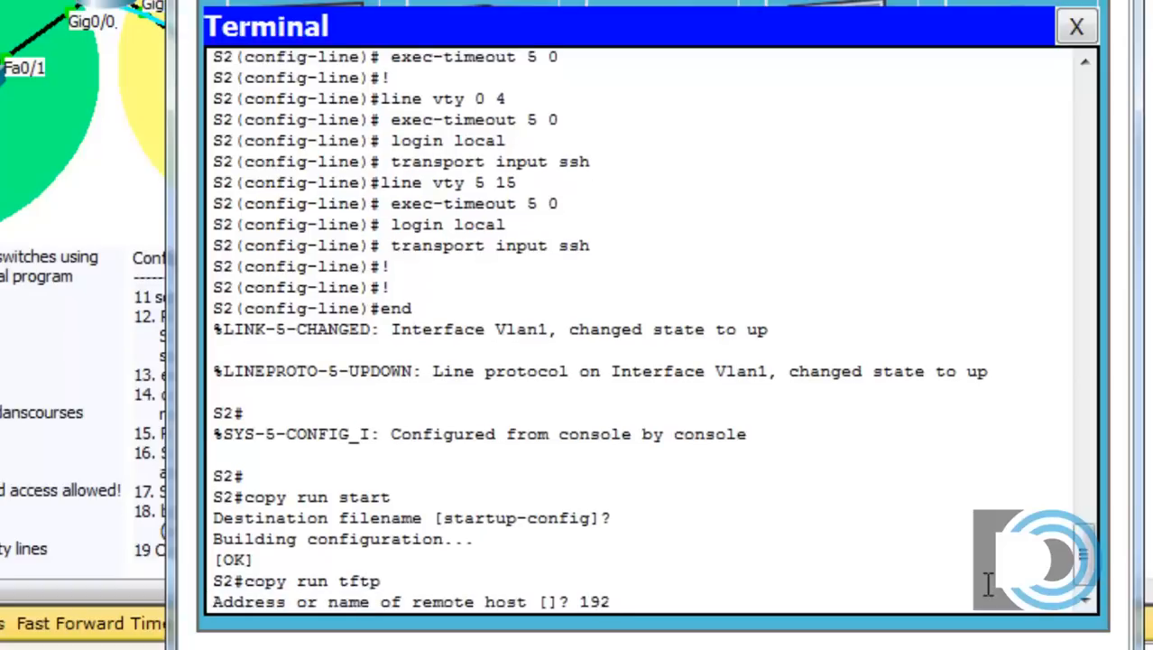
text(168.)
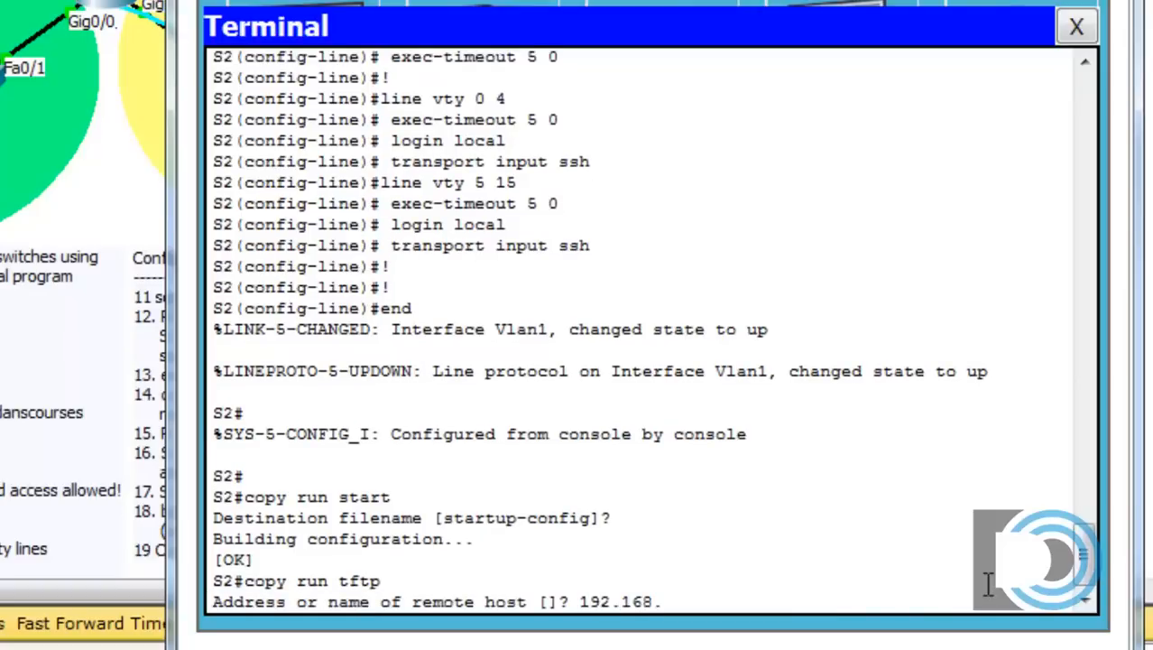
text(4.)
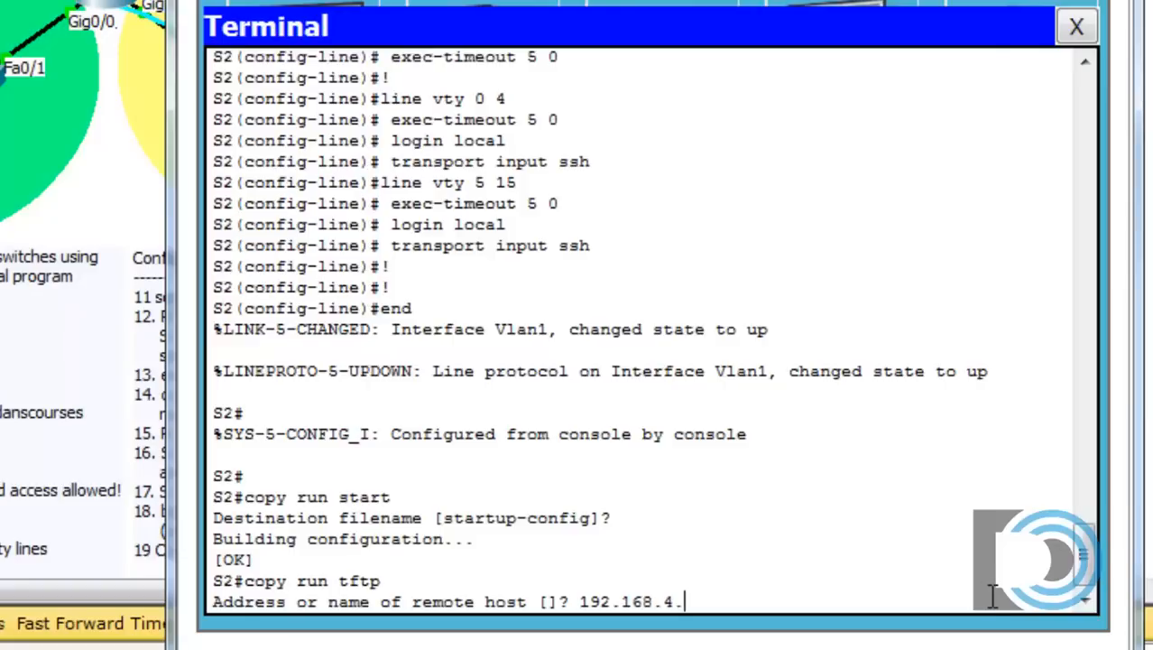
text(194)
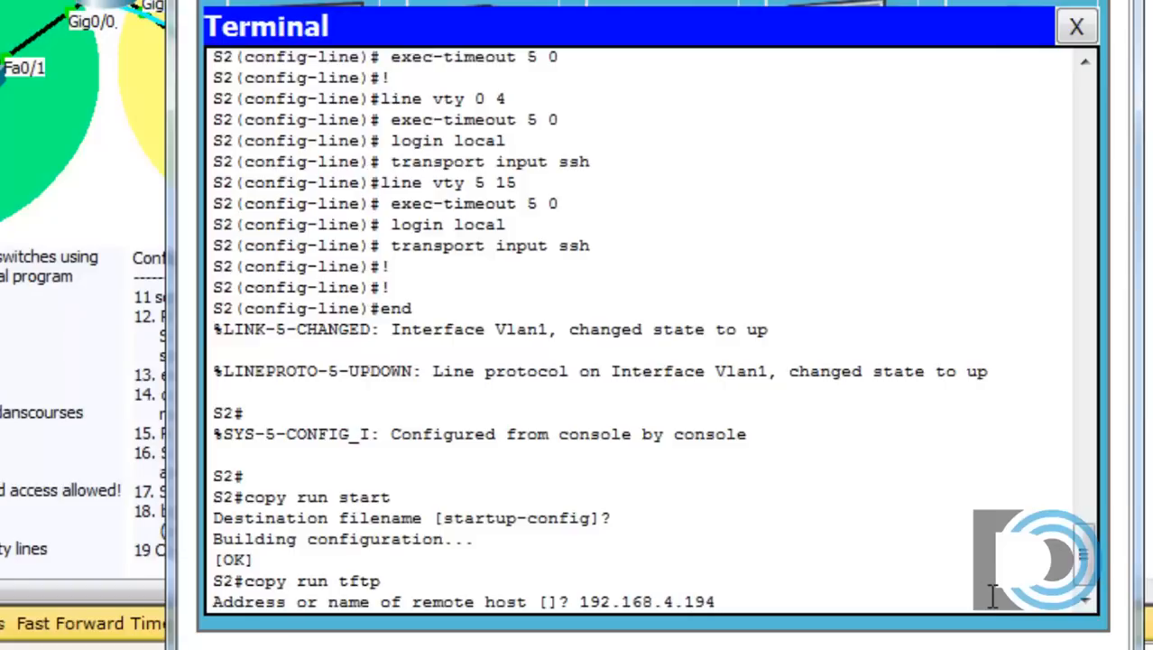
key(enter)
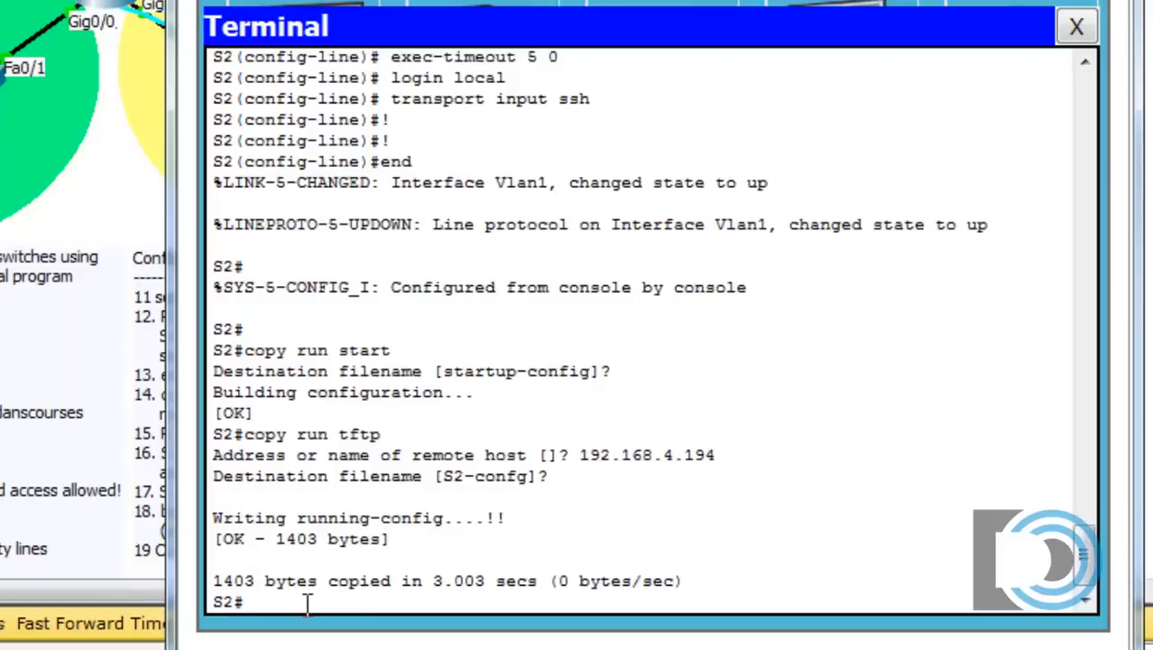
- Close the S2 window and run Check Results in the PT Activity window
click(1075, 25)
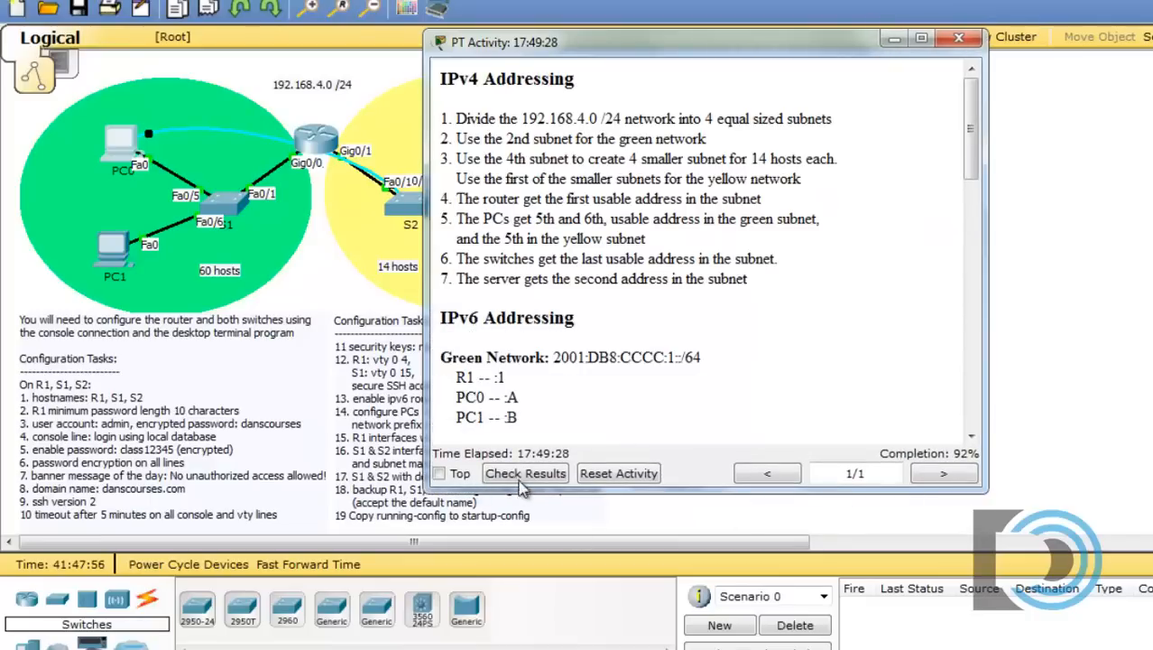
click(526, 473)
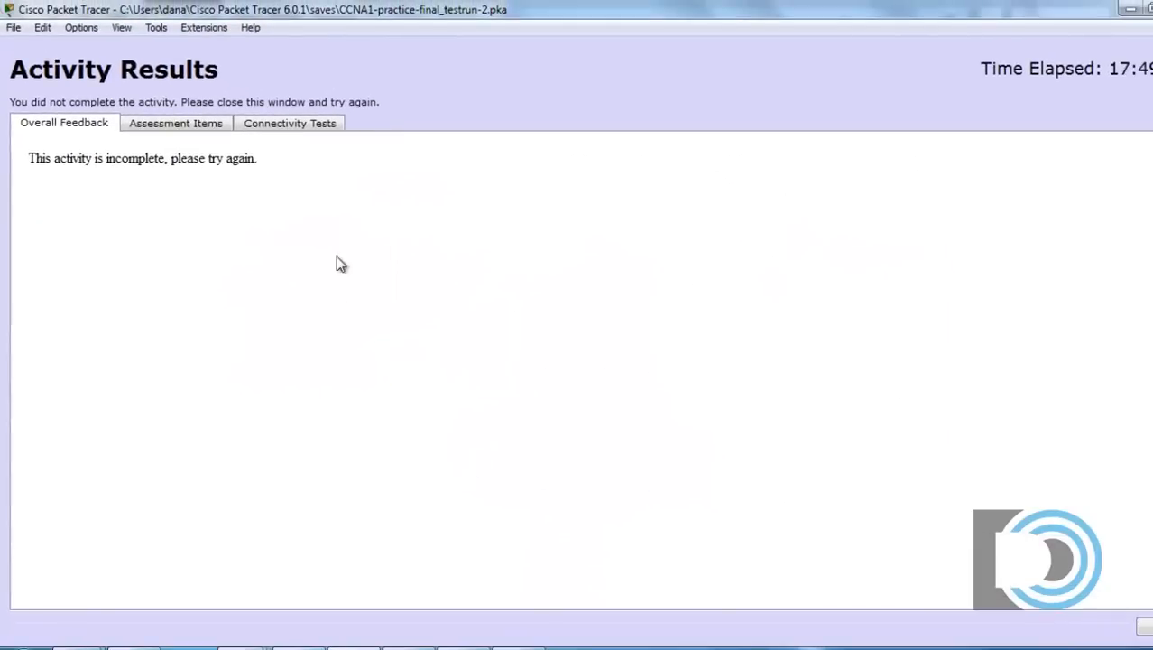
- Scroll the Assessment Items tree to R1 Security, showing 75/81 with Crypto Key Set incorrect
click(175, 122)
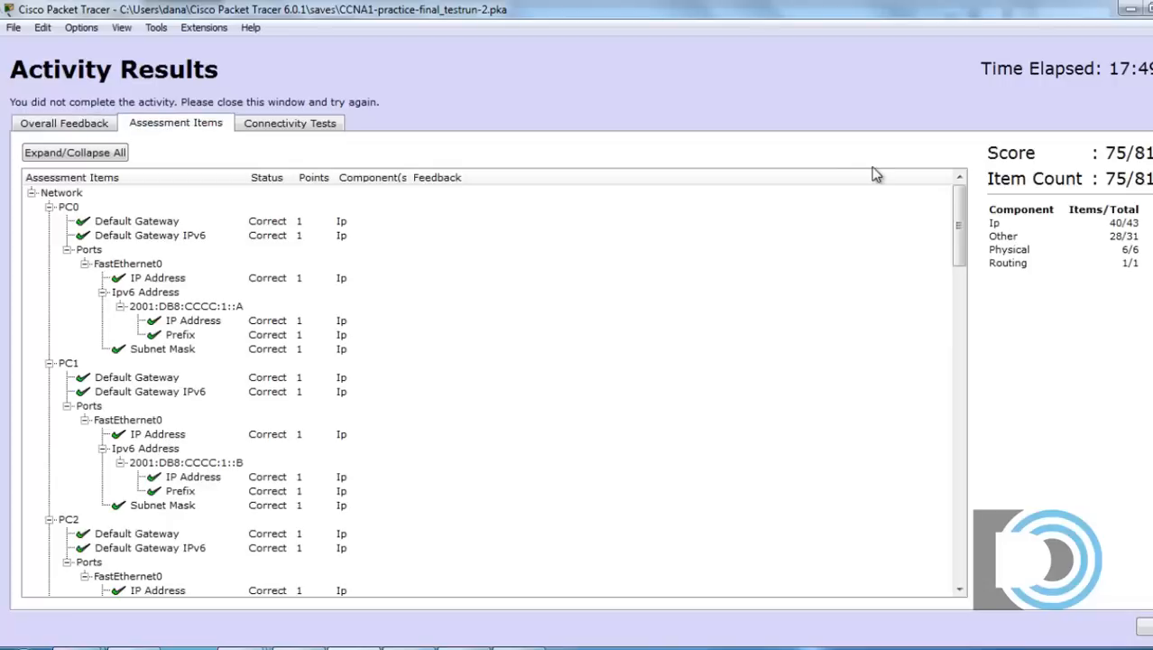
scroll(down, 3)
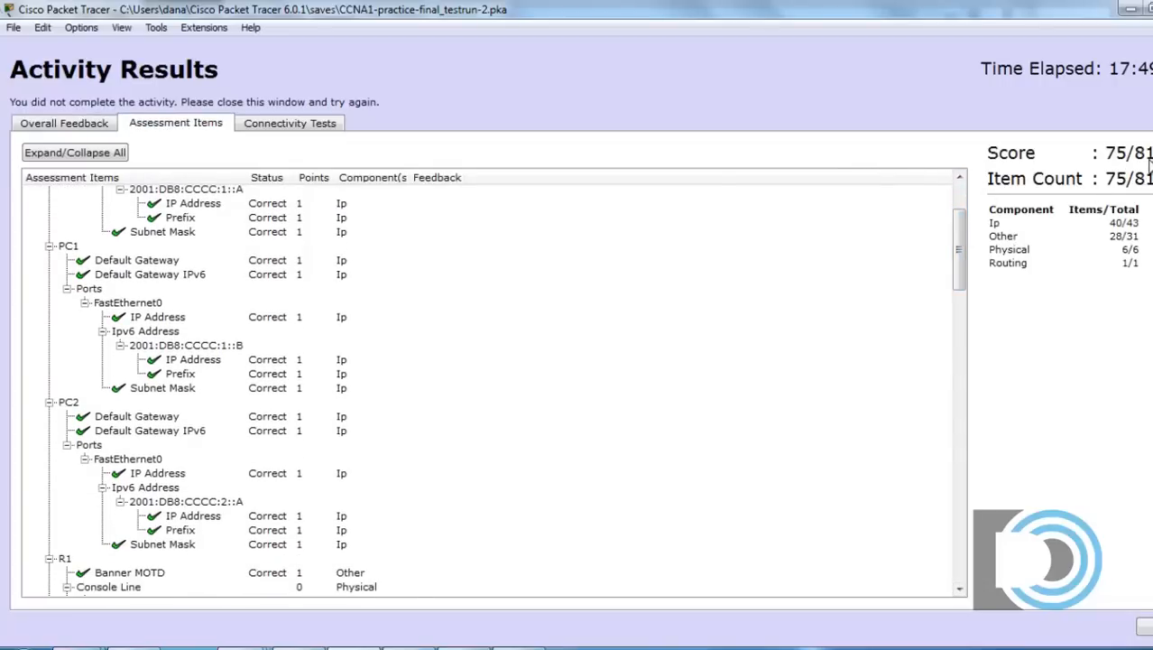
scroll(down, 3)
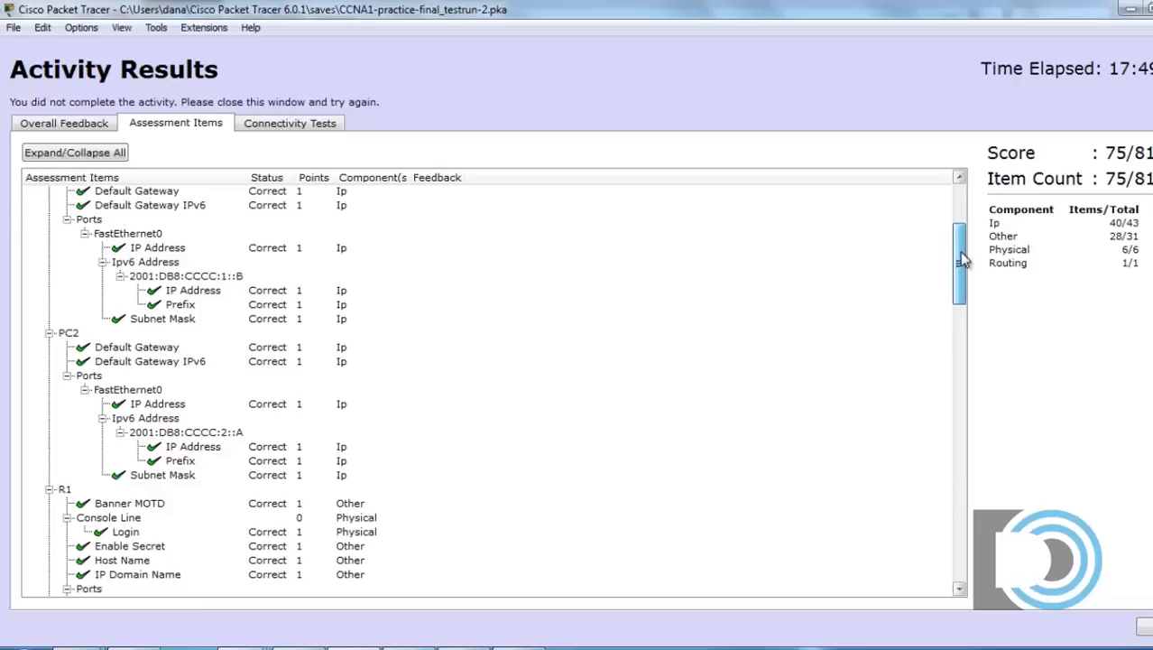
drag(960, 262, 960, 329)
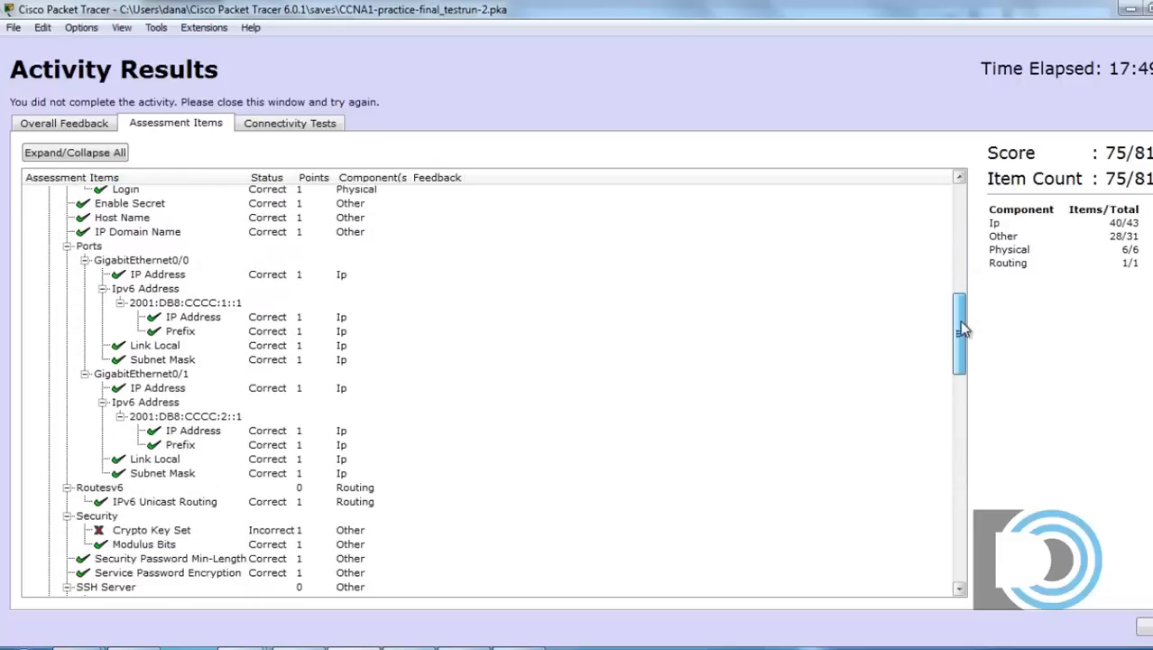
scroll(down, 3)
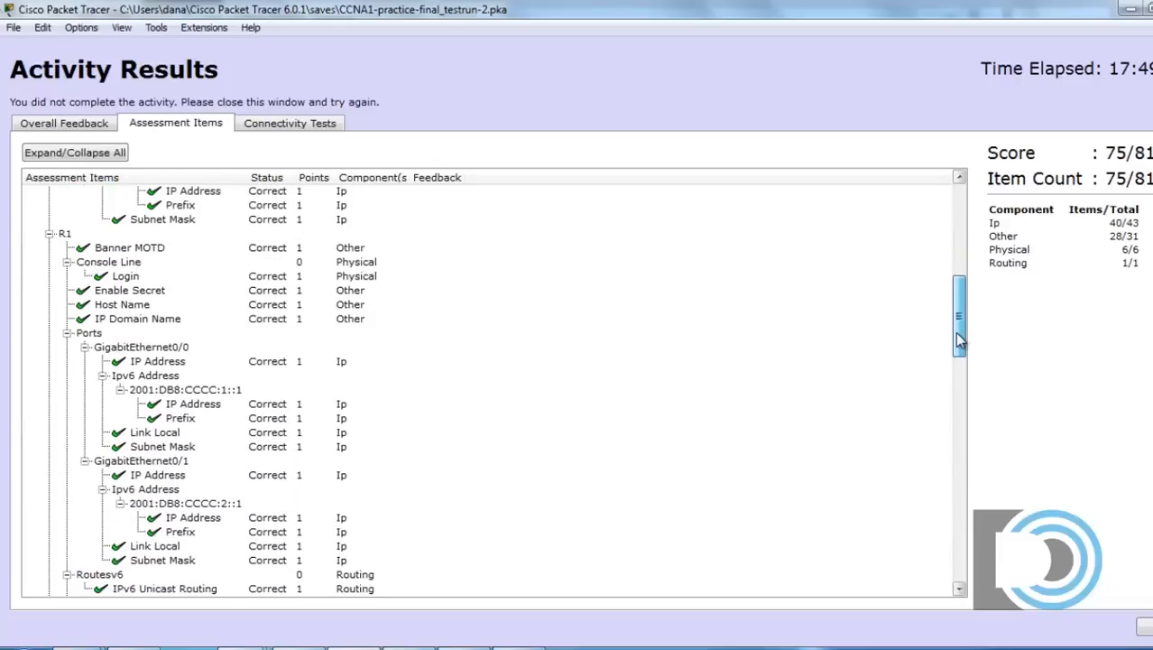
scroll(down, 3)
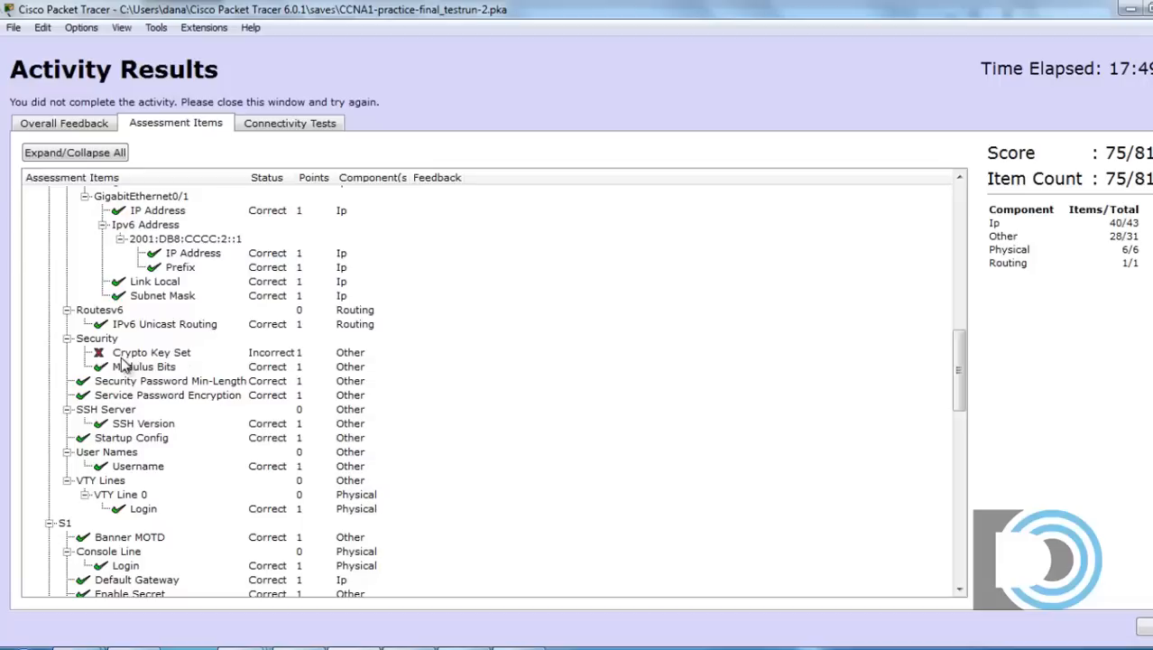
mouse_move(172, 368)
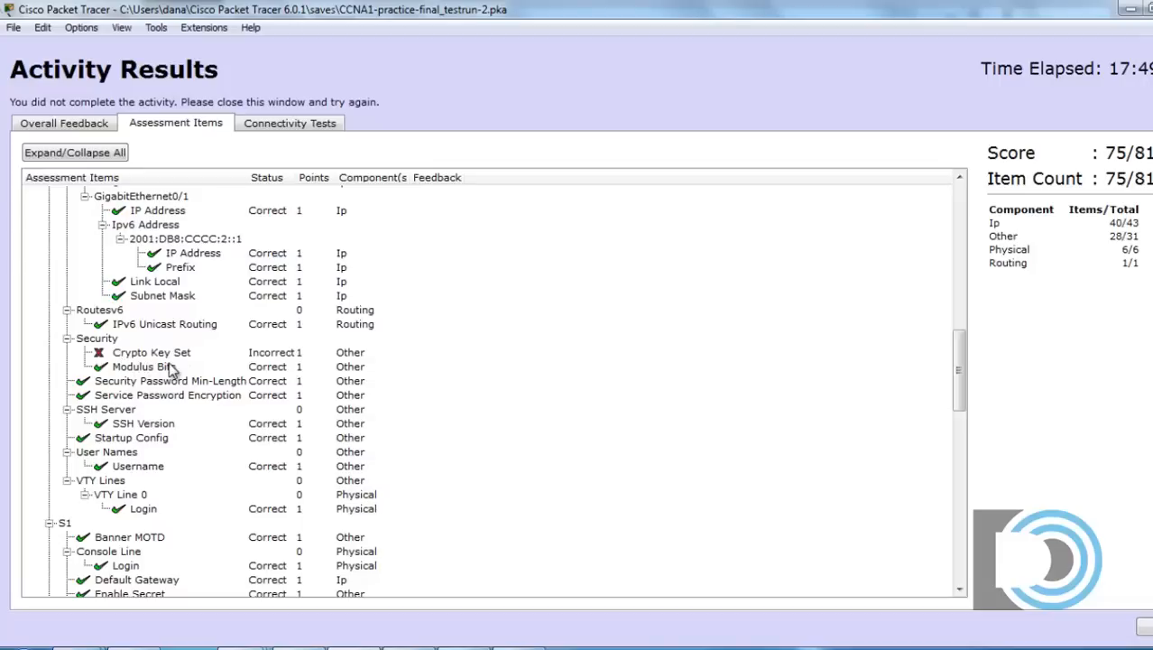
mouse_move(108, 352)
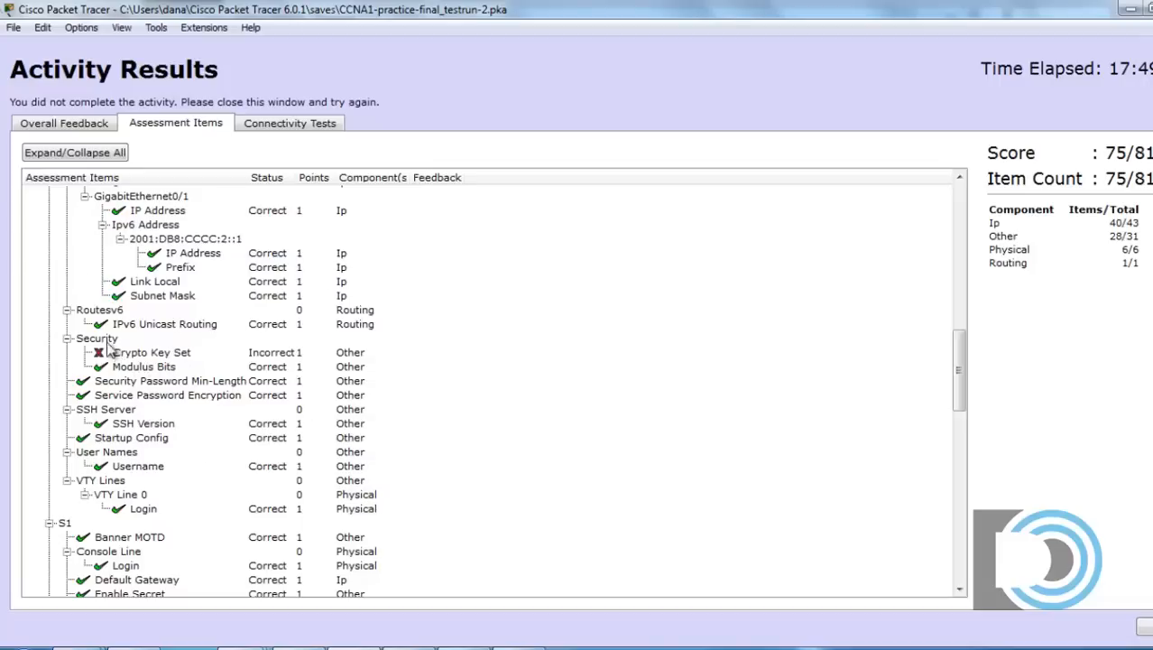
mouse_move(182, 361)
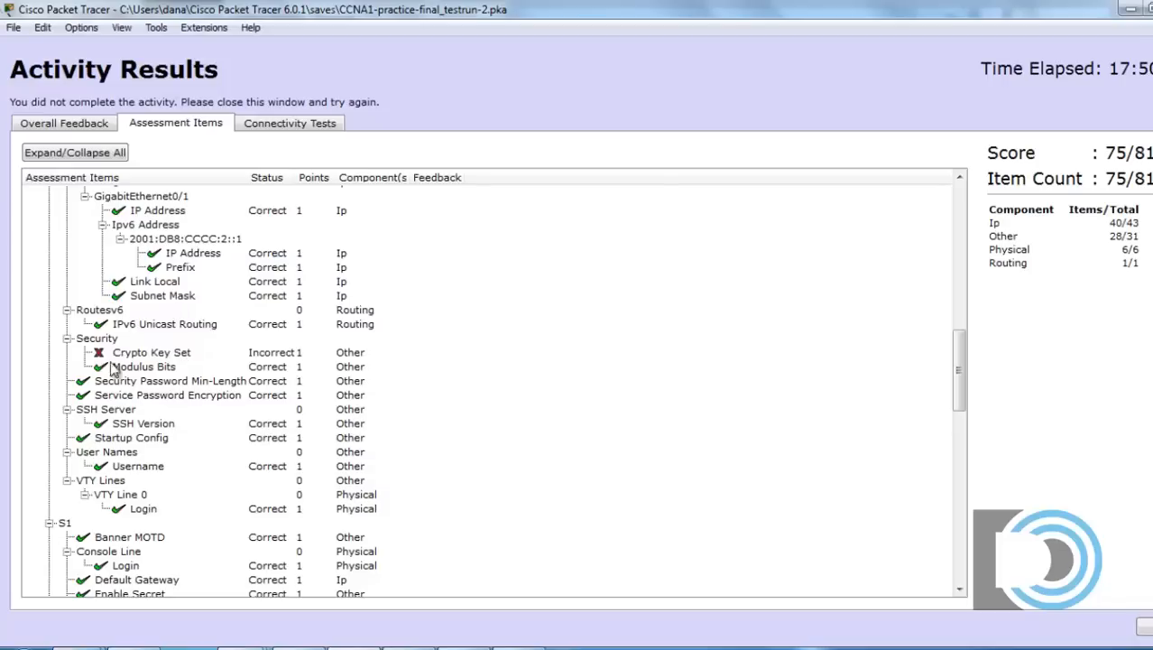
mouse_move(228, 367)
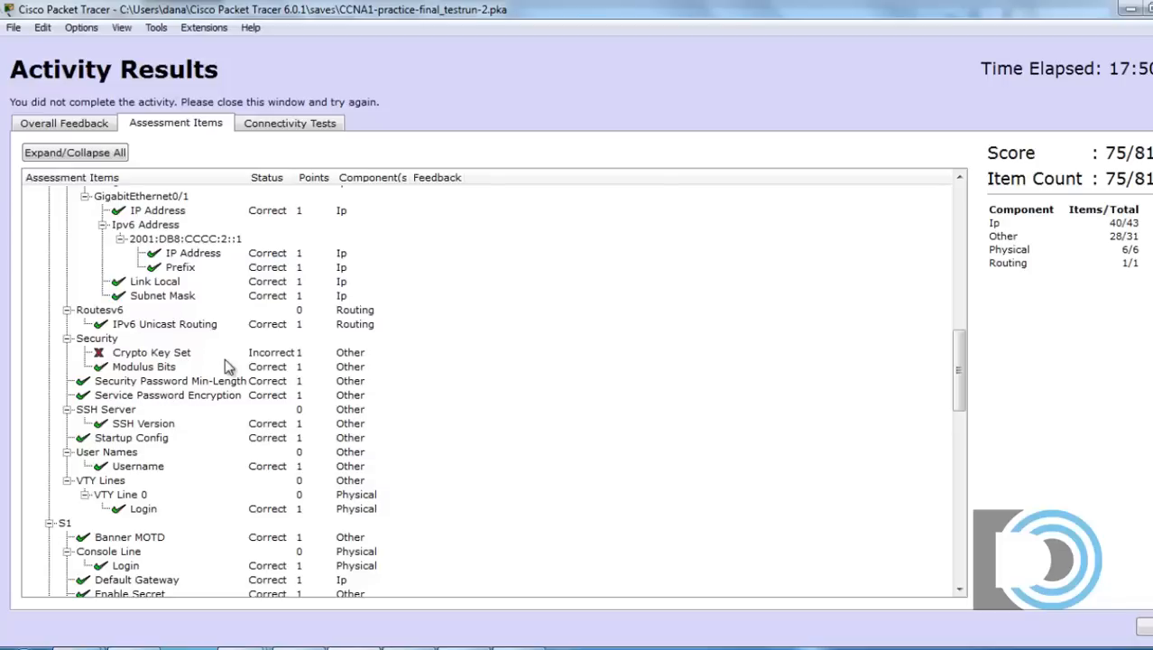
mouse_move(192, 365)
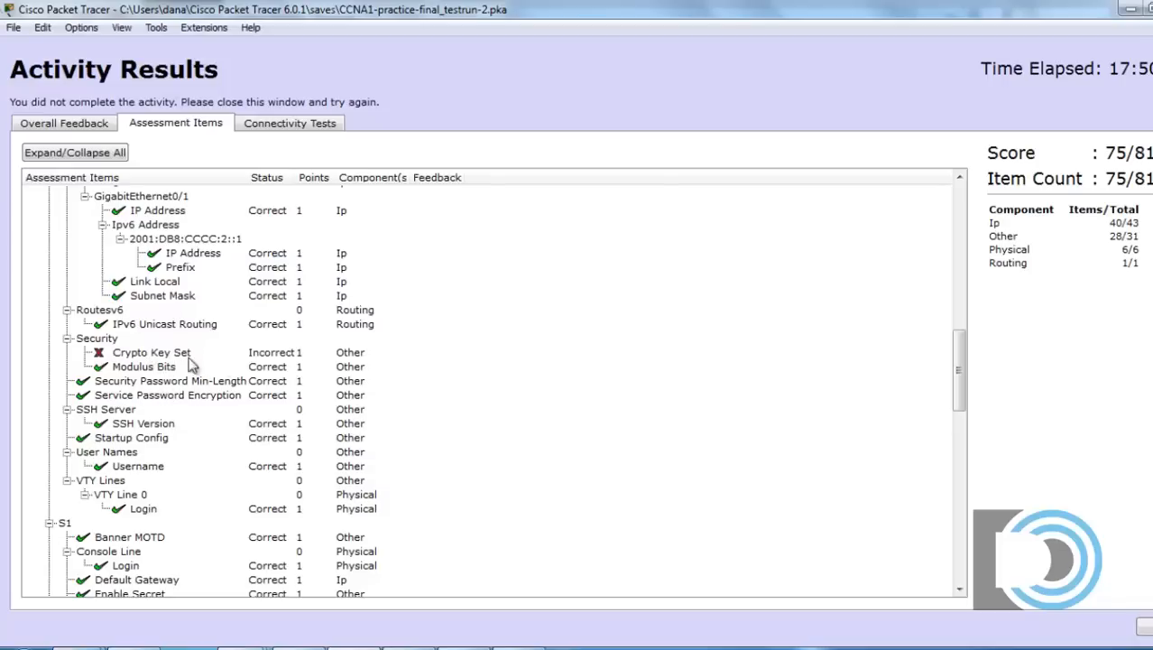
- Scroll past S1 to S2 Security and the TFTP Server entry, both Crypto Key Set items incorrect
scroll(down, 3)
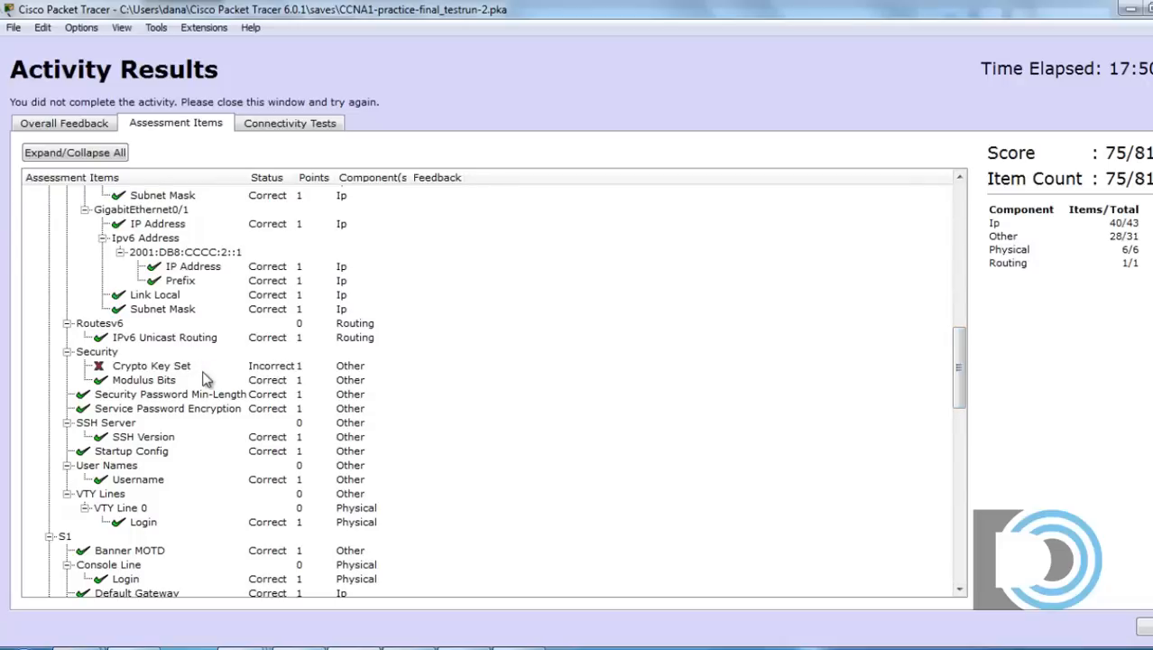
mouse_move(115, 379)
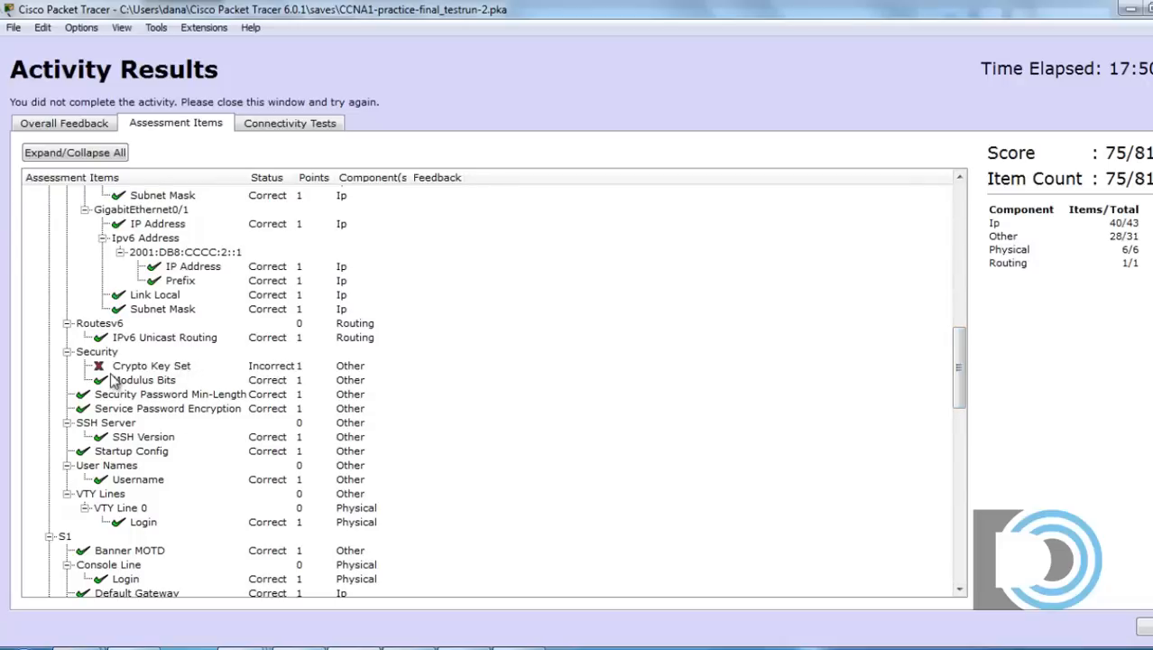
mouse_move(166, 379)
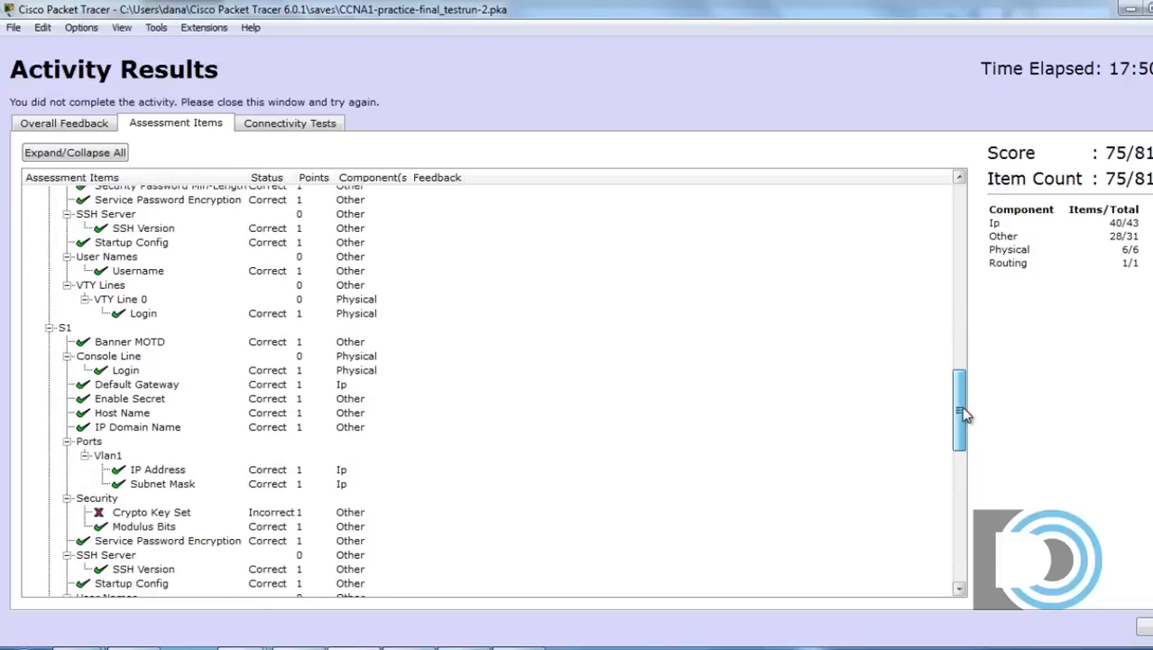
scroll(down, 3)
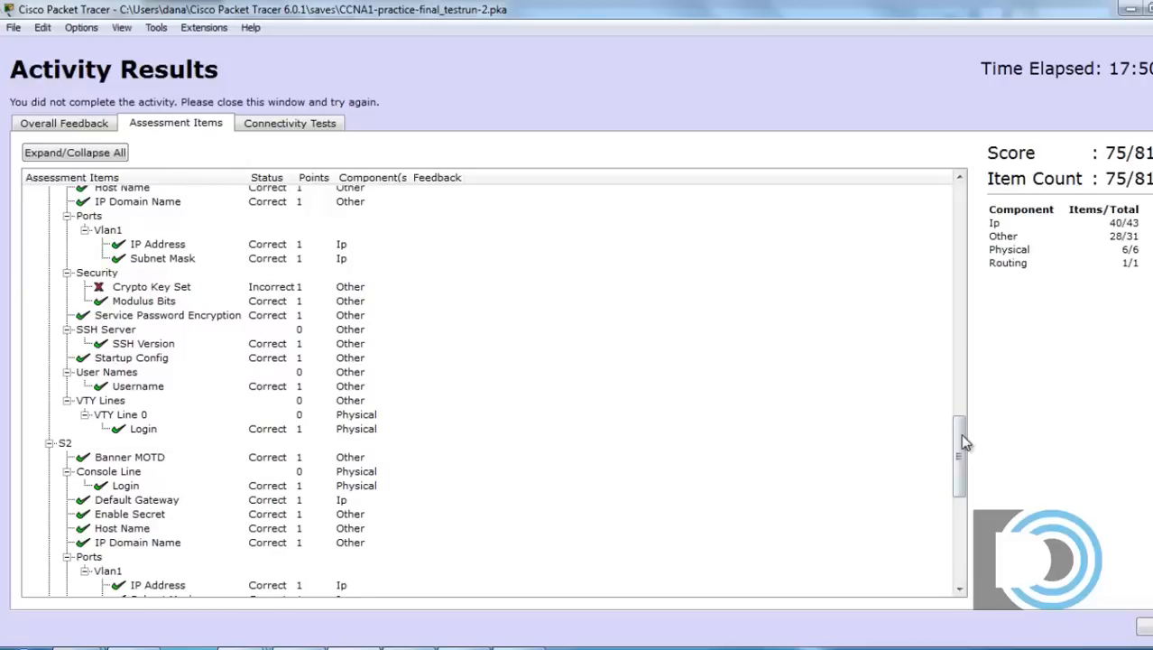
scroll(down, 3)
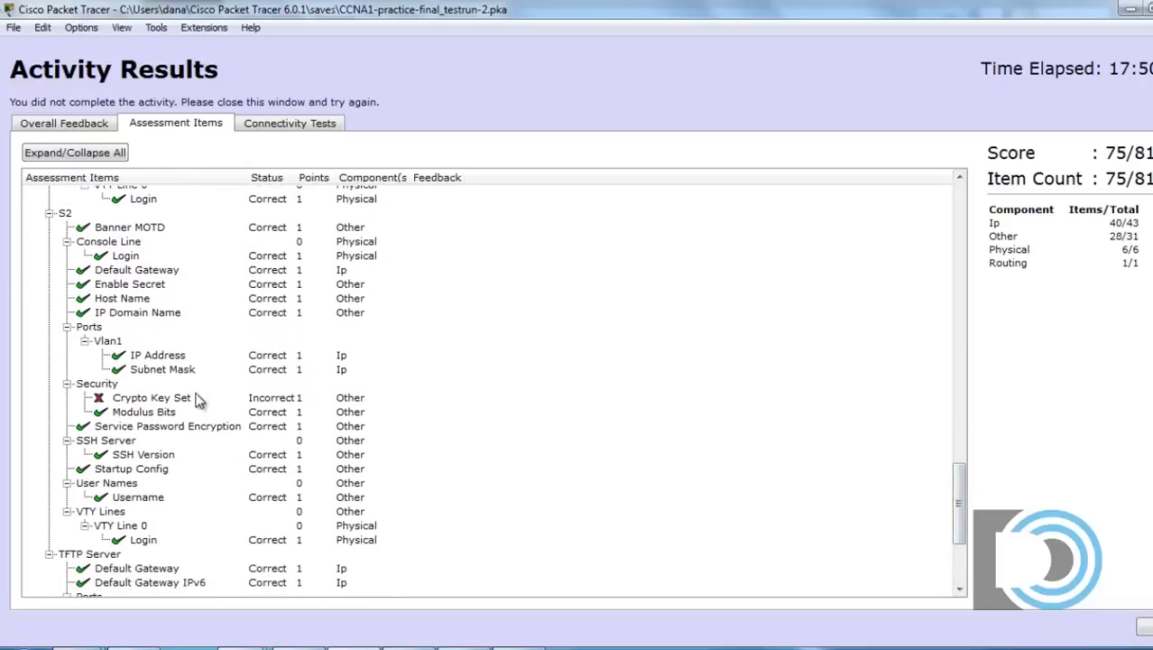
scroll(down, 3)
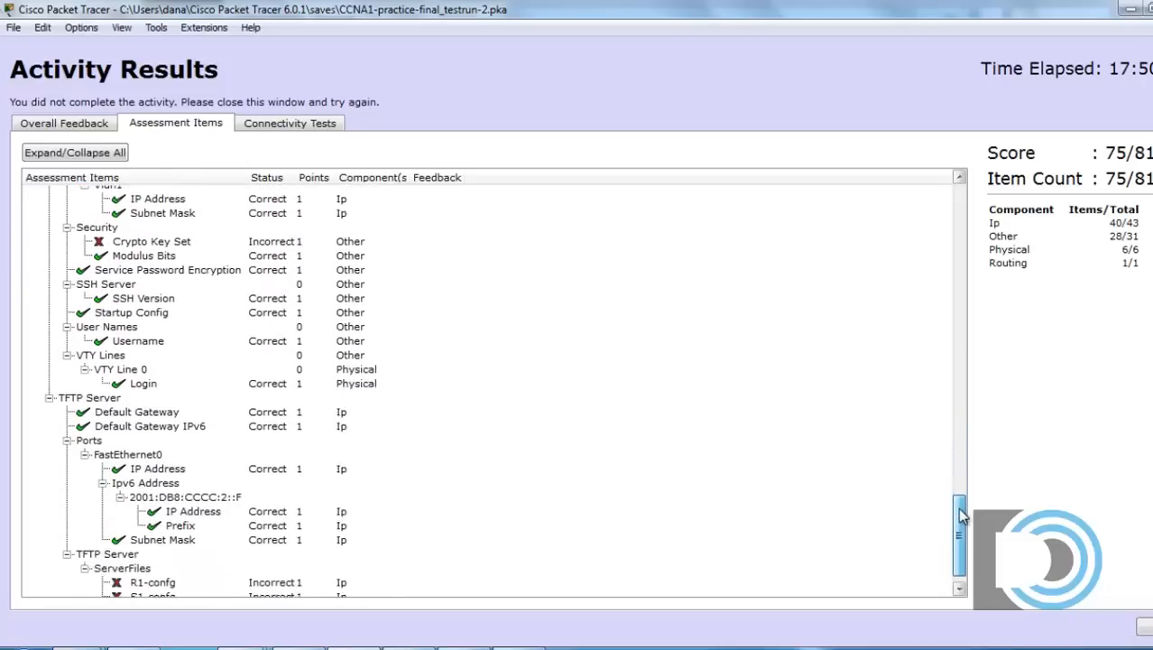
- Scroll to TFTP Server > ServerFiles, where R1-config, S1-config and S2-config show incorrect
scroll(down, 3)
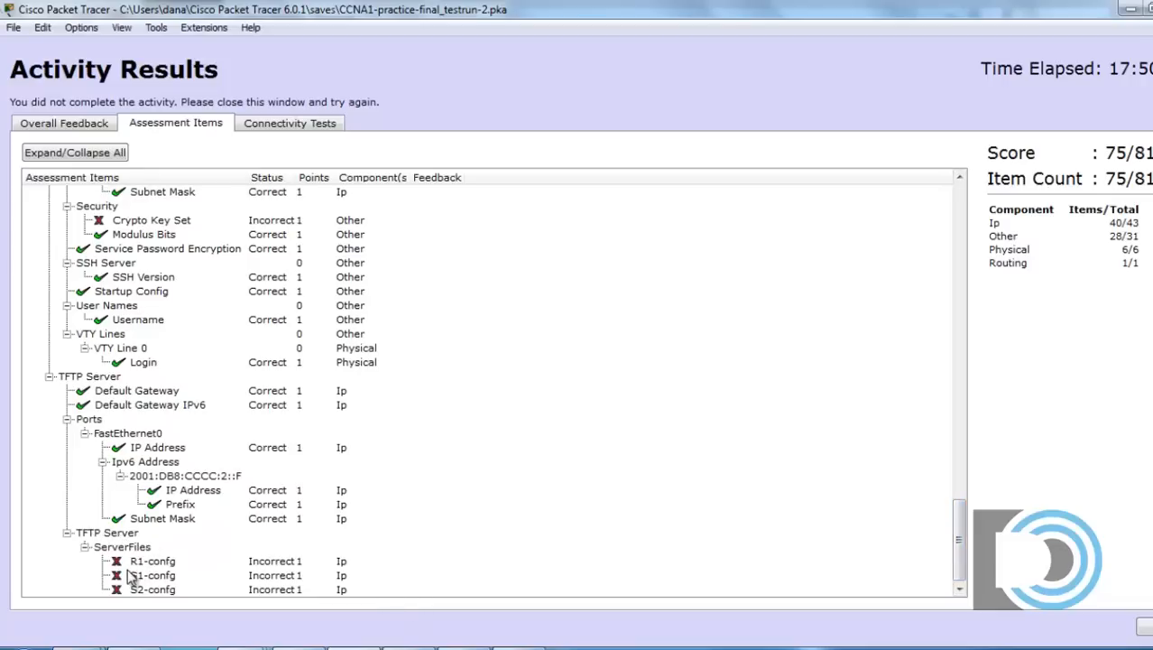
mouse_move(159, 586)
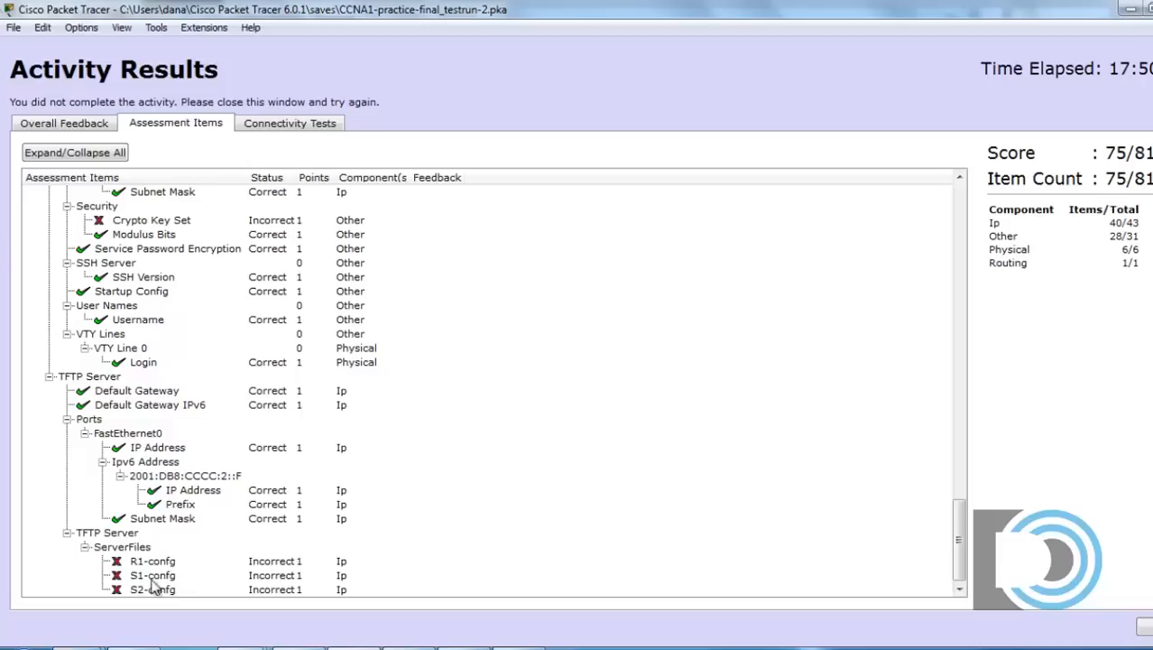
mouse_move(161, 549)
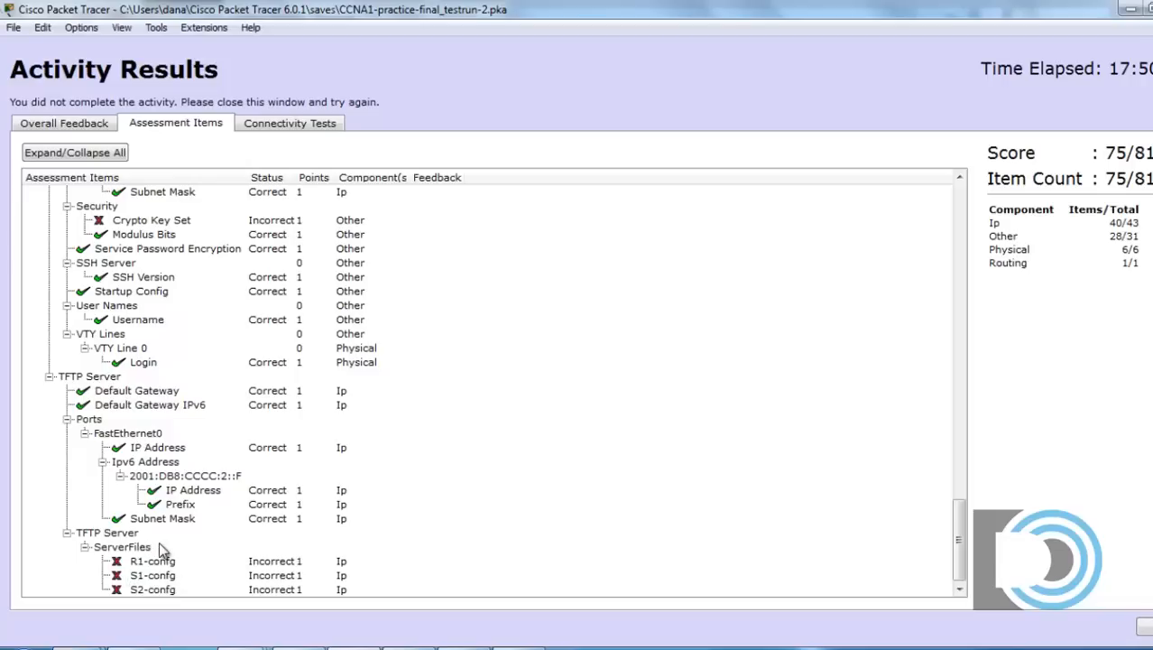
mouse_move(181, 553)
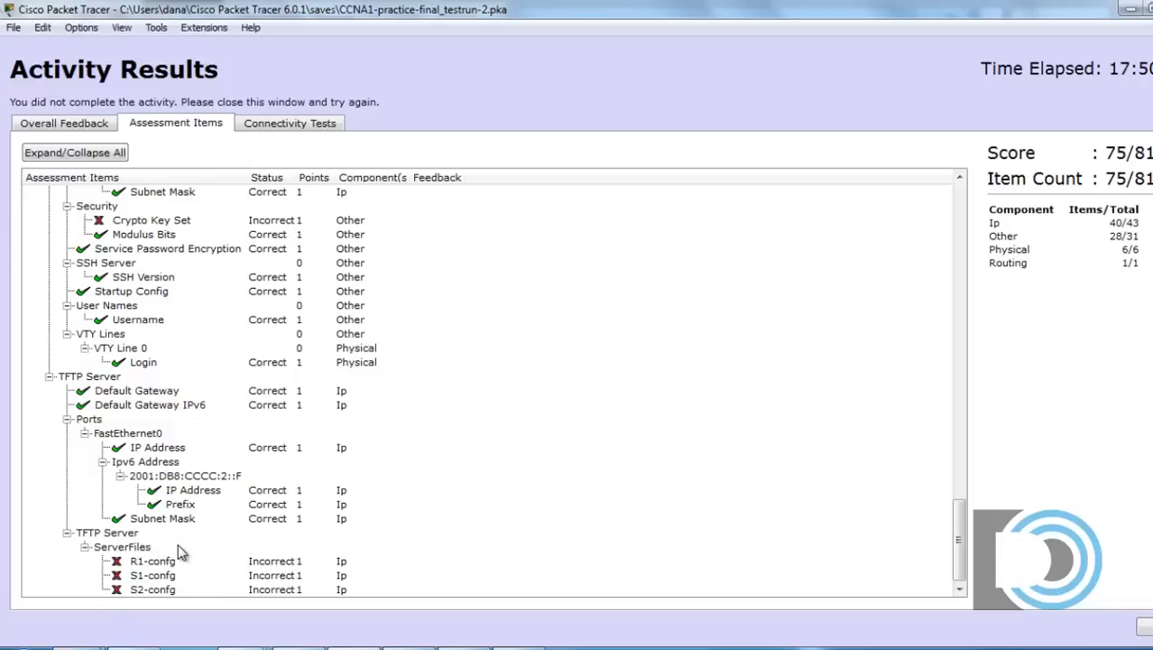
mouse_move(244, 527)
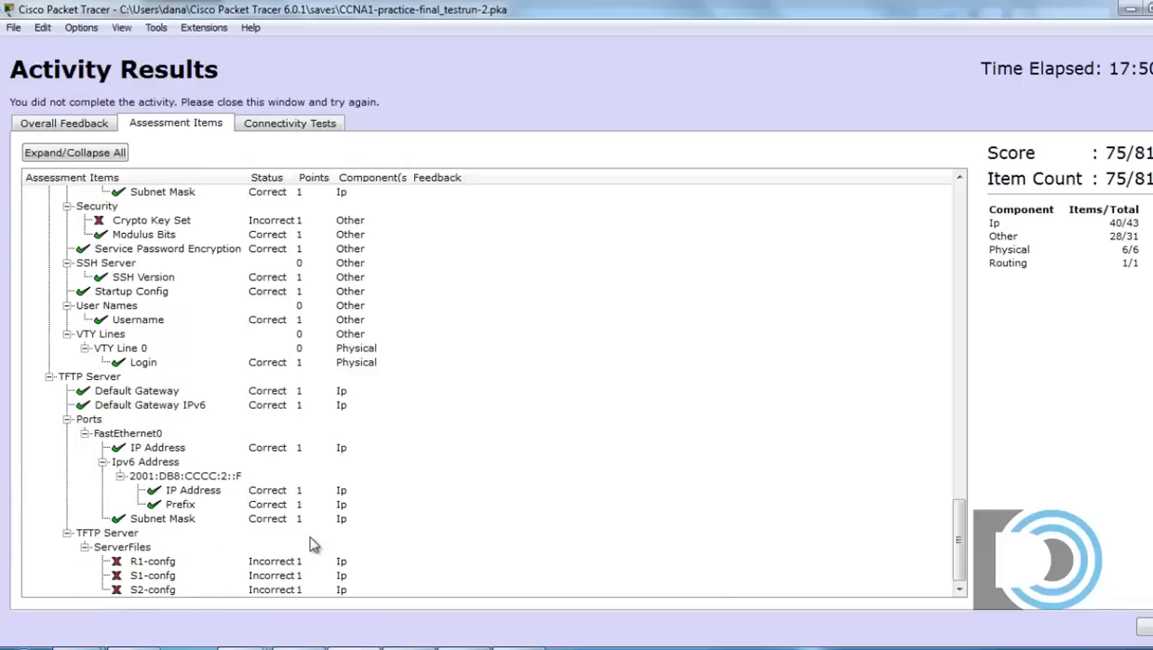
mouse_move(831, 455)
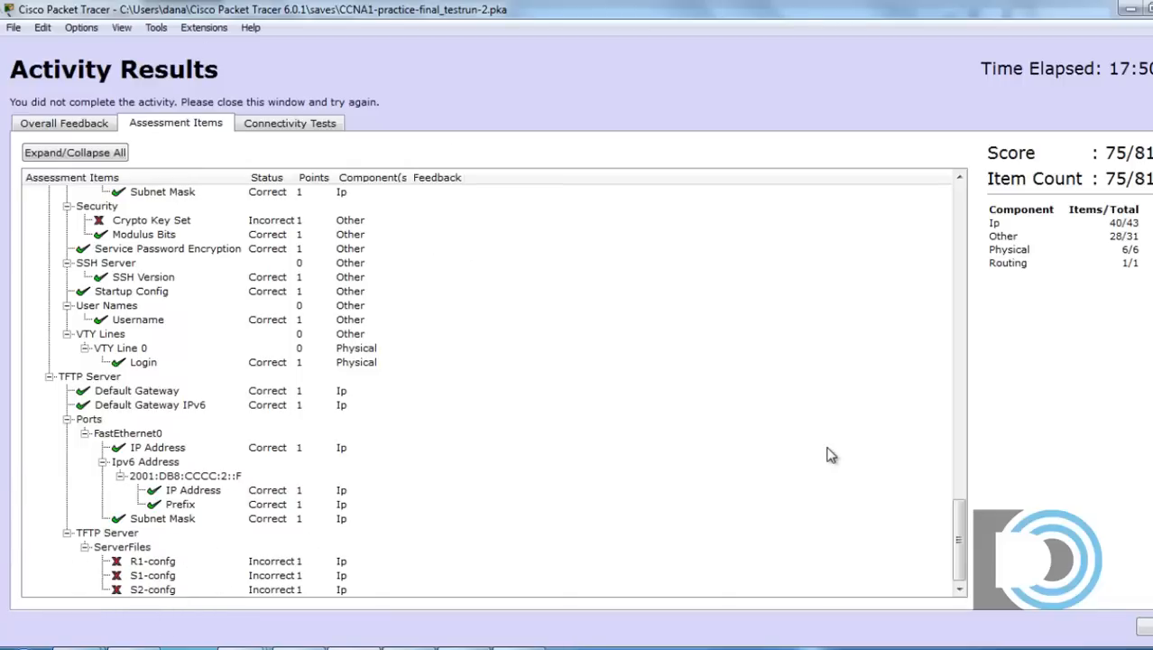
mouse_move(541, 494)
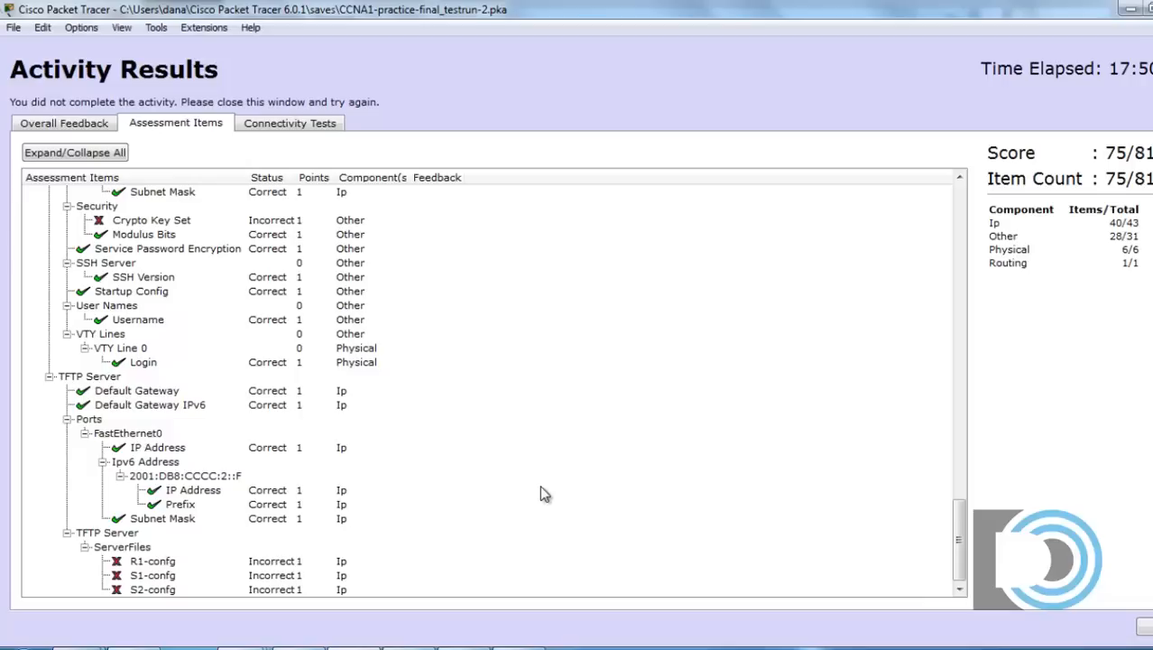
mouse_move(1146, 168)
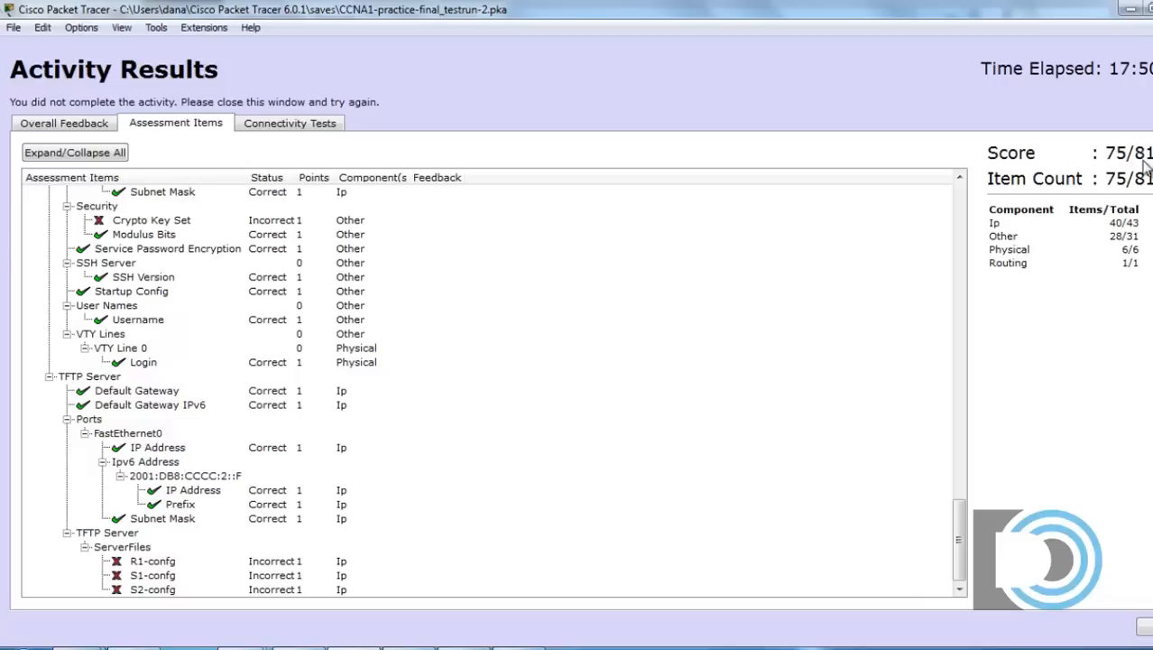
mouse_move(415, 448)
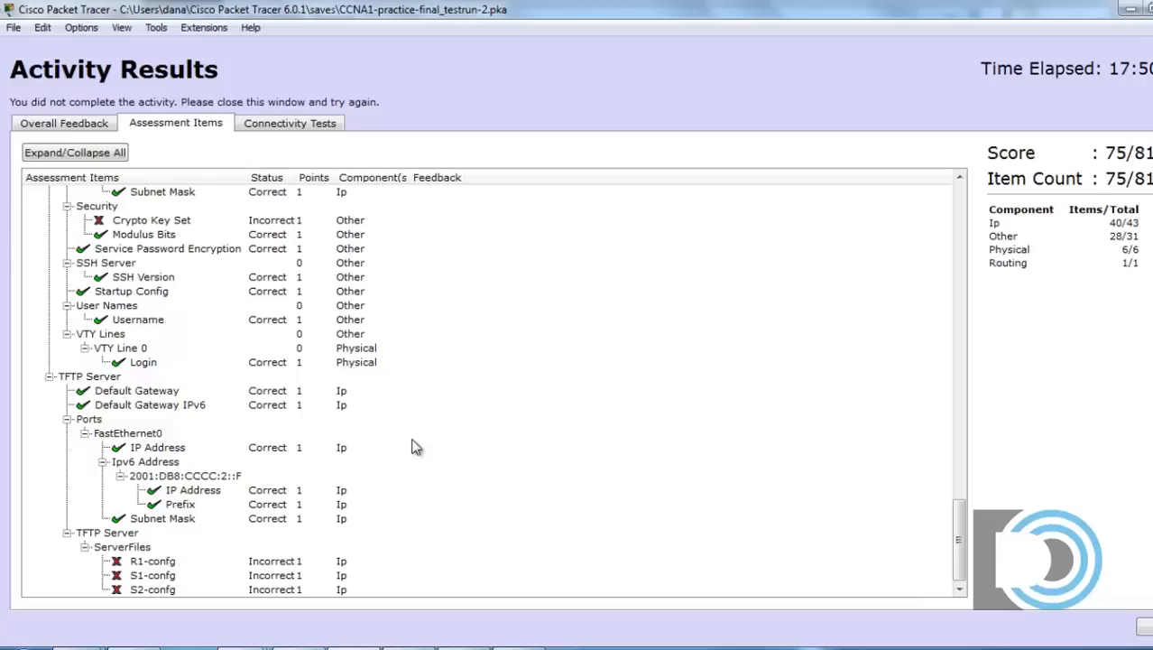
mouse_move(246, 487)
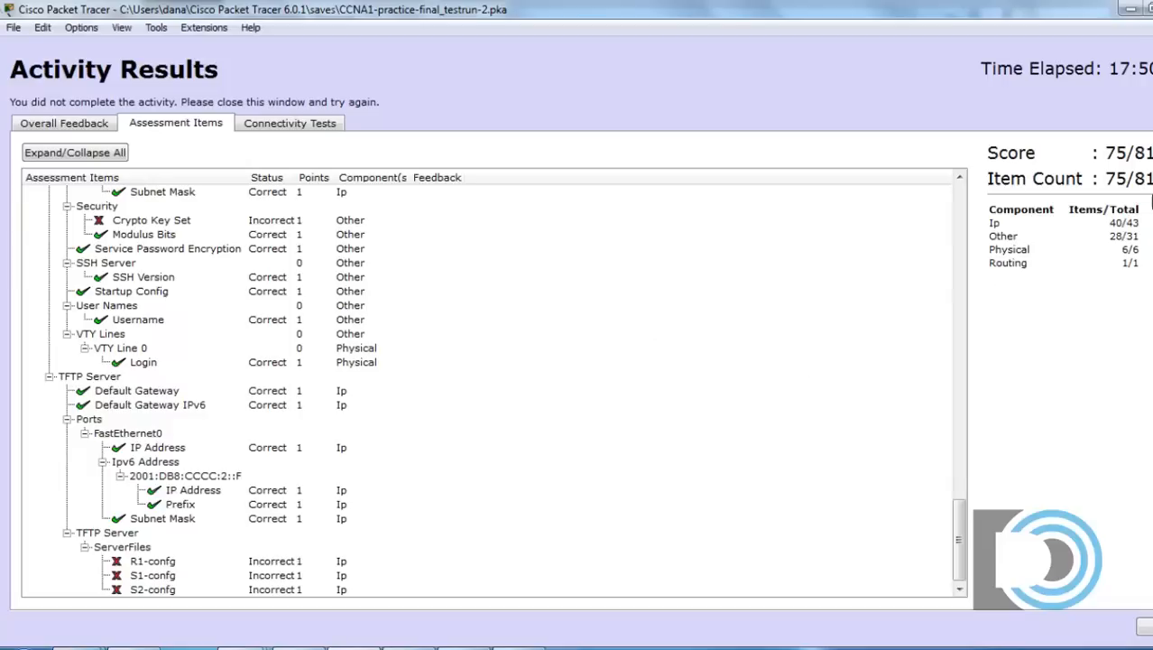
mouse_move(701, 459)
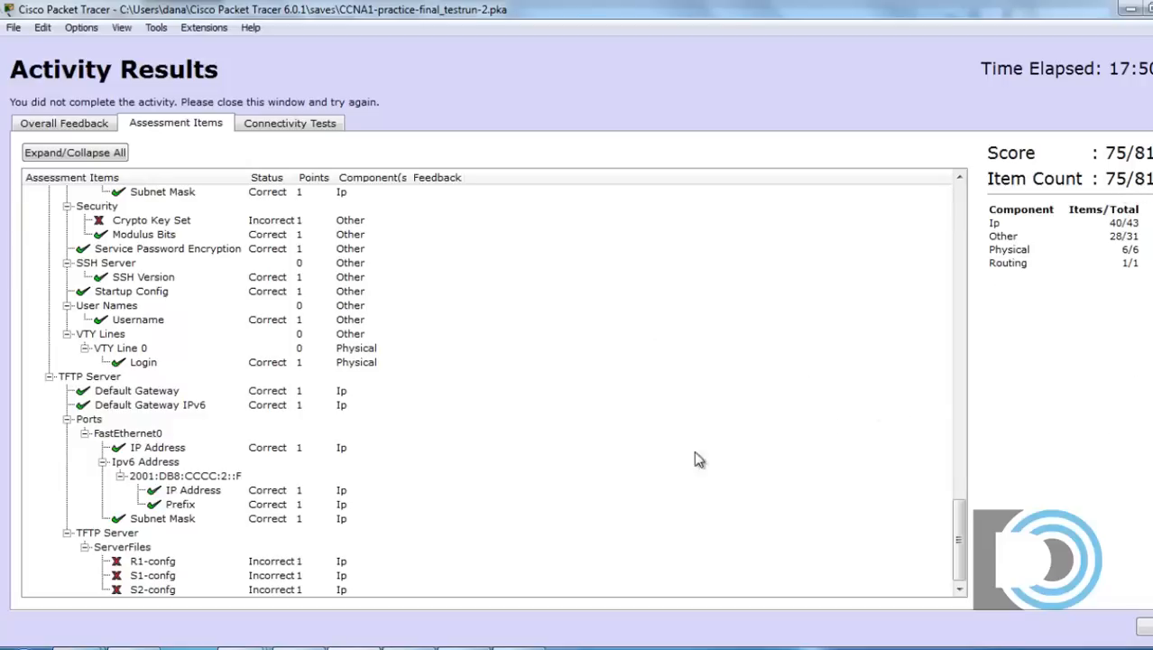
mouse_move(1022, 520)
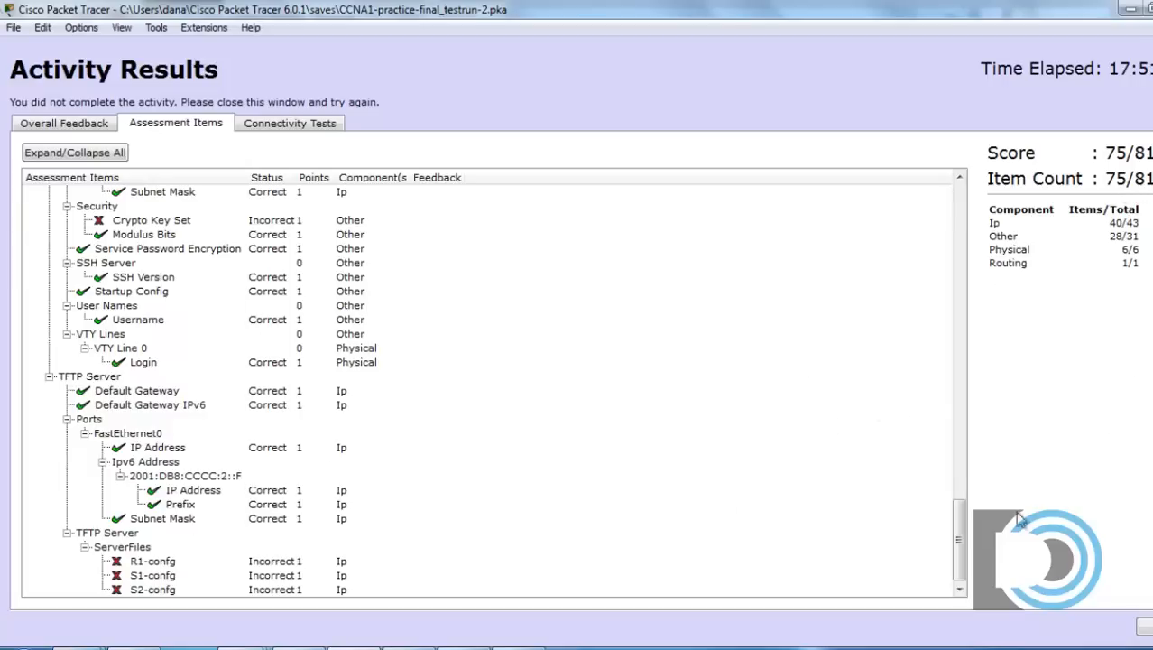